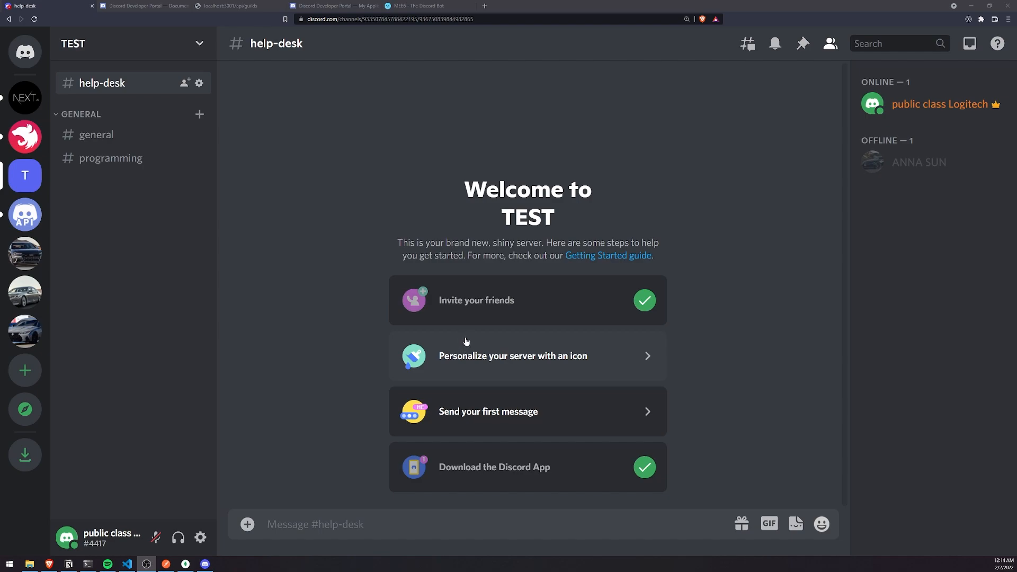
{"action": "mouse_move", "coordinate": [471, 351]}
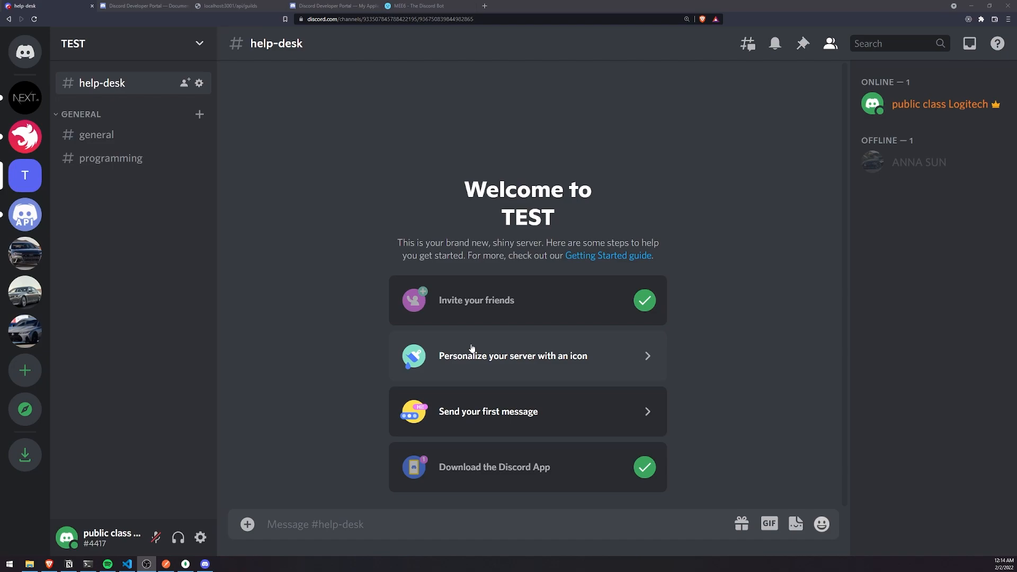
{"action": "mouse_move", "coordinate": [452, 343]}
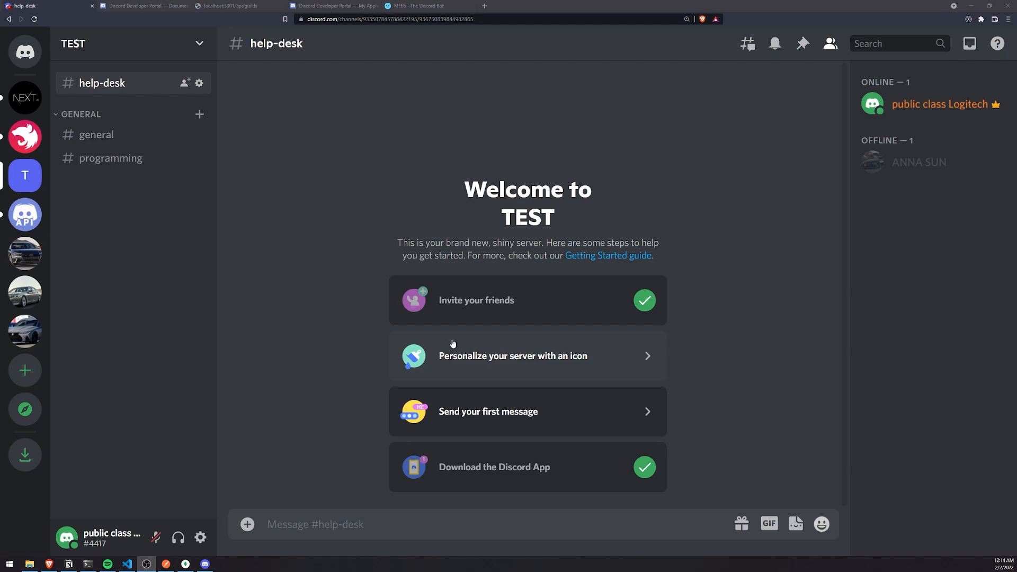
{"action": "mouse_move", "coordinate": [402, 235]}
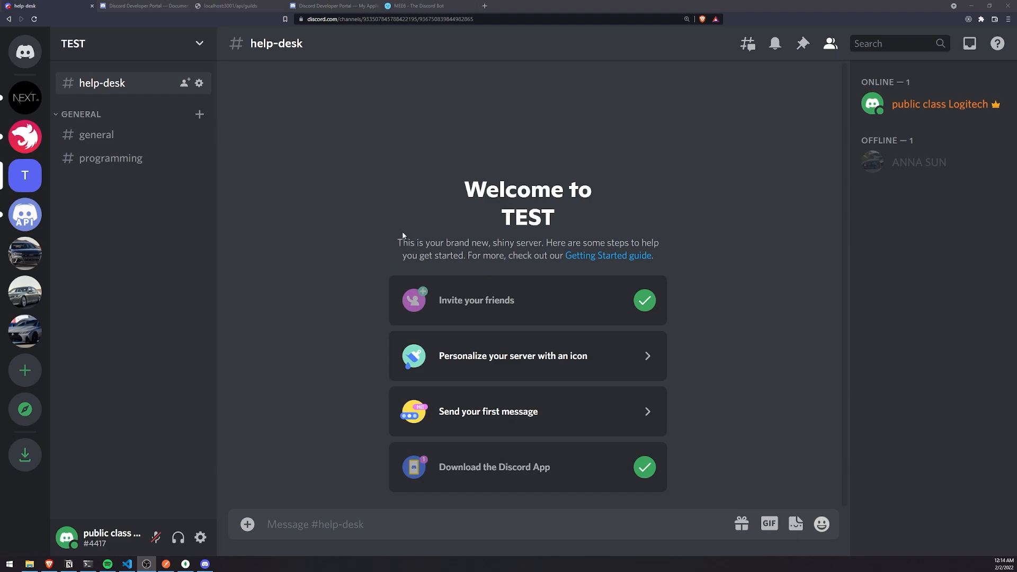
{"action": "mouse_move", "coordinate": [446, 110]}
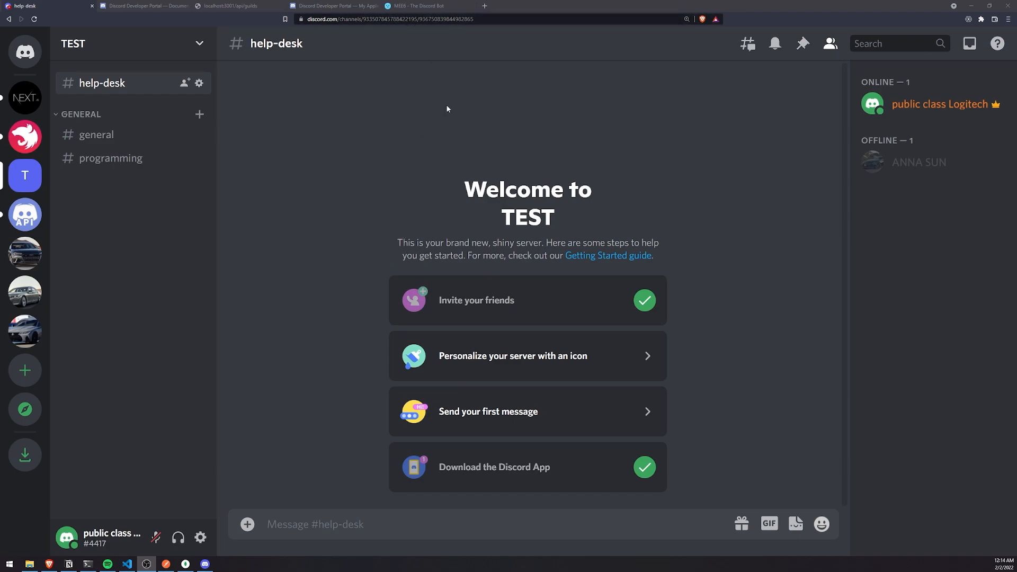
{"action": "mouse_move", "coordinate": [562, 148]}
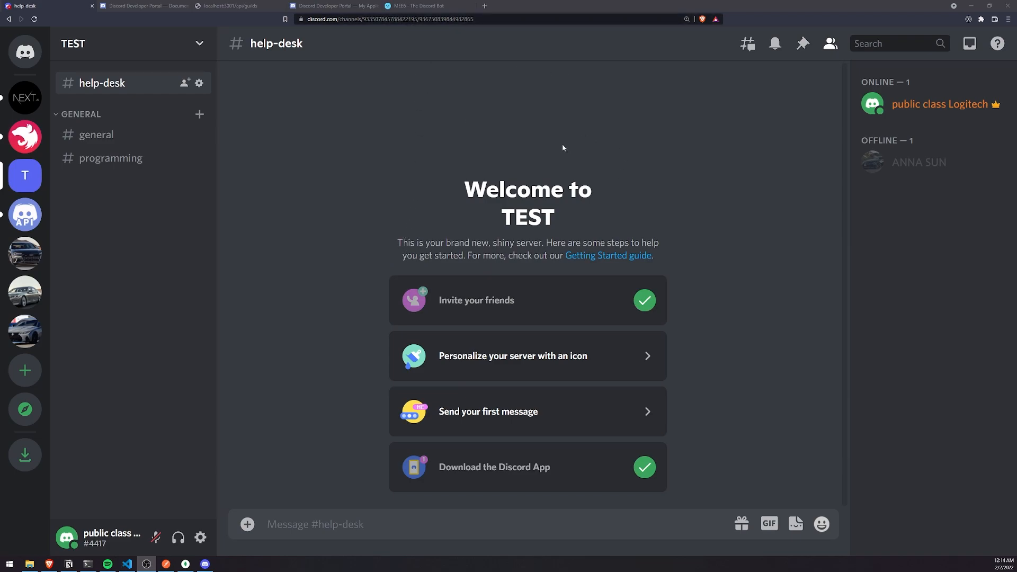
{"action": "mouse_move", "coordinate": [775, 205]}
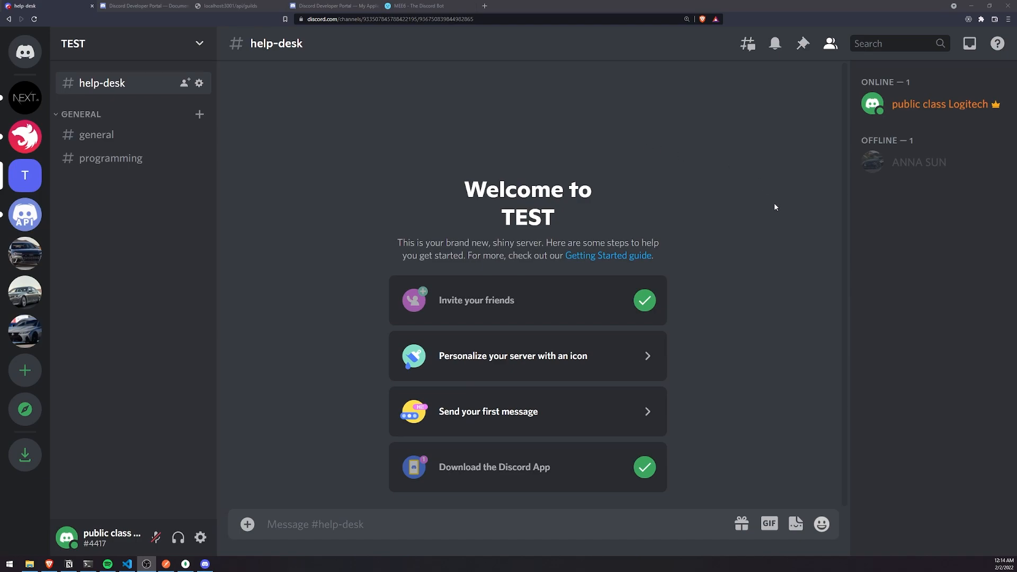
- Check the MEE6 dashboard and the Discord TEST server, then return to MEE6's server list
{"action": "left_click", "coordinate": [419, 6]}
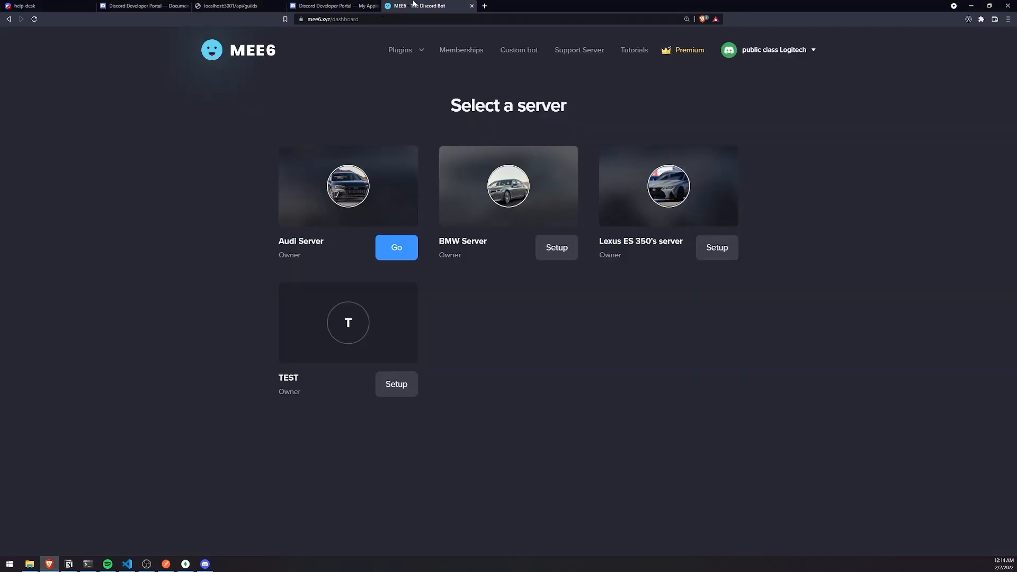
{"action": "mouse_move", "coordinate": [563, 159]}
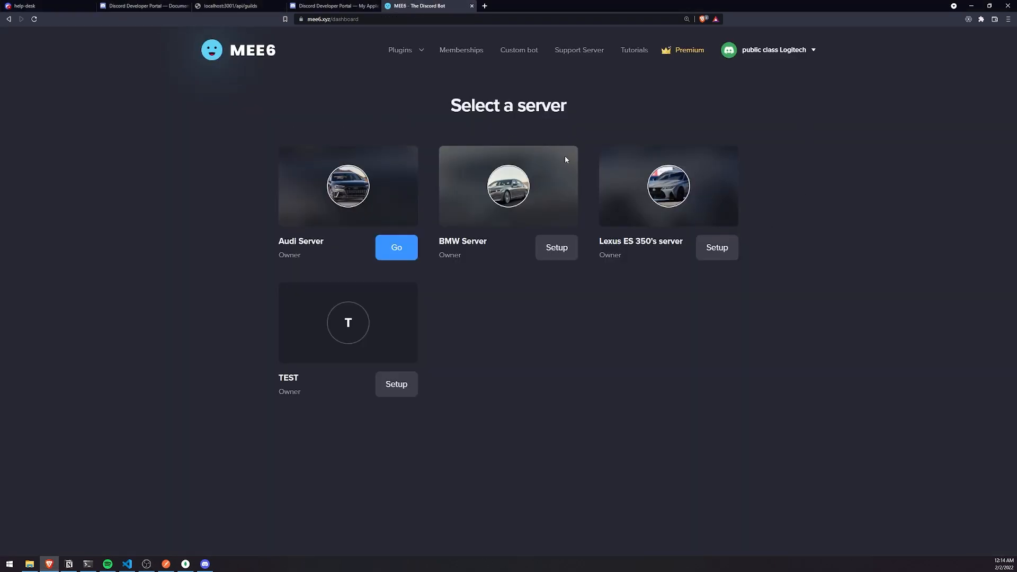
{"action": "mouse_move", "coordinate": [421, 152]}
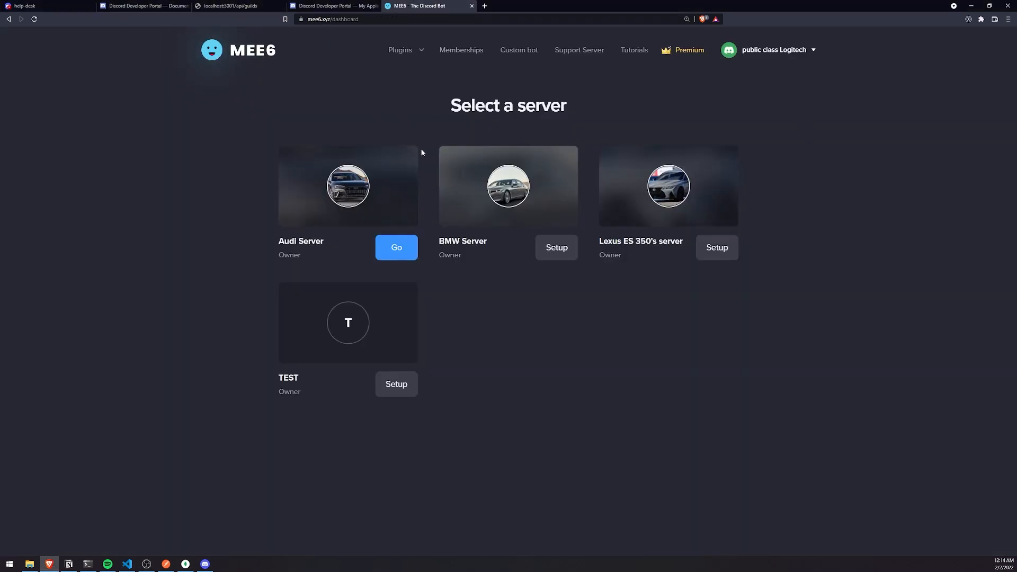
{"action": "left_click", "coordinate": [49, 6]}
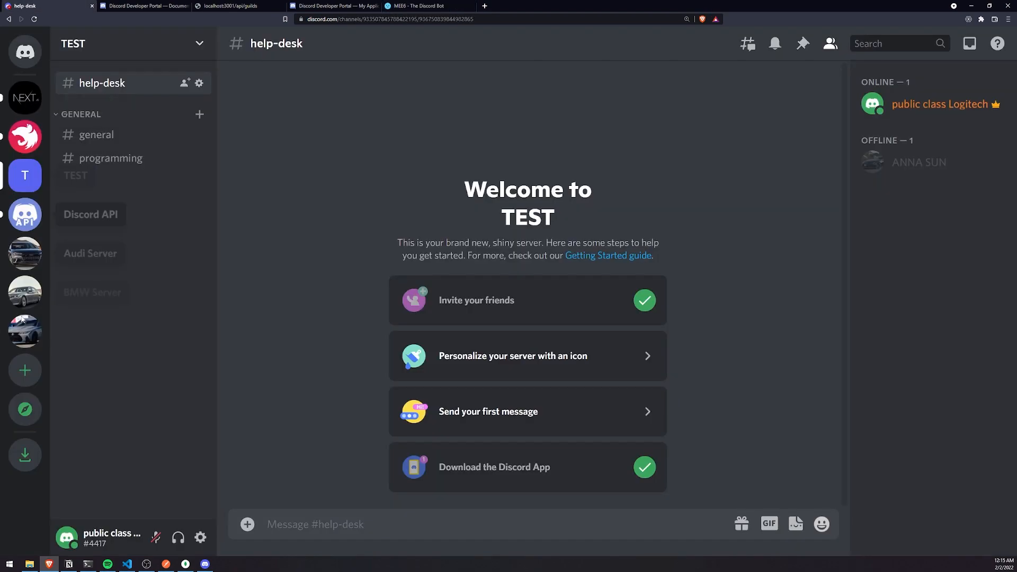
{"action": "left_click", "coordinate": [422, 6]}
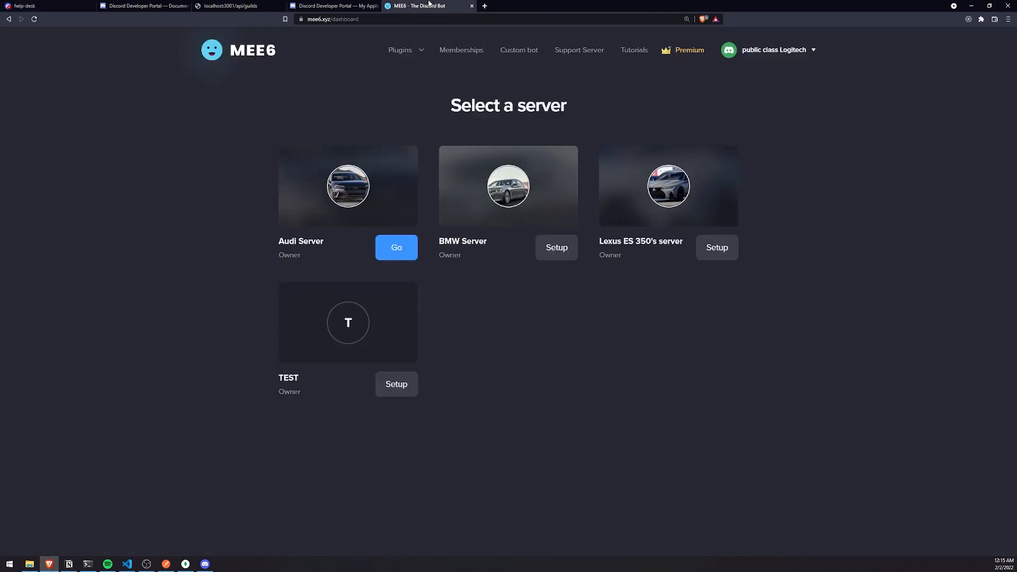
{"action": "mouse_move", "coordinate": [565, 143]}
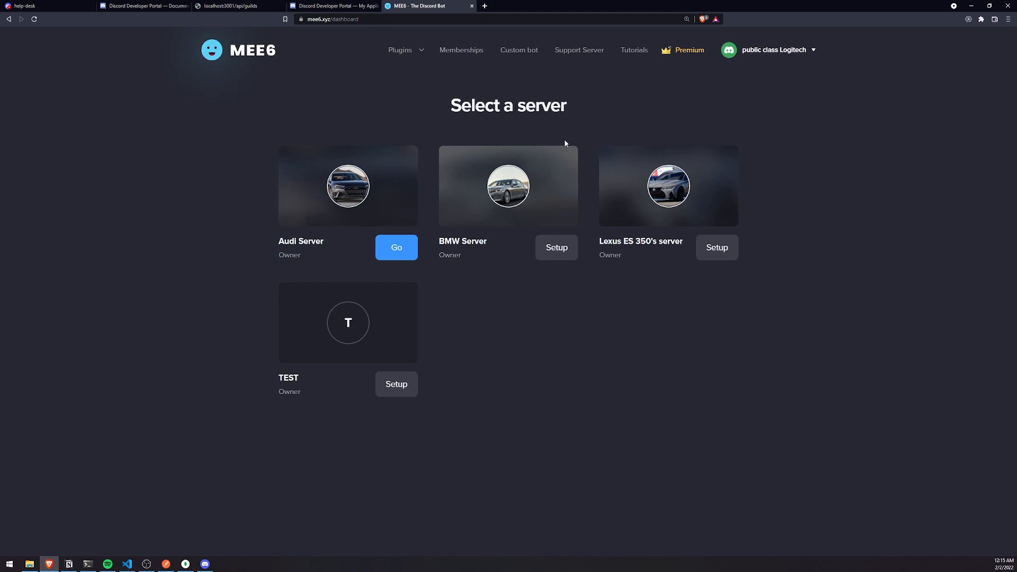
{"action": "mouse_move", "coordinate": [749, 194]}
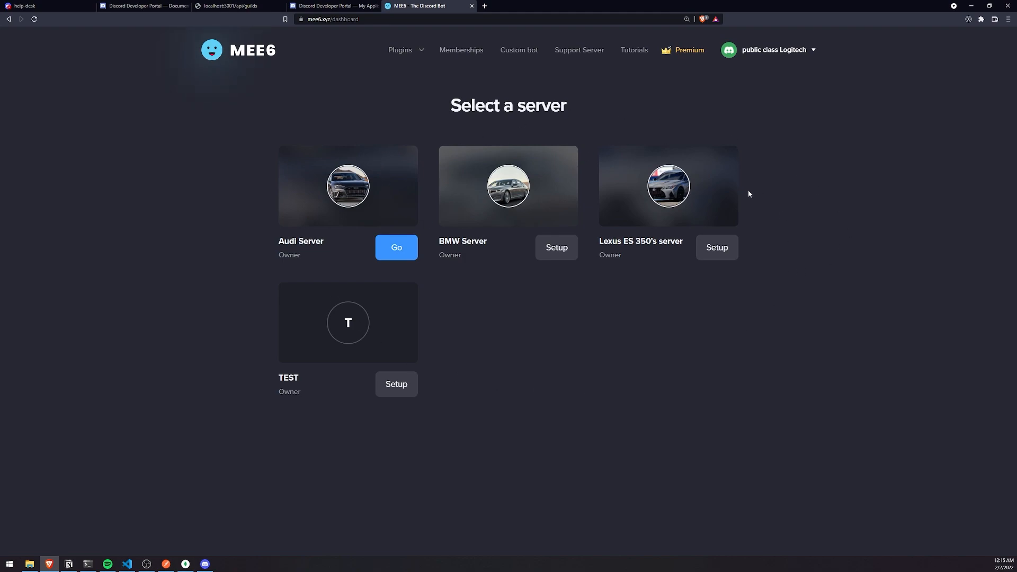
{"action": "mouse_move", "coordinate": [556, 216]}
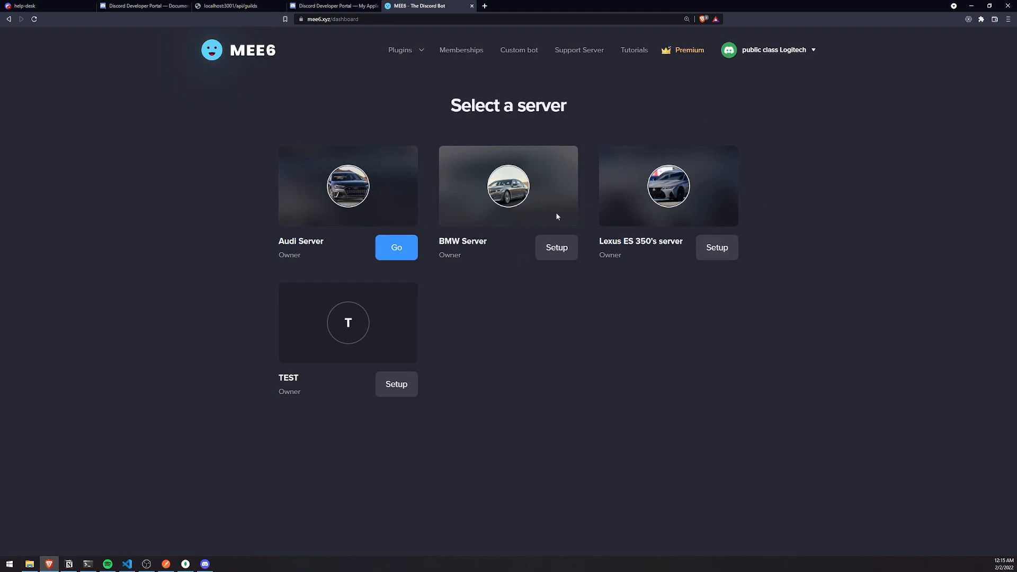
{"action": "mouse_move", "coordinate": [582, 180]}
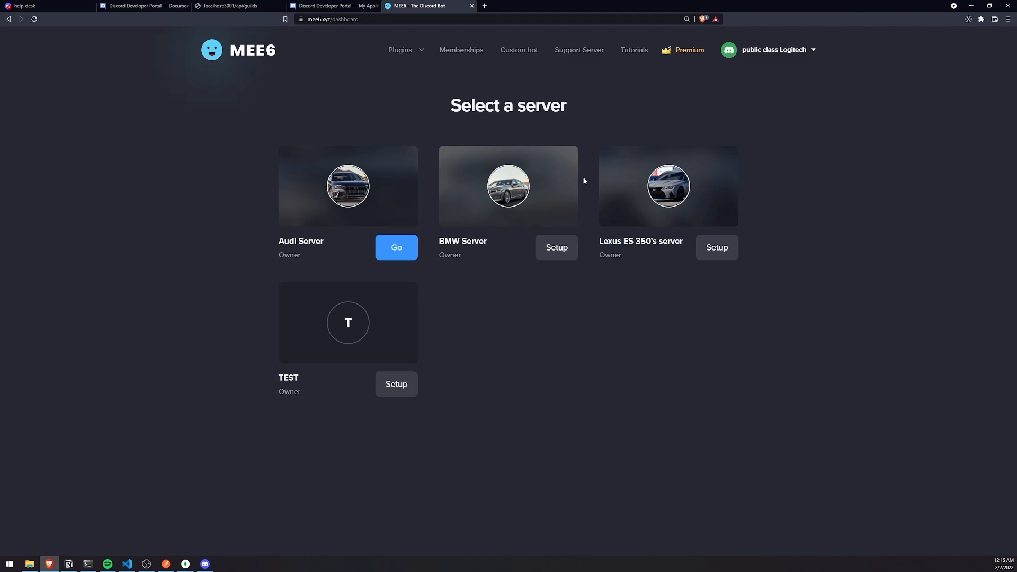
{"action": "mouse_move", "coordinate": [253, 120]}
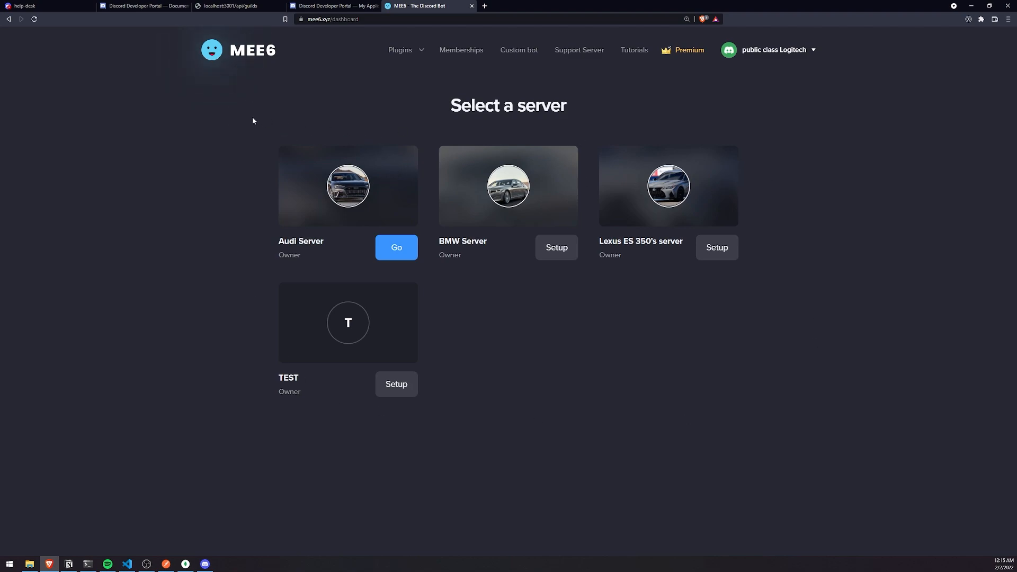
{"action": "mouse_move", "coordinate": [208, 124]}
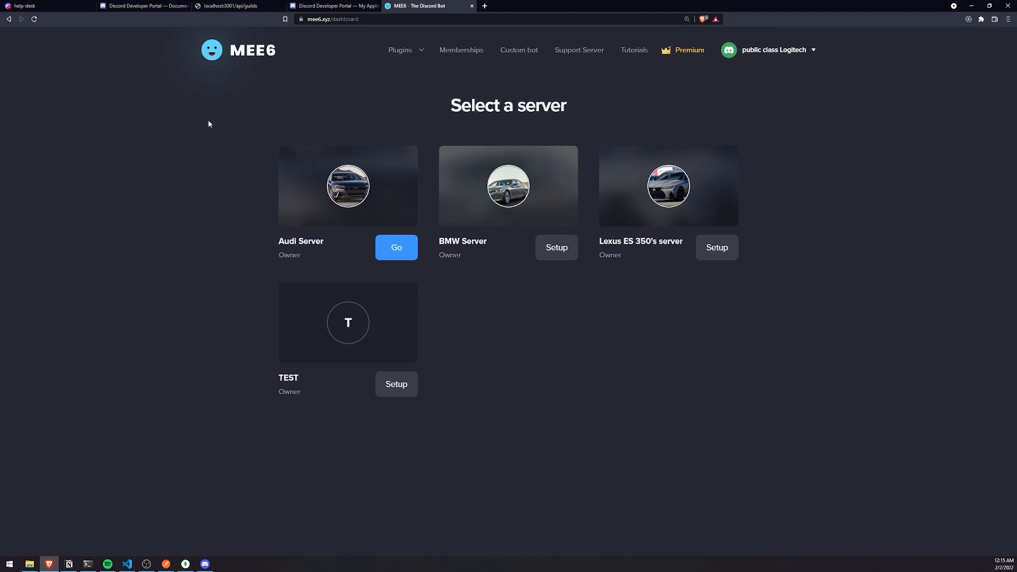
{"action": "mouse_move", "coordinate": [155, 27]}
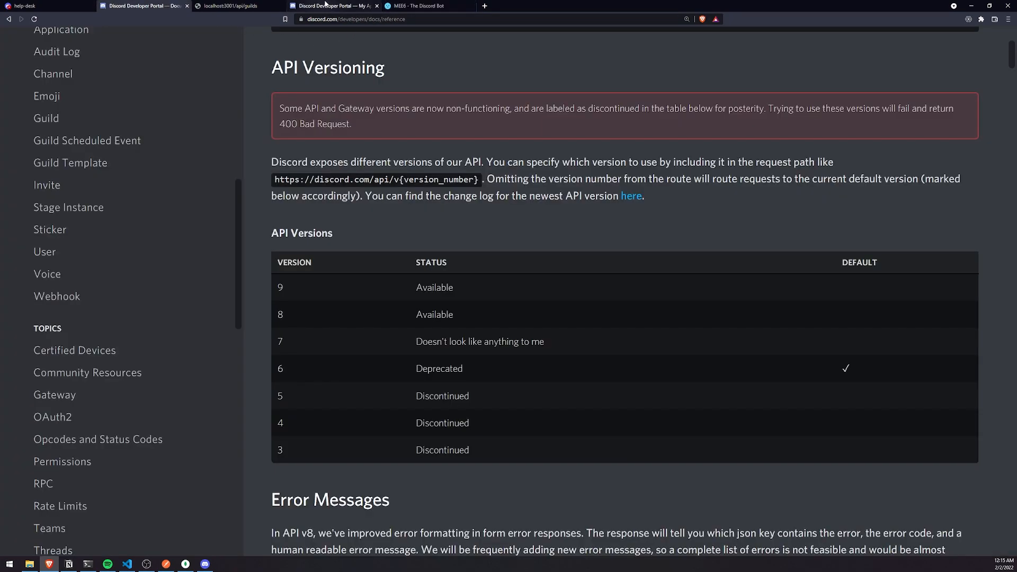
- Open Express Dashboard OAuth2 from the Applications list and regenerate its bot token
{"action": "left_click", "coordinate": [331, 5]}
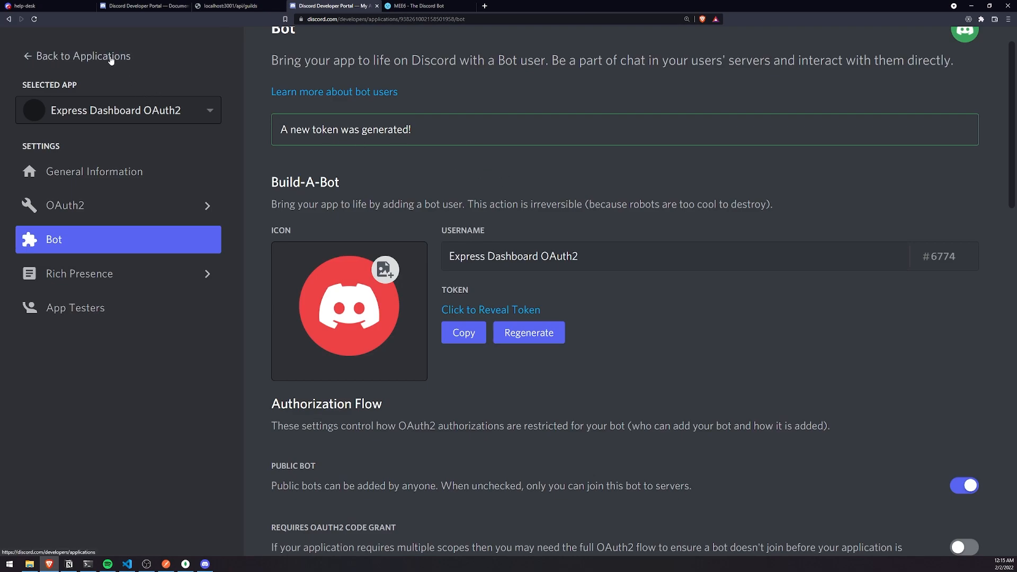
{"action": "left_click", "coordinate": [83, 55]}
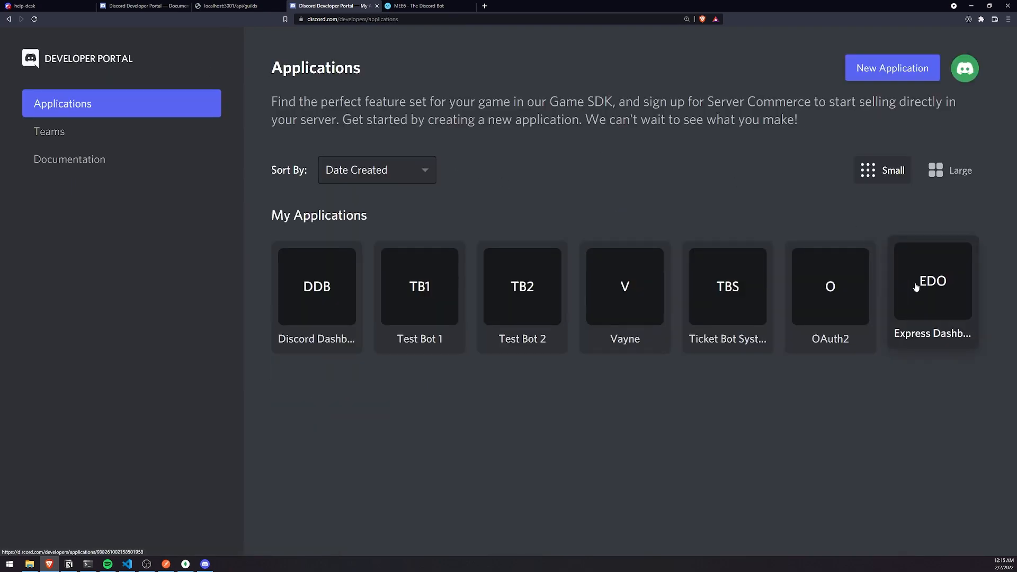
{"action": "left_click", "coordinate": [931, 292]}
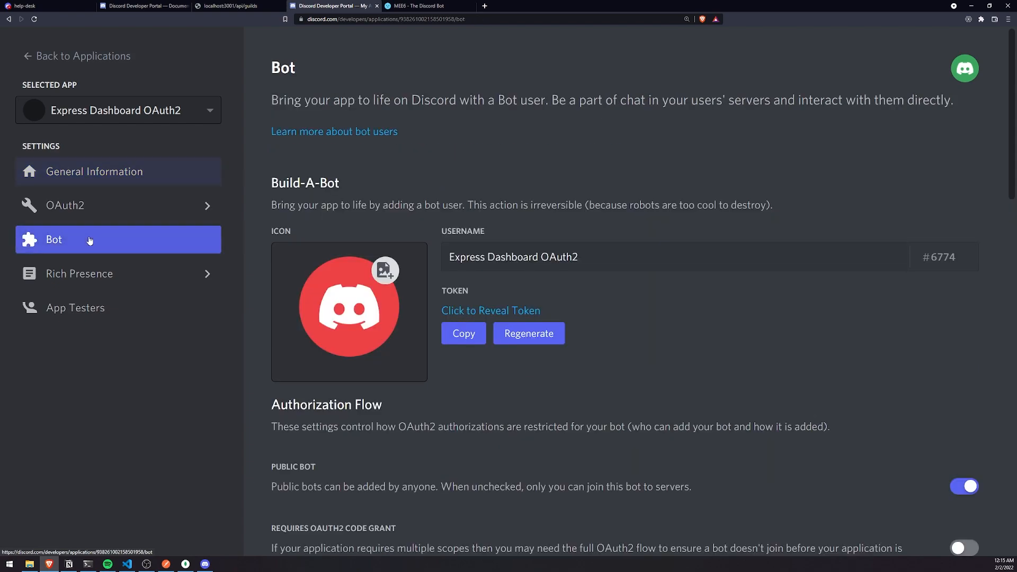
{"action": "mouse_move", "coordinate": [750, 218]}
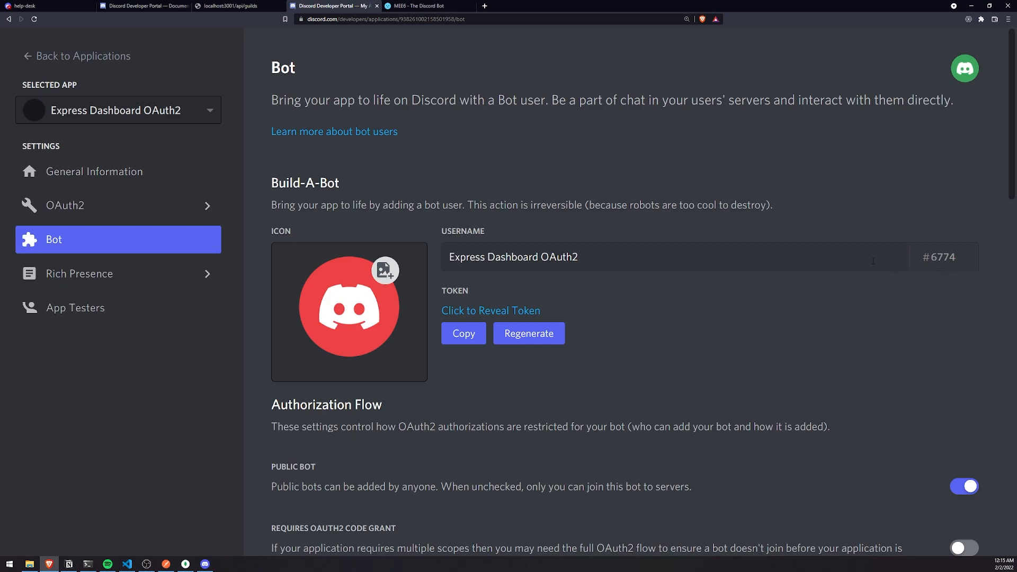
{"action": "mouse_move", "coordinate": [934, 466]}
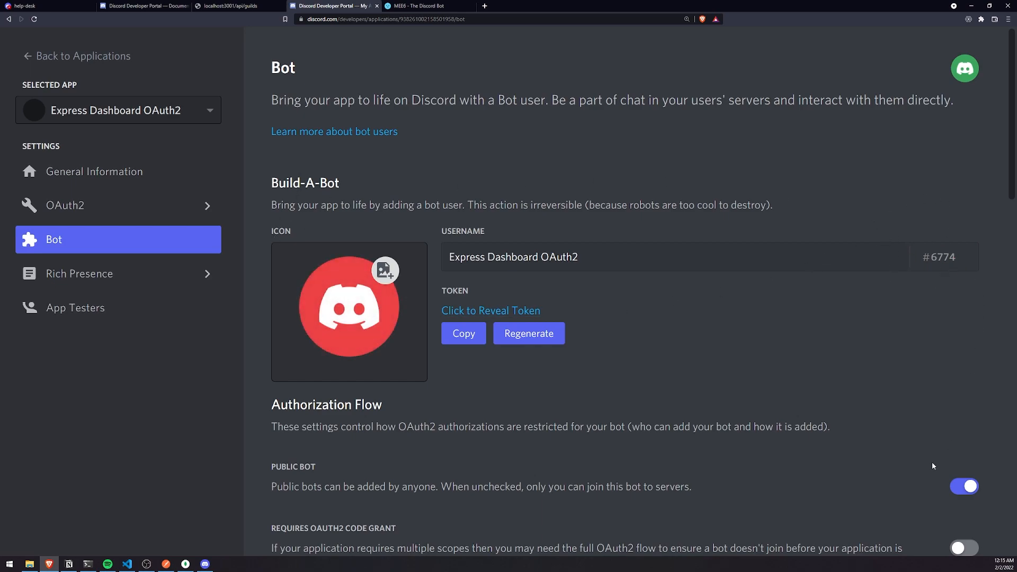
{"action": "mouse_move", "coordinate": [488, 332]}
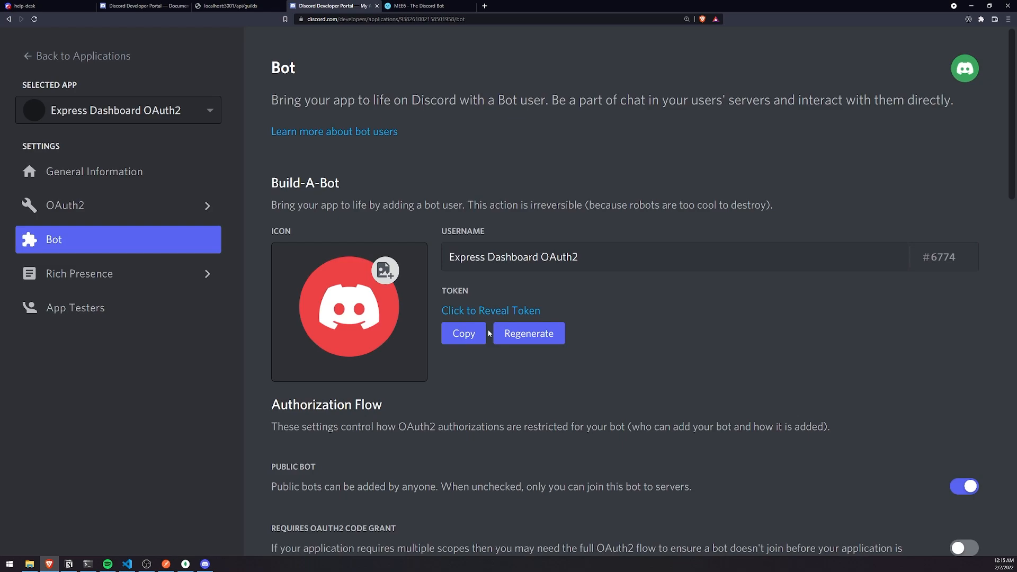
{"action": "left_click", "coordinate": [529, 332]}
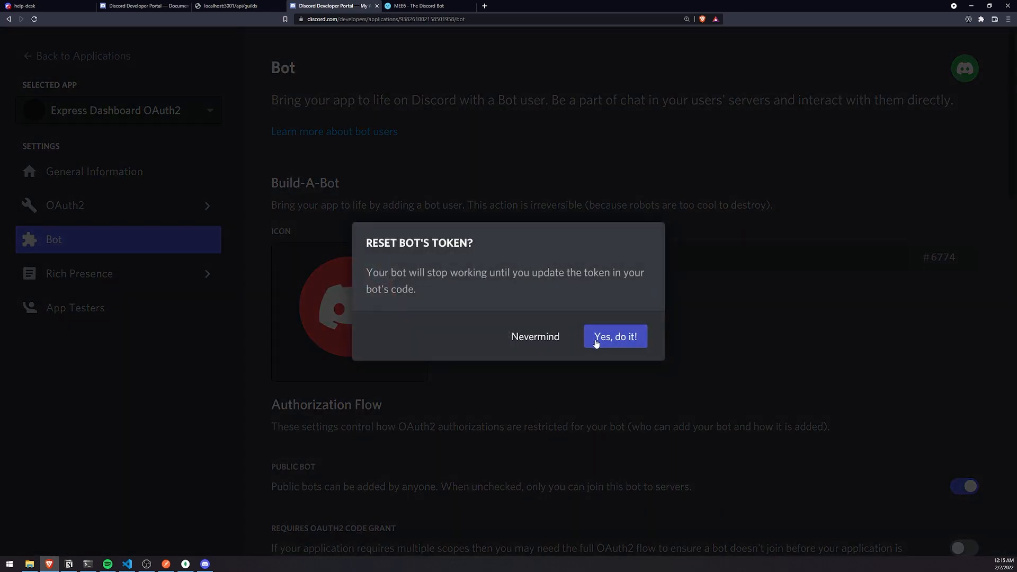
{"action": "left_click", "coordinate": [615, 336]}
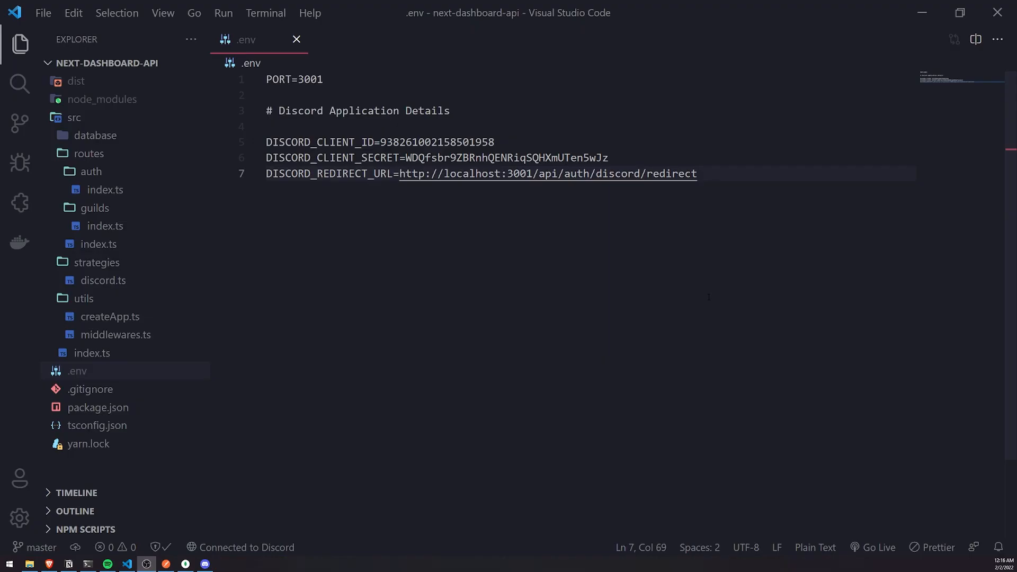
- Add a DISCORD_BOT_TOKEN line to .env and open a terminal in the project folder
{"action": "key", "text": "enter"}
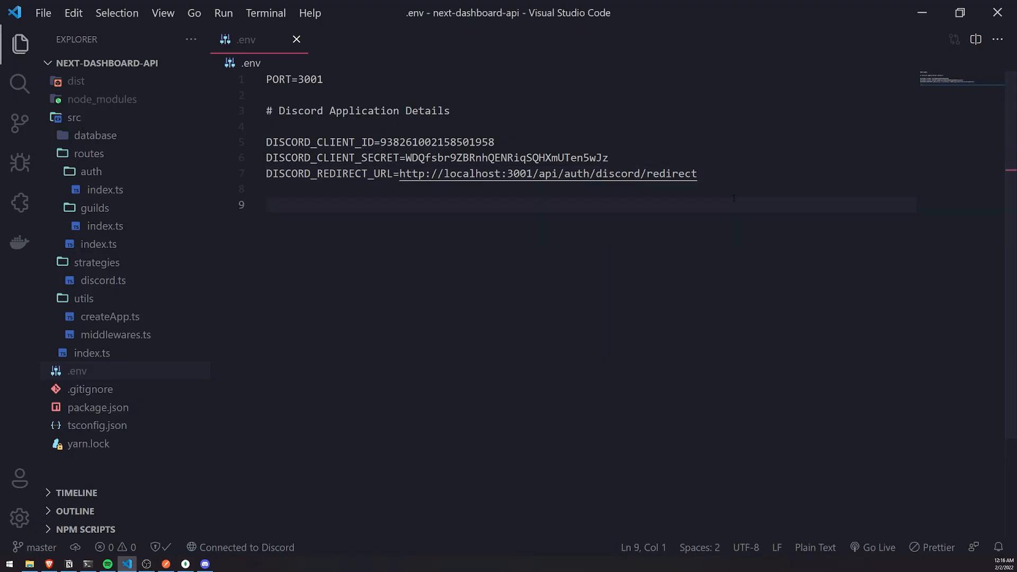
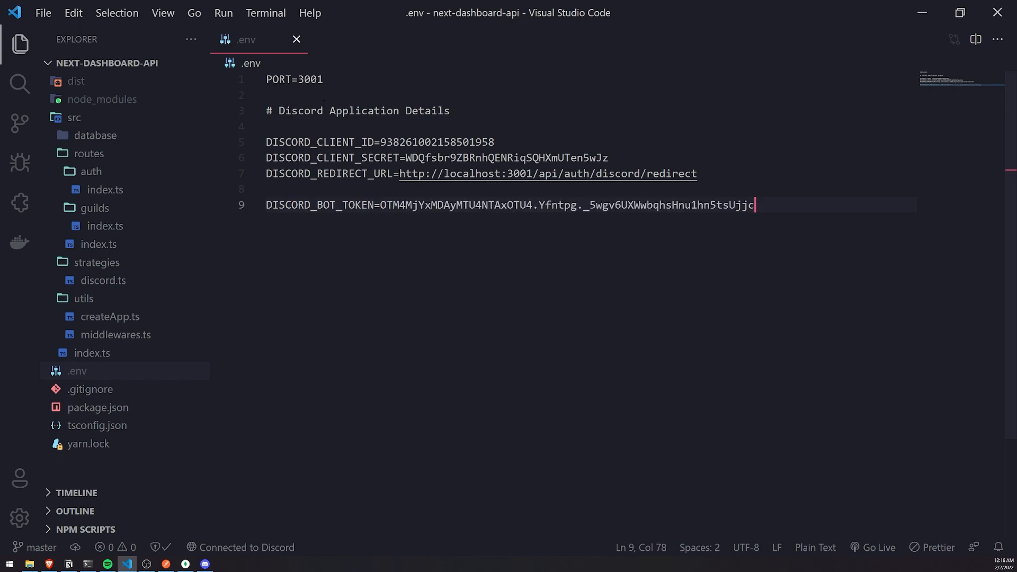
{"action": "left_click", "coordinate": [297, 40]}
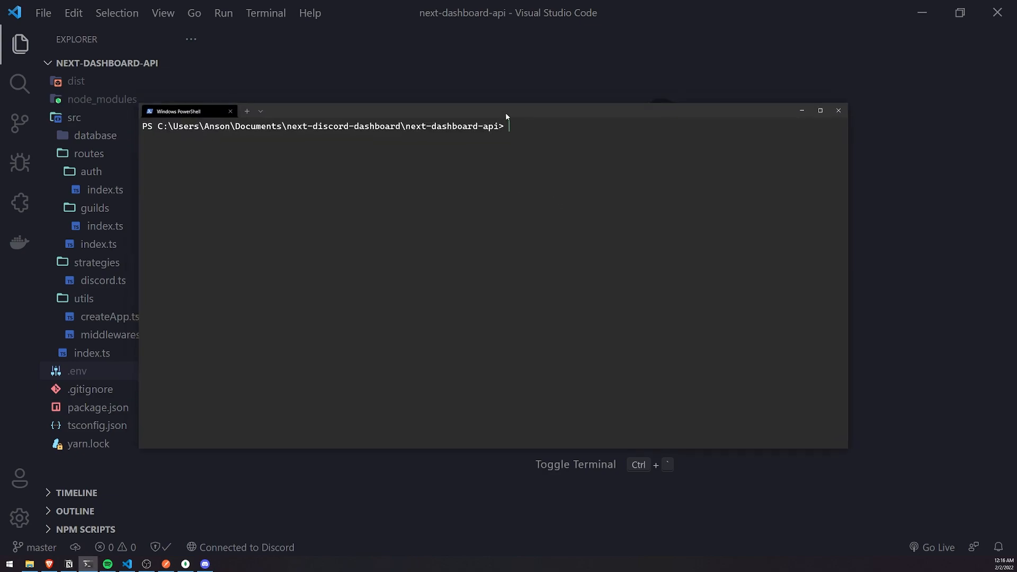
- Install axios with 'yarn add axios'
{"action": "type", "text": "ya"}
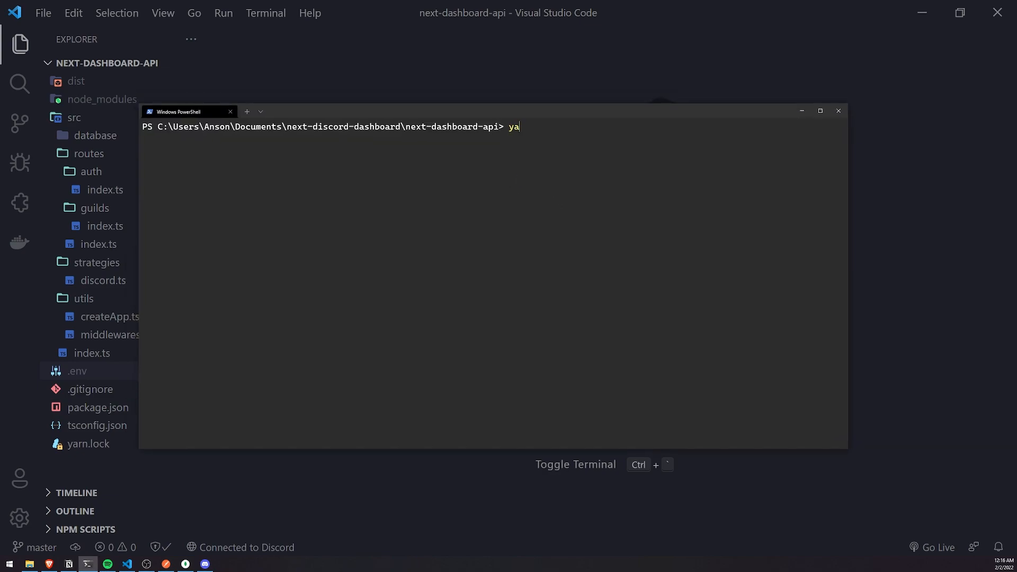
{"action": "type", "text": "rn add axios"}
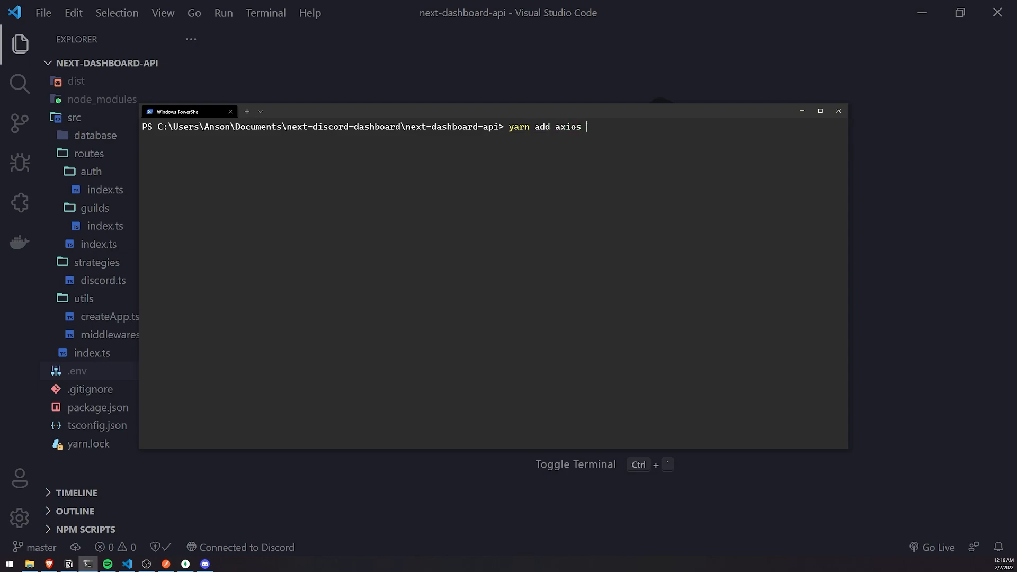
{"action": "key", "text": "Return"}
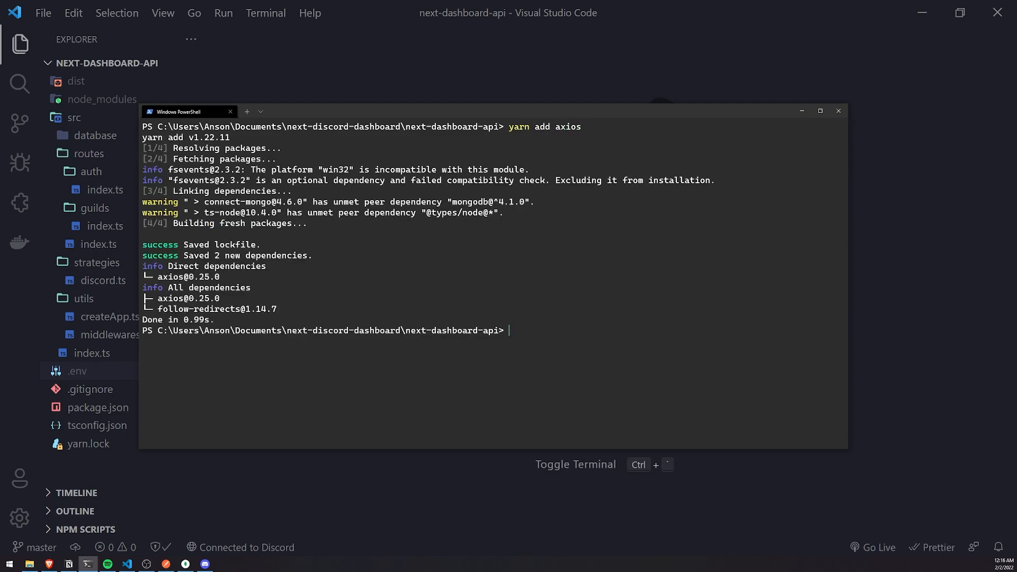
{"action": "type", "text": "yarn add"}
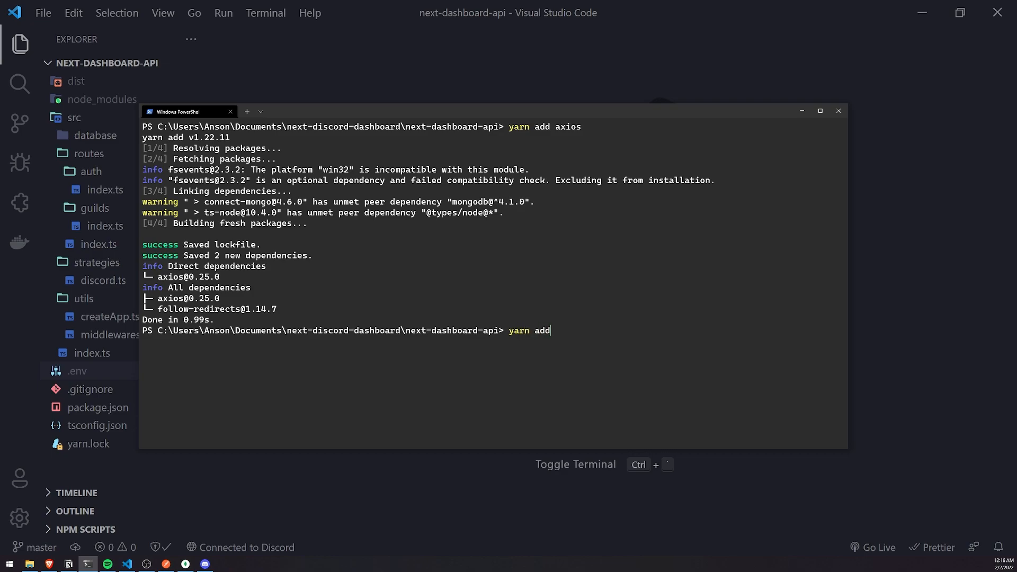
{"action": "type", "text": "-D @types/axios"}
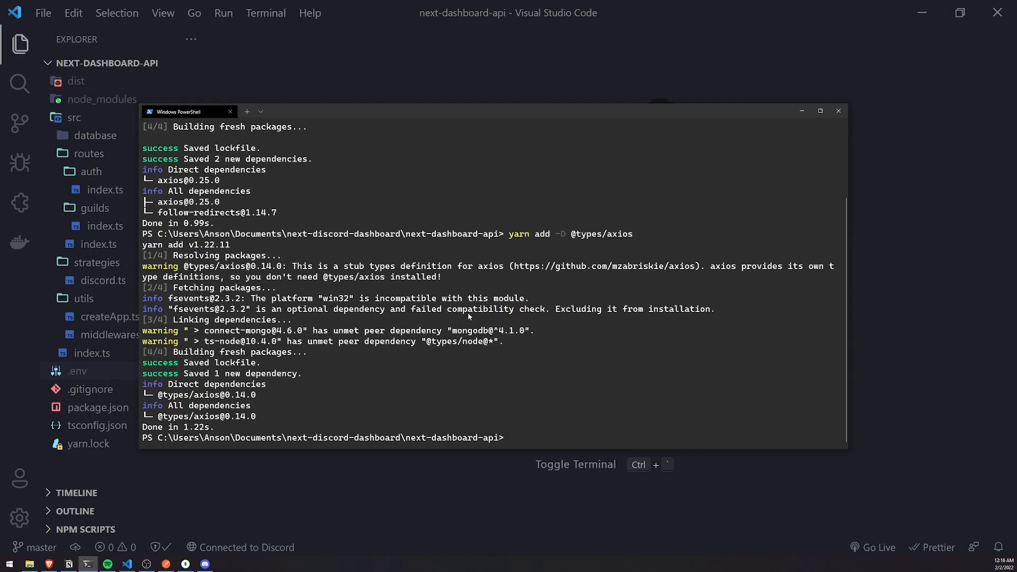
{"action": "type", "text": "yarn dev"}
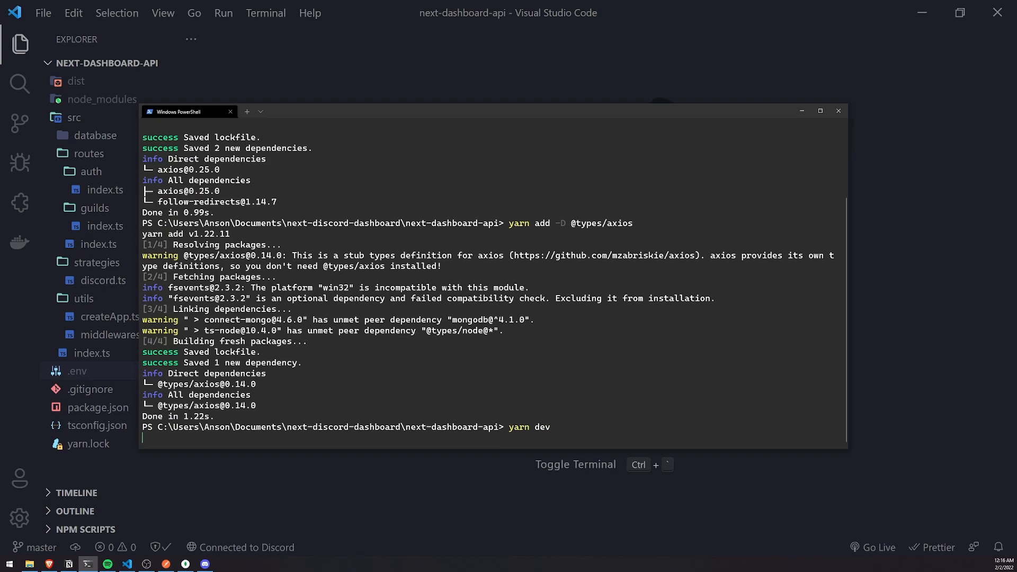
{"action": "left_click", "coordinate": [838, 111]}
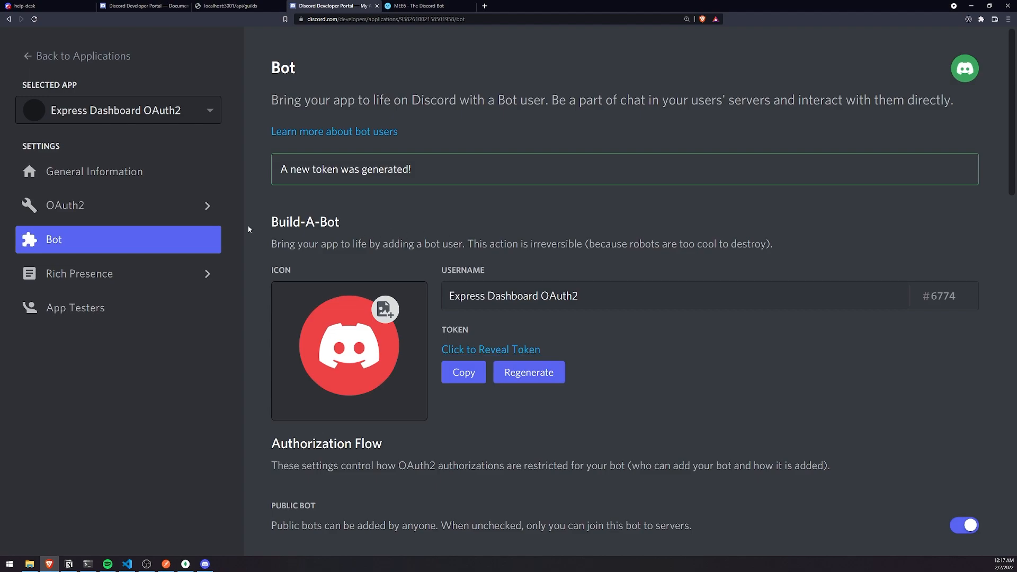
{"action": "mouse_move", "coordinate": [119, 206]}
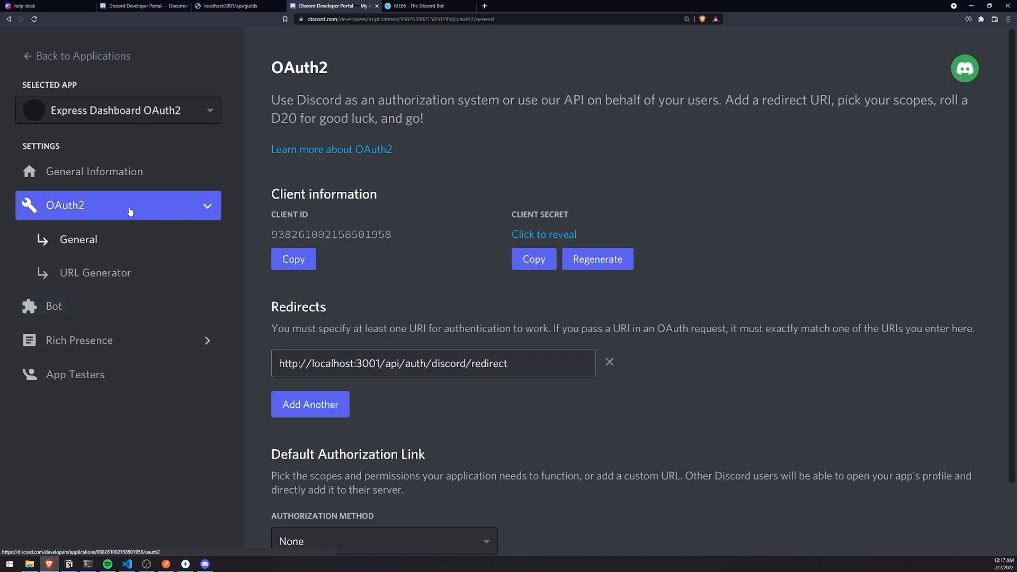
{"action": "mouse_move", "coordinate": [70, 210]}
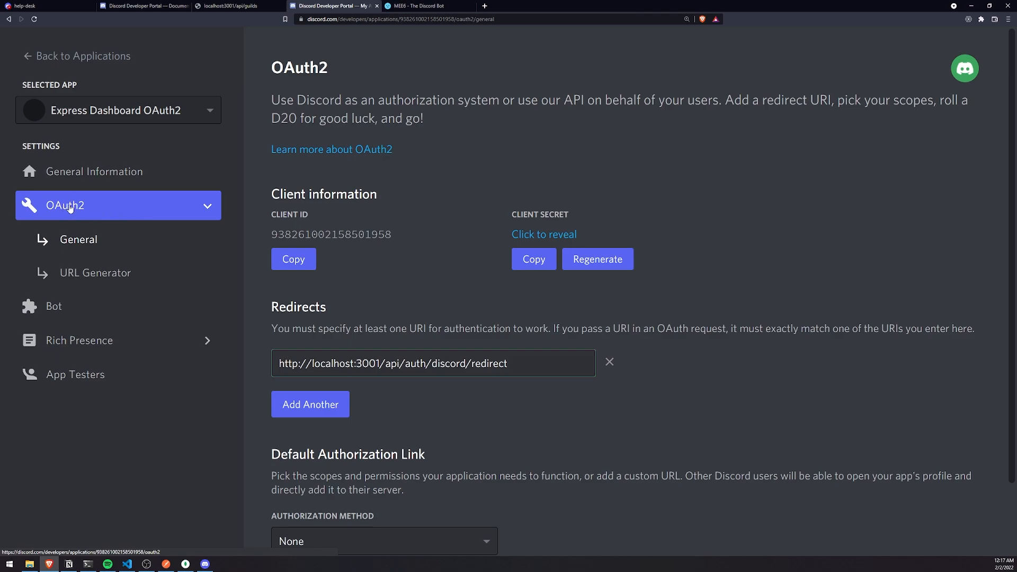
{"action": "mouse_move", "coordinate": [372, 168]}
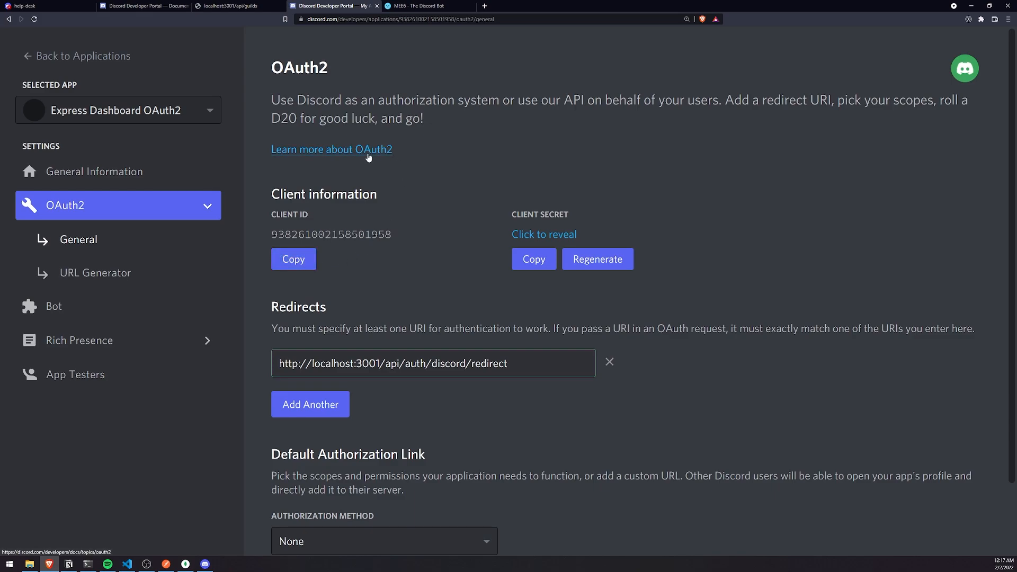
- Follow the OAuth2 docs to the base authorize URL, which reports client_id is required
{"action": "left_click", "coordinate": [332, 149]}
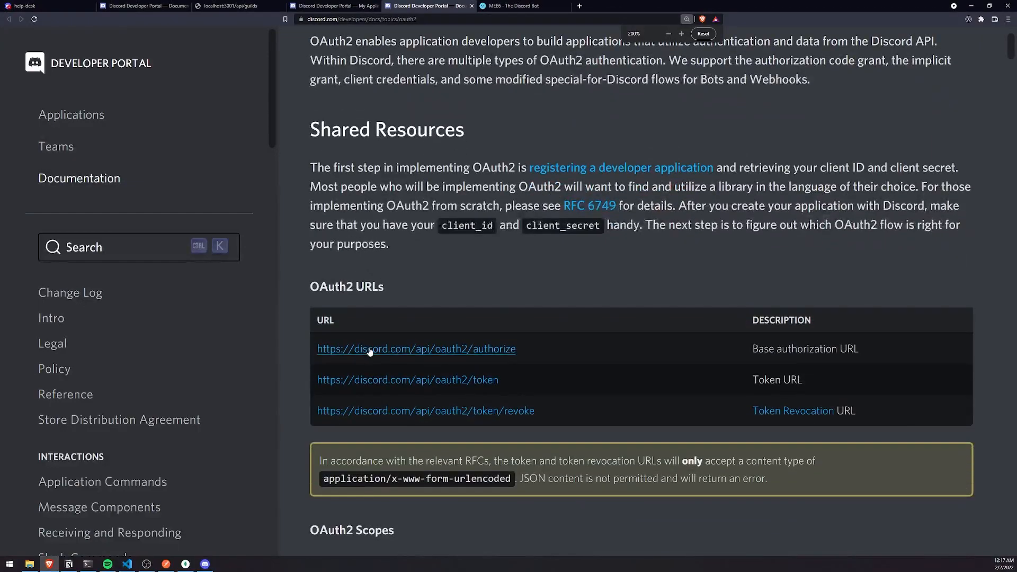
{"action": "scroll", "scroll_direction": "down", "scroll_amount": 3}
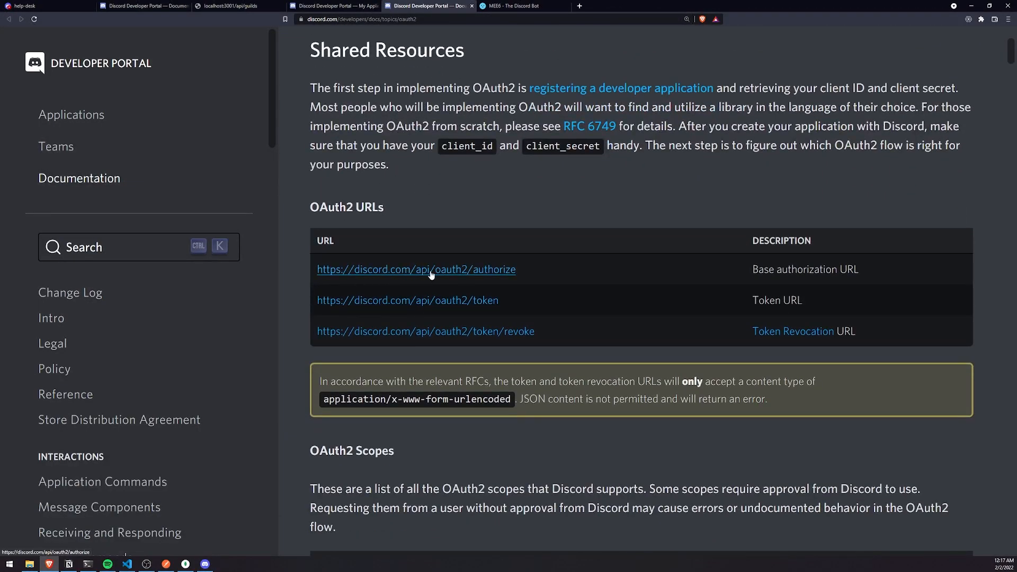
{"action": "left_click", "coordinate": [416, 269]}
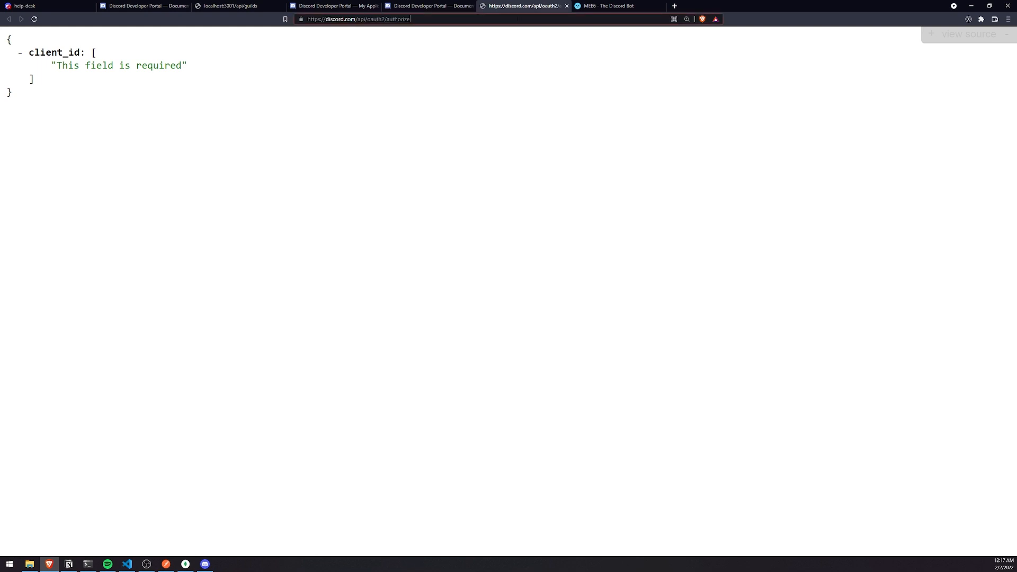
- Append '?client_id=<app id>&scope=bot' to the authorize URL in the address bar
{"action": "left_click", "coordinate": [355, 19]}
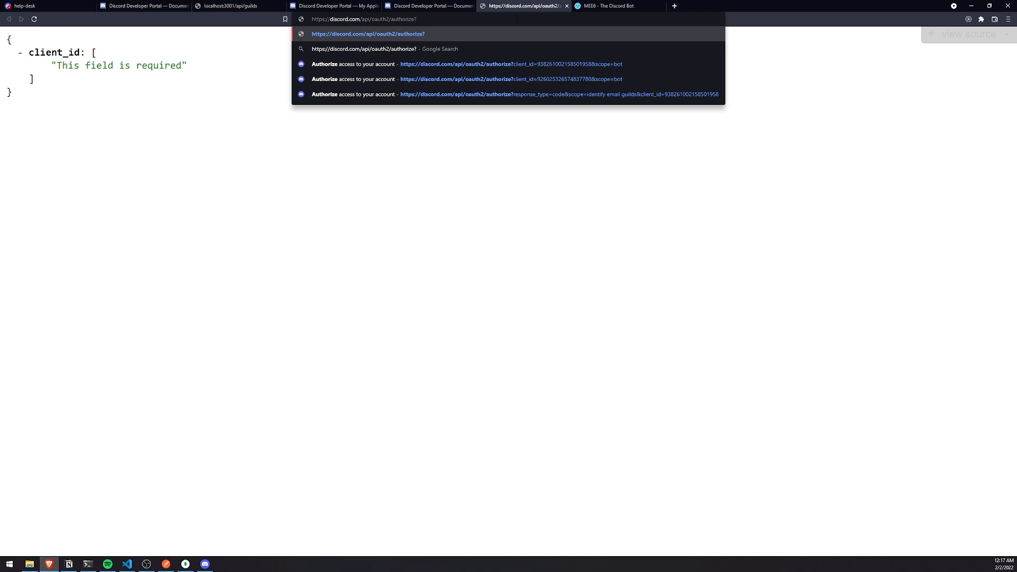
{"action": "type", "text": "clie"}
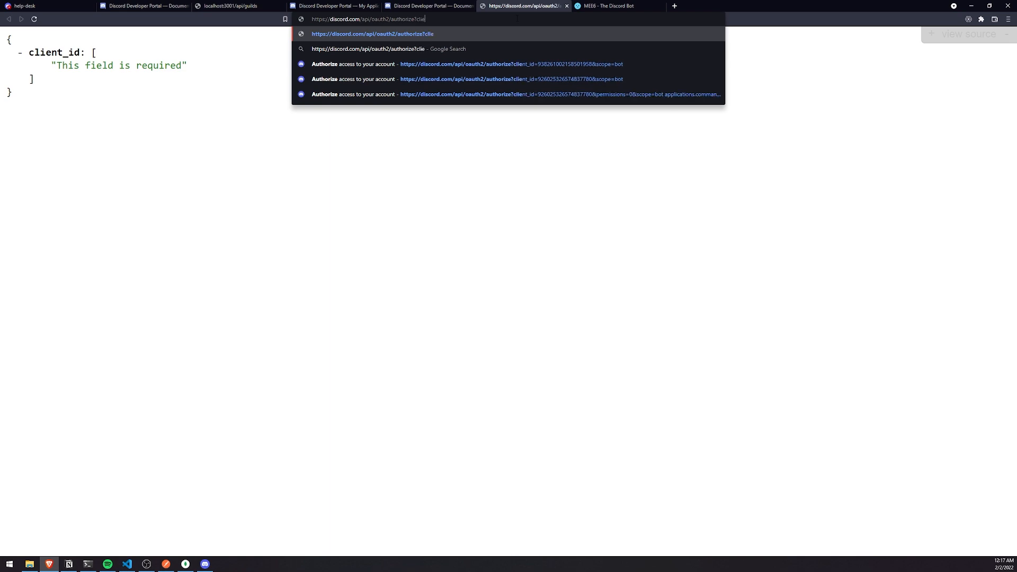
{"action": "type", "text": "nt_id=938261002158501958"}
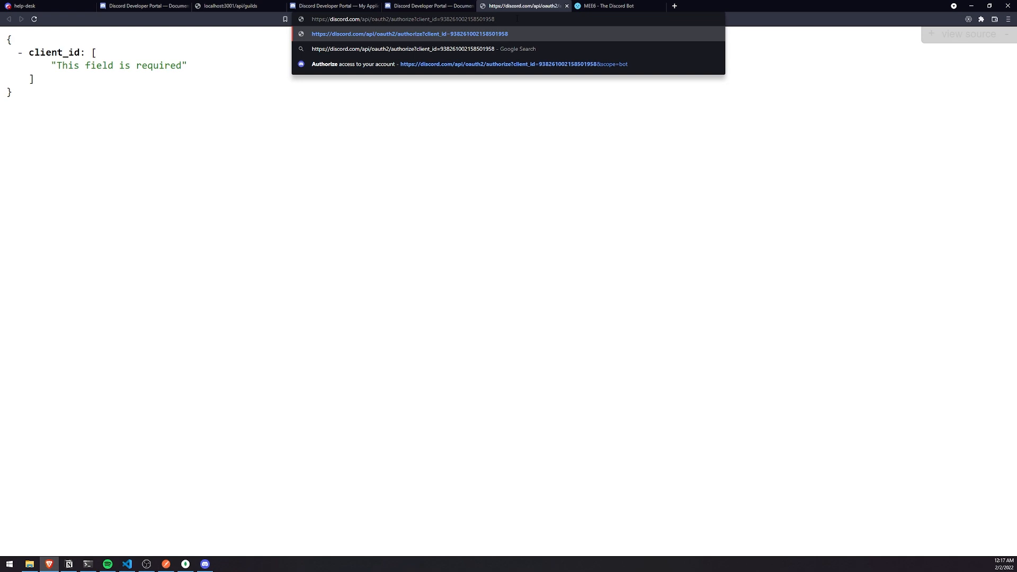
{"action": "type", "text": "&"}
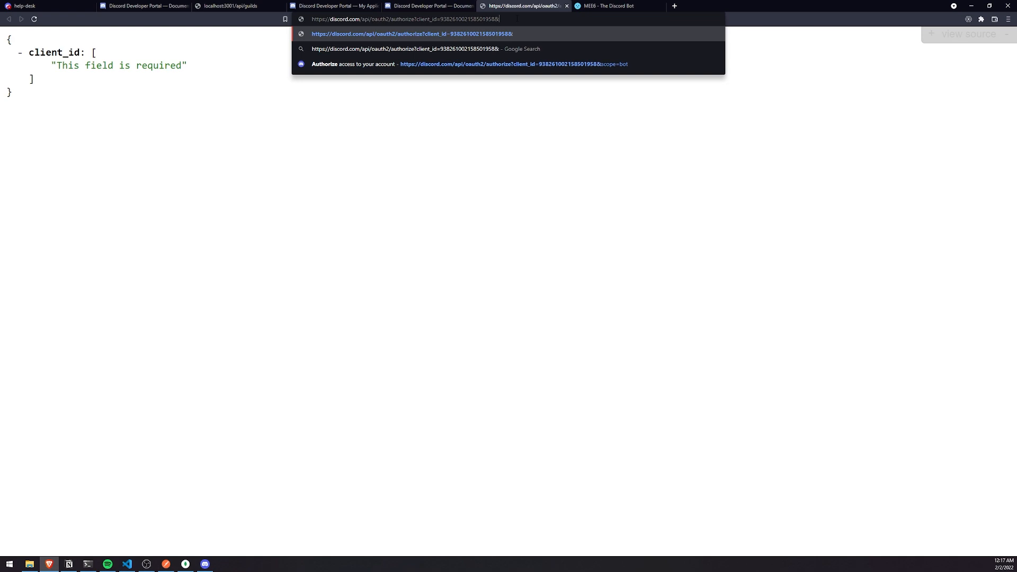
{"action": "type", "text": "scope=bot"}
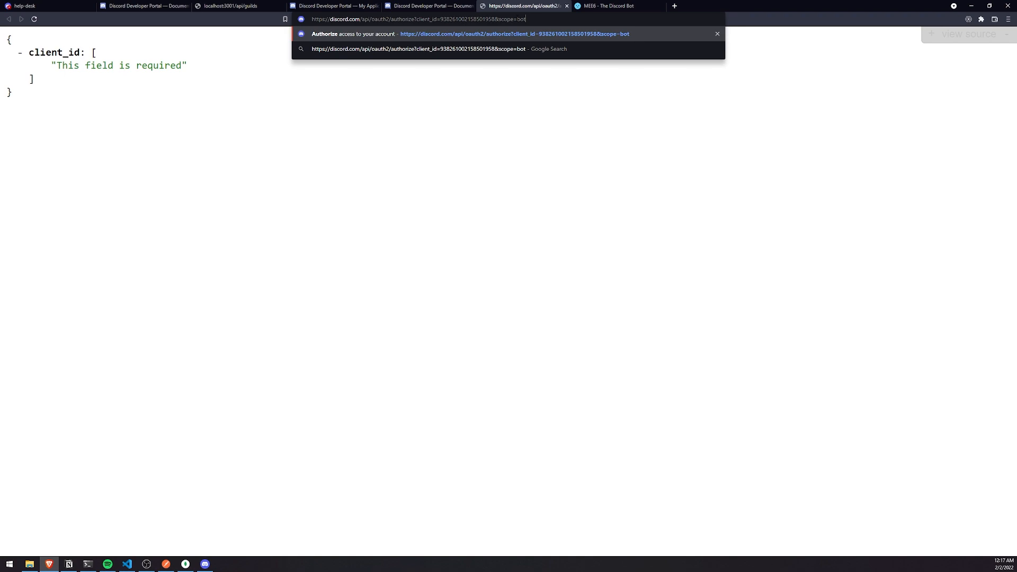
{"action": "mouse_move", "coordinate": [598, 95]}
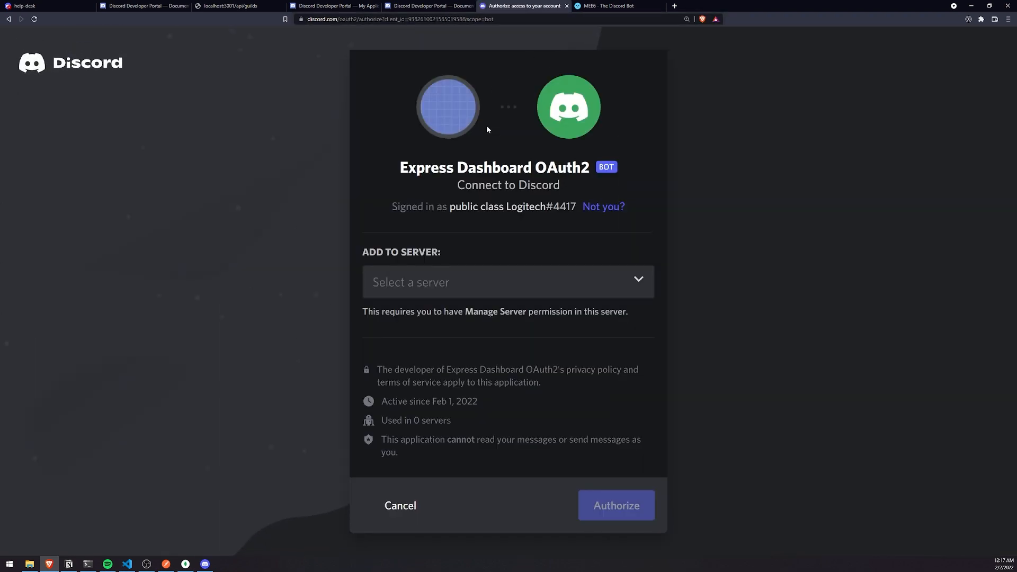
- Choose TEST as the bot's server on the authorization page and authorize
{"action": "left_click", "coordinate": [508, 282]}
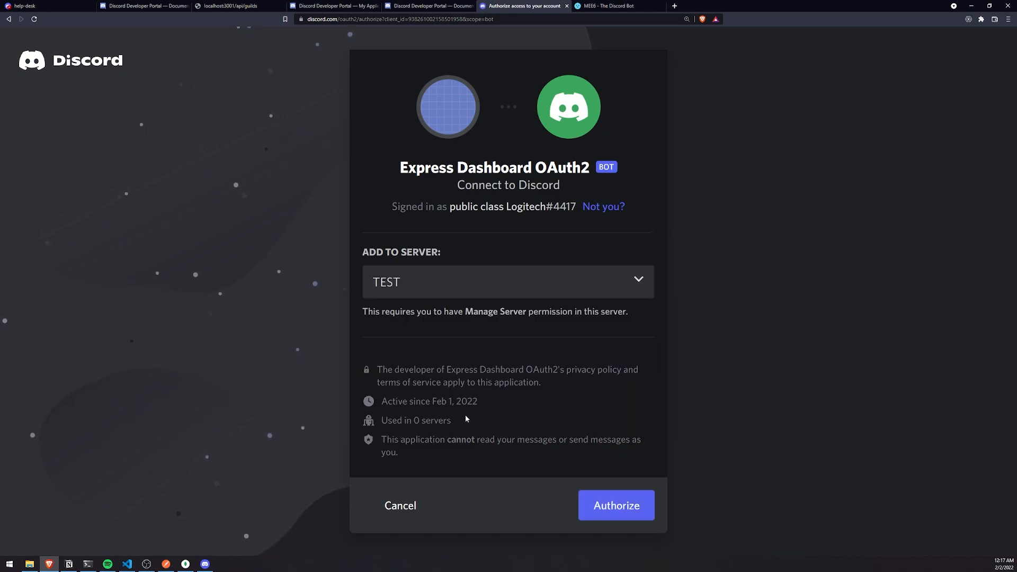
{"action": "left_click", "coordinate": [615, 506]}
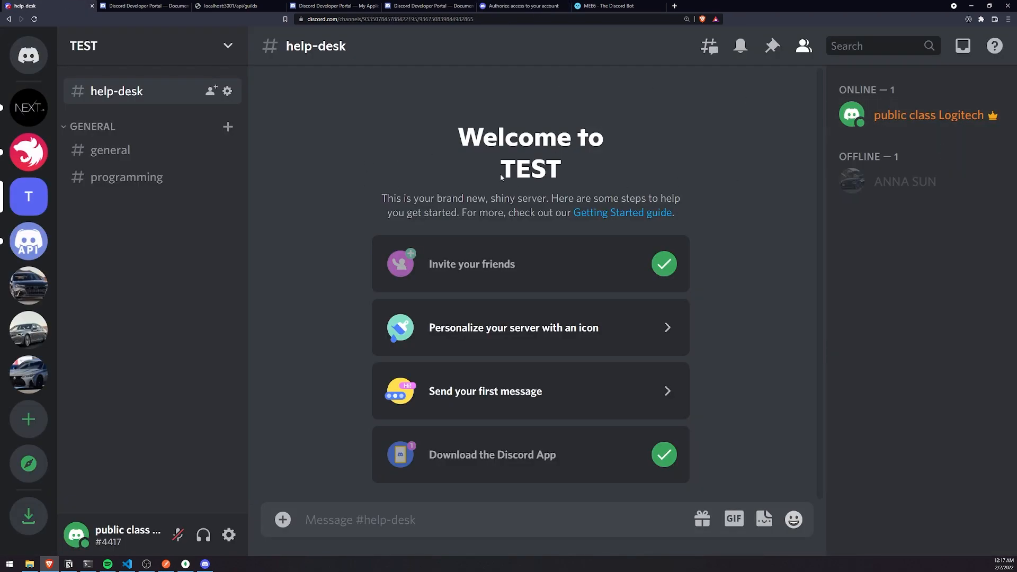
{"action": "left_click", "coordinate": [519, 6]}
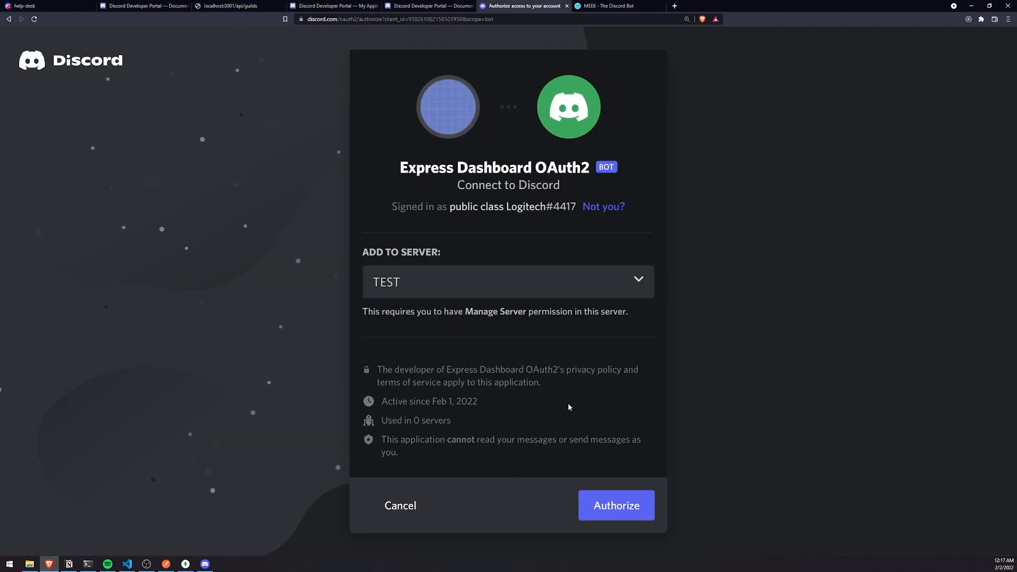
{"action": "left_click", "coordinate": [615, 505]}
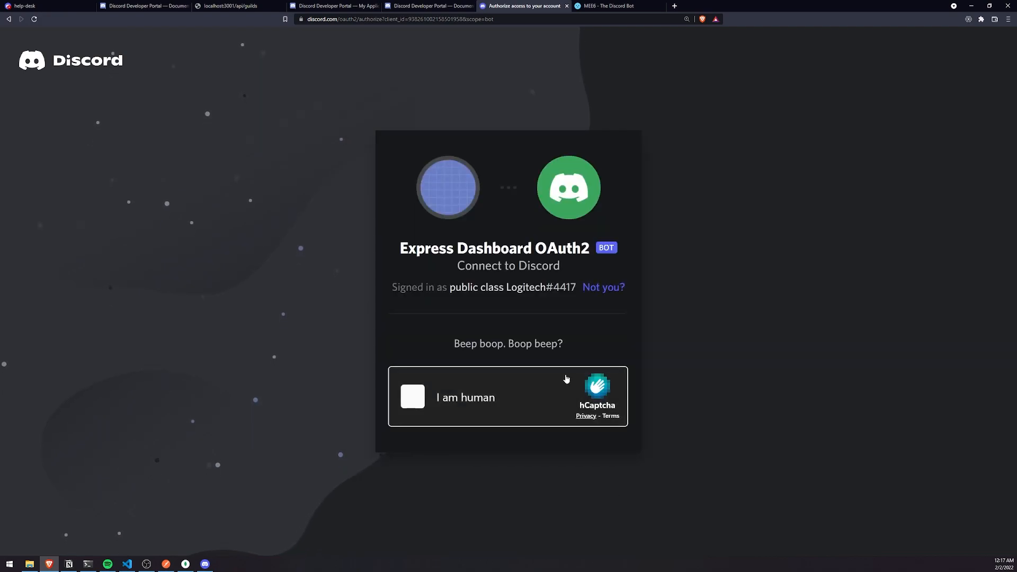
- Pass the boat captcha to add the bot, then revisit Discord and MEE6's server list
{"action": "left_click", "coordinate": [412, 396]}
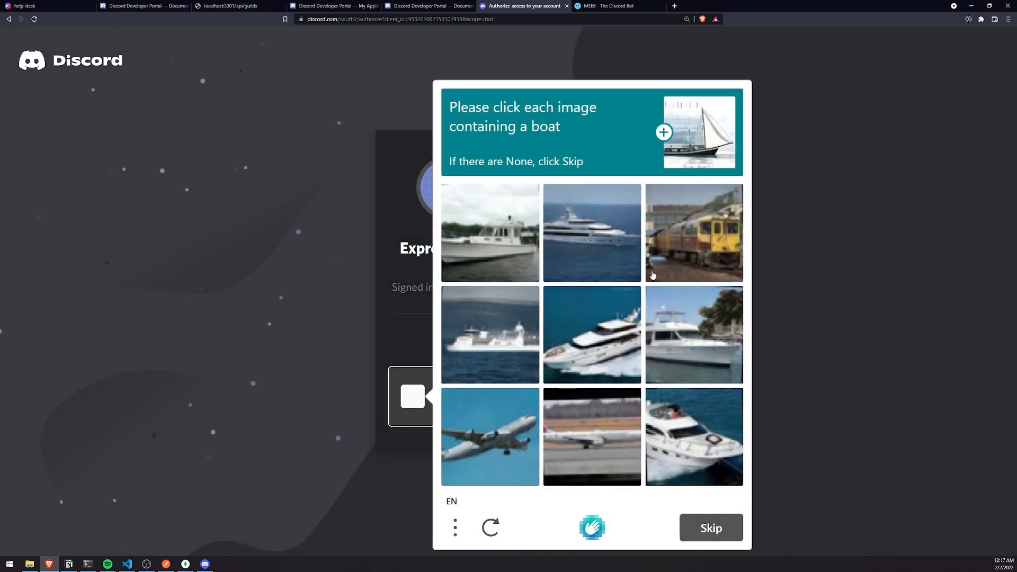
{"action": "left_click", "coordinate": [694, 335]}
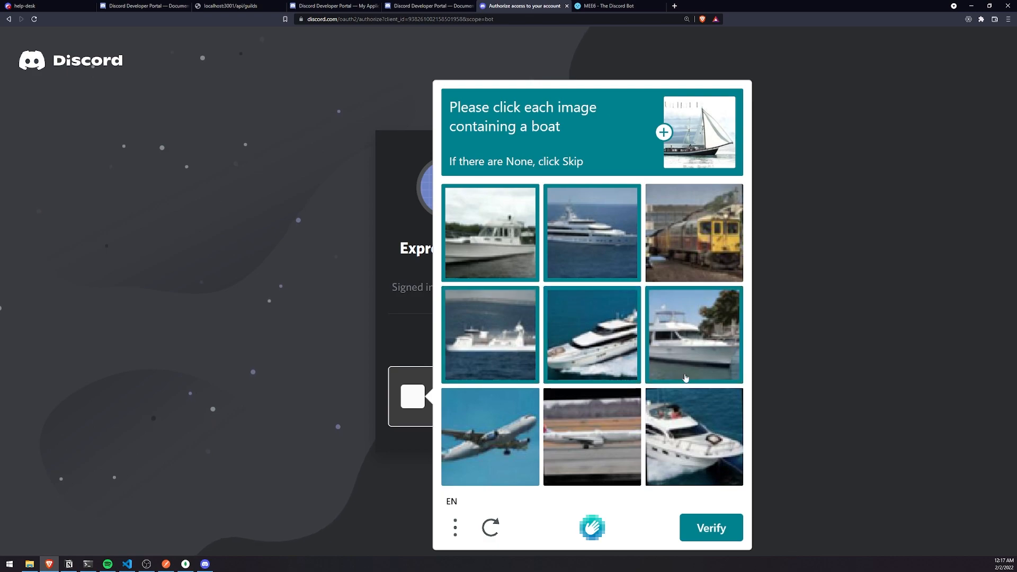
{"action": "left_click", "coordinate": [693, 436]}
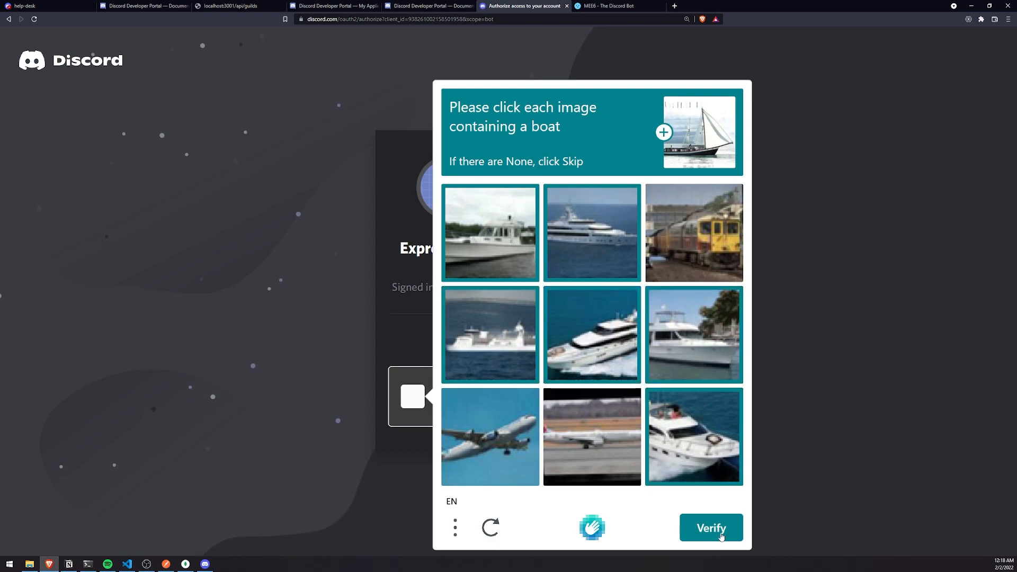
{"action": "left_click", "coordinate": [711, 528]}
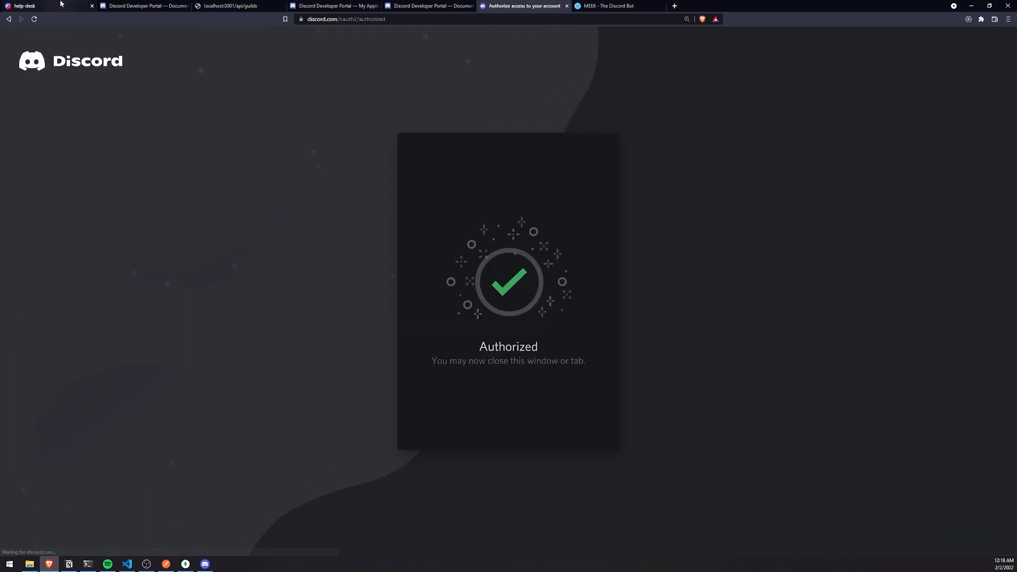
{"action": "left_click", "coordinate": [45, 5]}
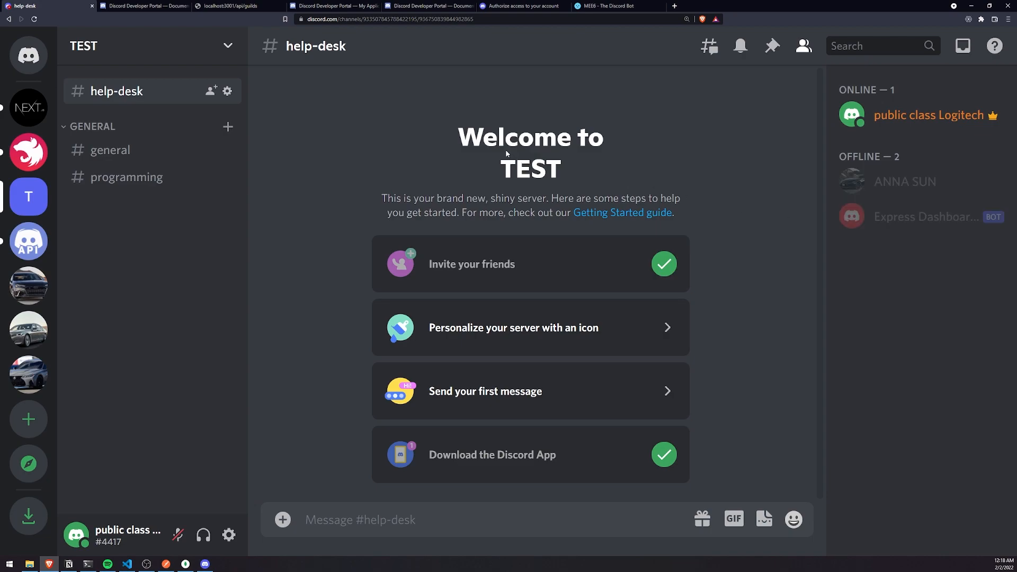
{"action": "left_click", "coordinate": [519, 5]}
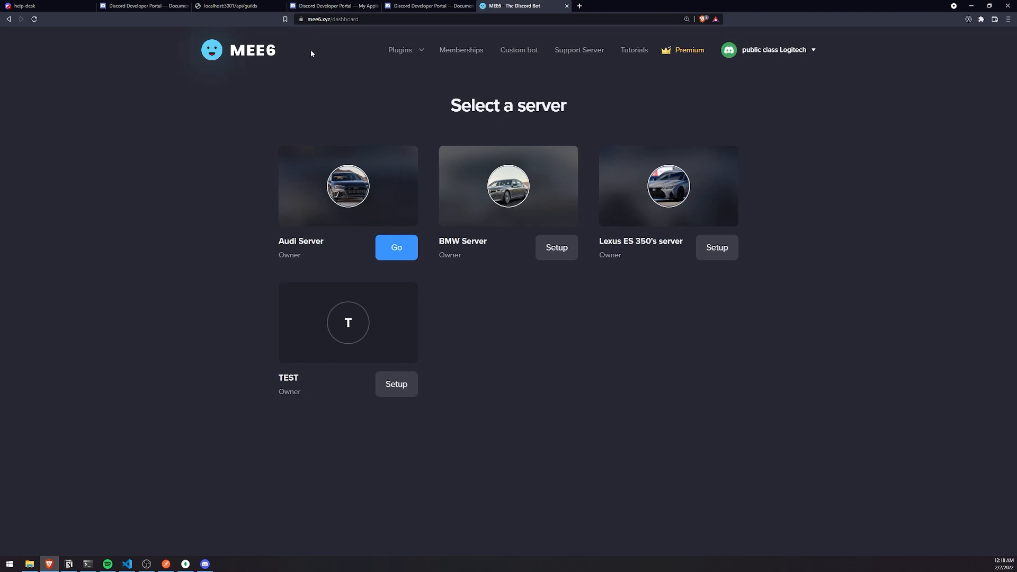
{"action": "mouse_move", "coordinate": [126, 156]}
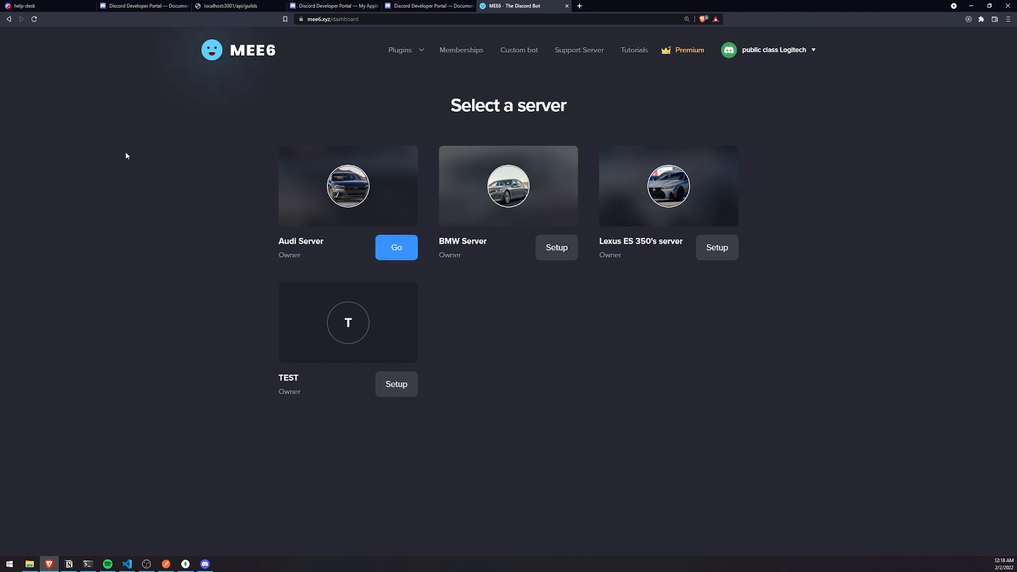
{"action": "mouse_move", "coordinate": [246, 78]}
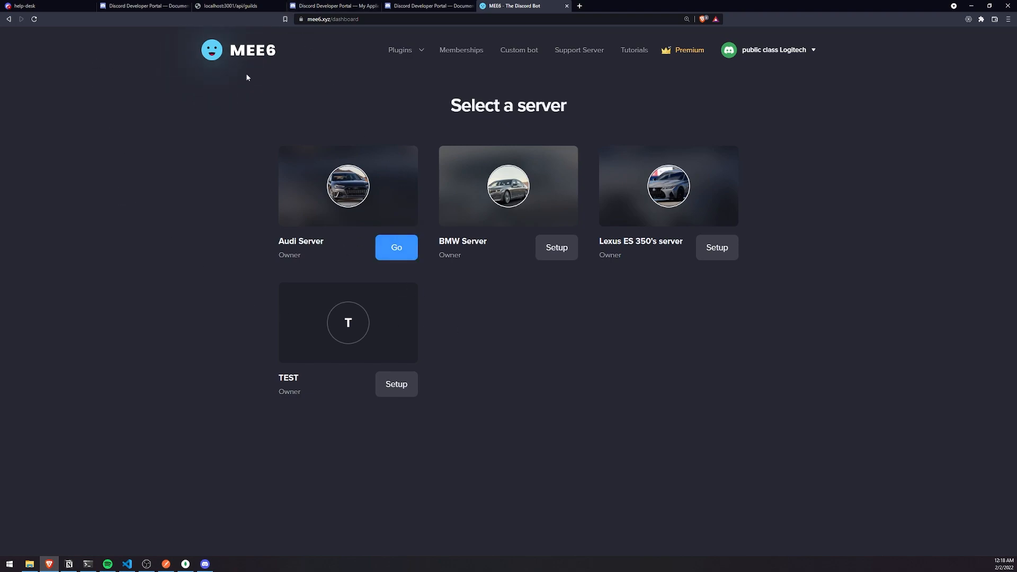
{"action": "mouse_move", "coordinate": [446, 203]}
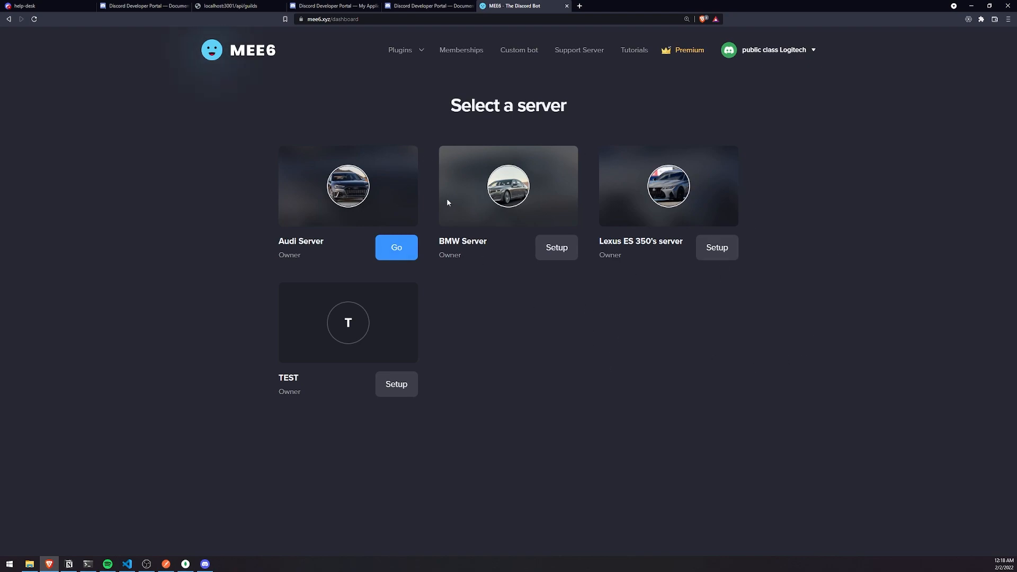
{"action": "mouse_move", "coordinate": [331, 307]}
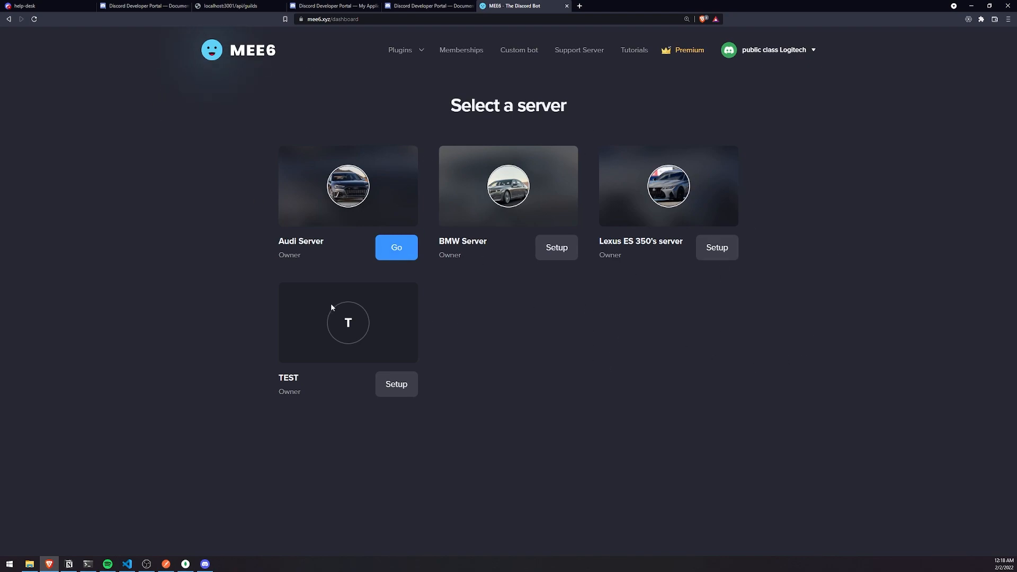
{"action": "mouse_move", "coordinate": [161, 498]}
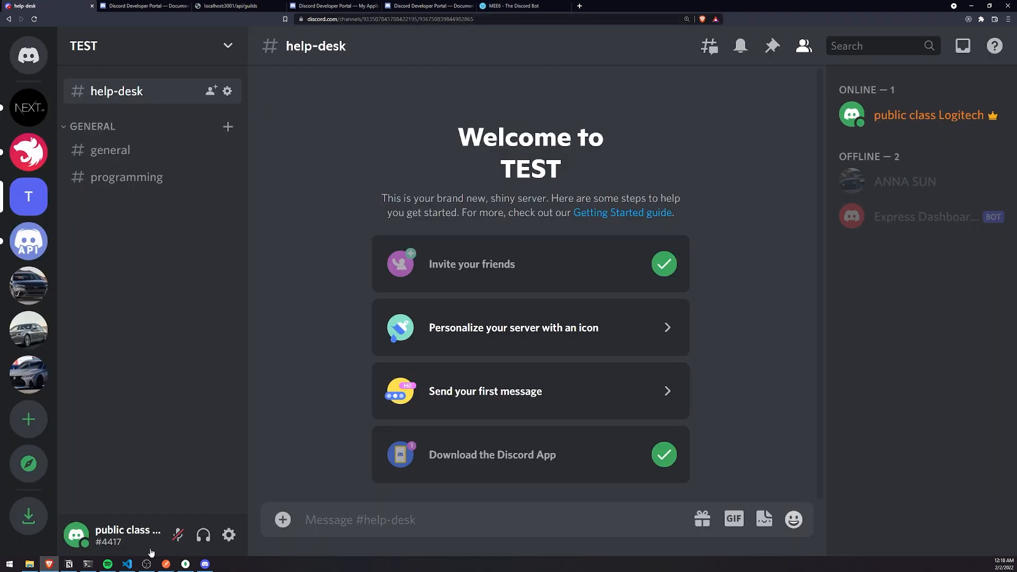
- Switch back to Visual Studio Code showing the guilds route index.ts
{"action": "left_click", "coordinate": [126, 564]}
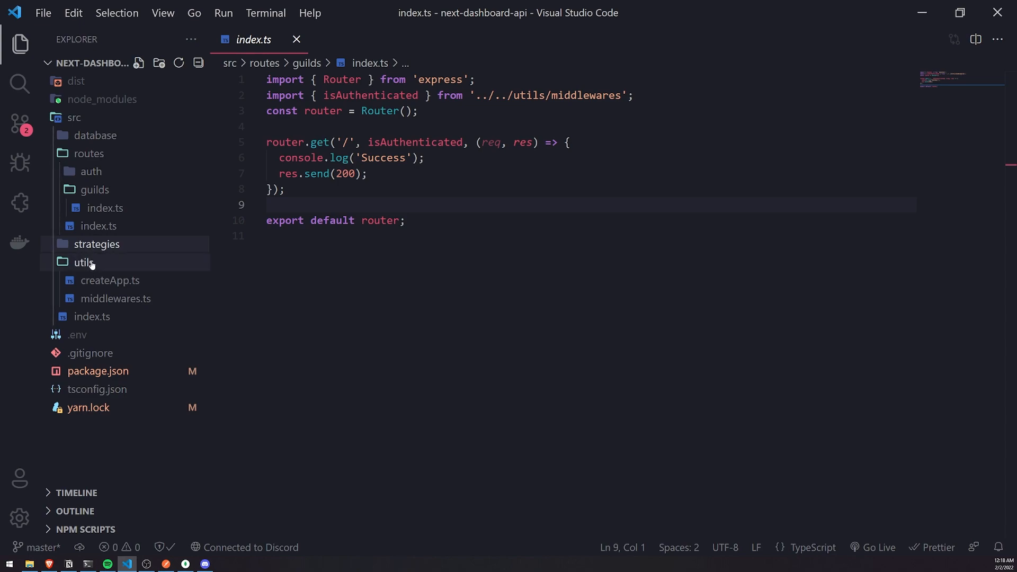
- Collapse the utils folder and select the guilds router.get handler's callback code
{"action": "left_click", "coordinate": [84, 262]}
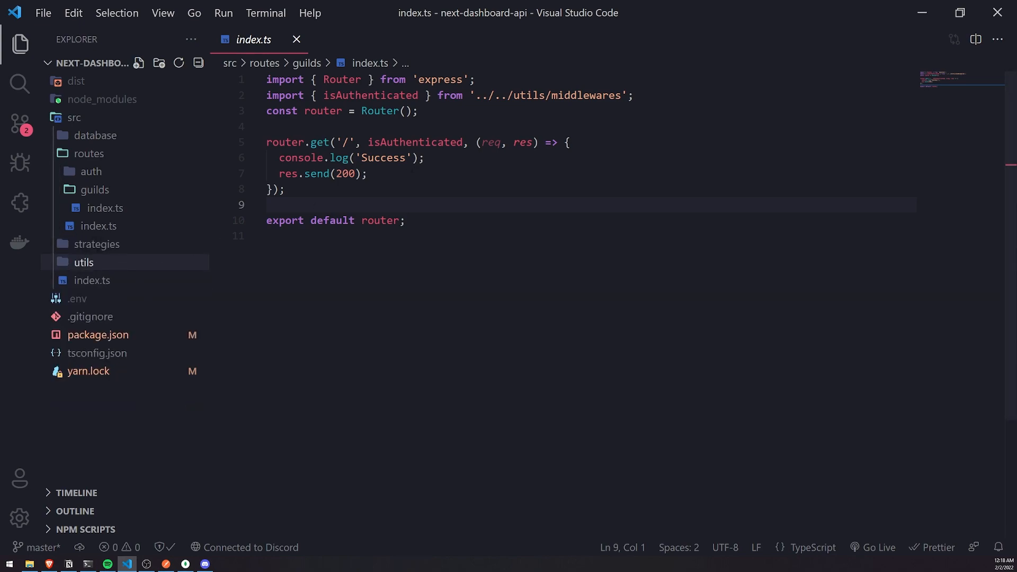
{"action": "left_click", "coordinate": [426, 158]}
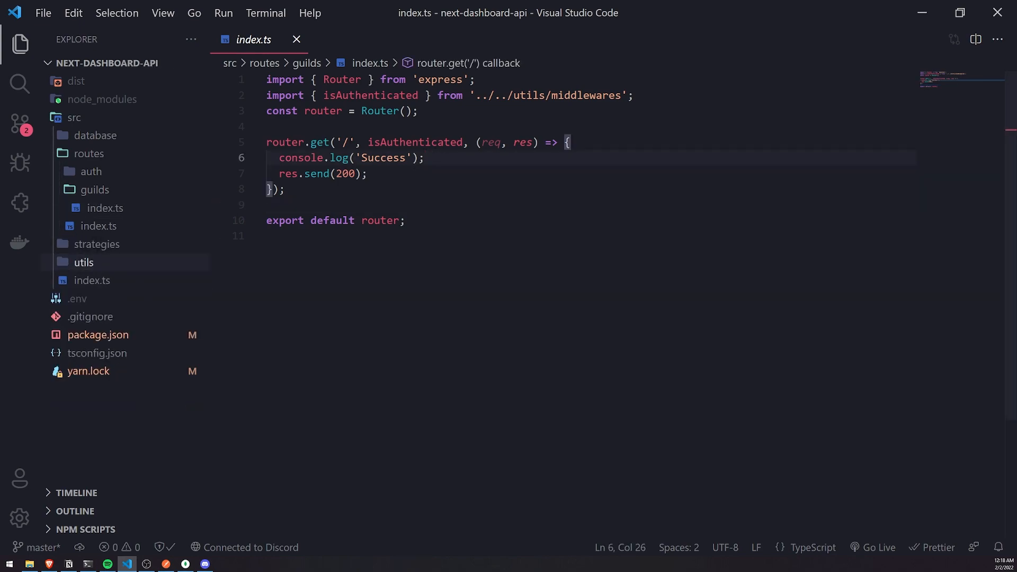
{"action": "left_click", "coordinate": [286, 189]}
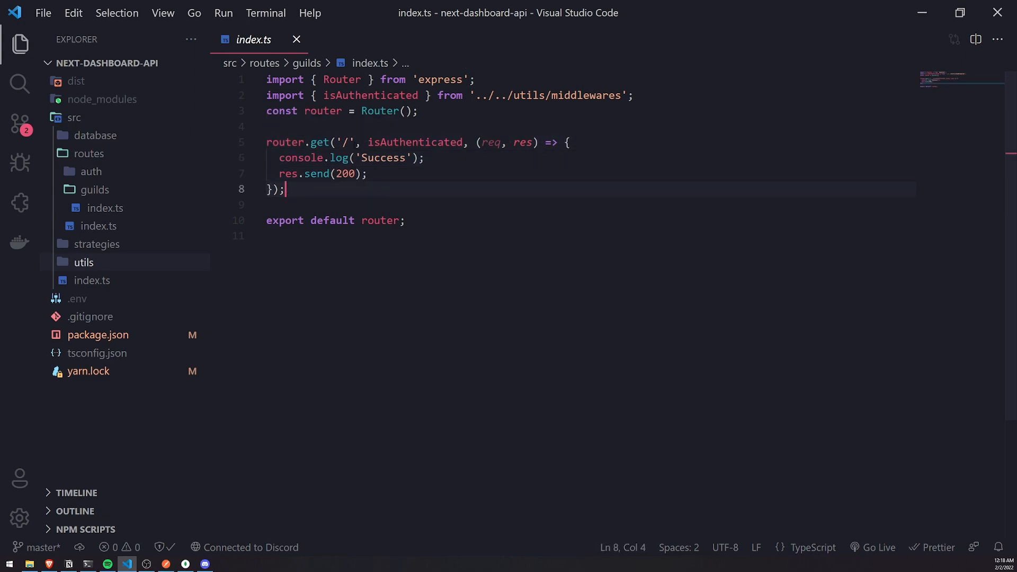
{"action": "left_click", "coordinate": [332, 142]}
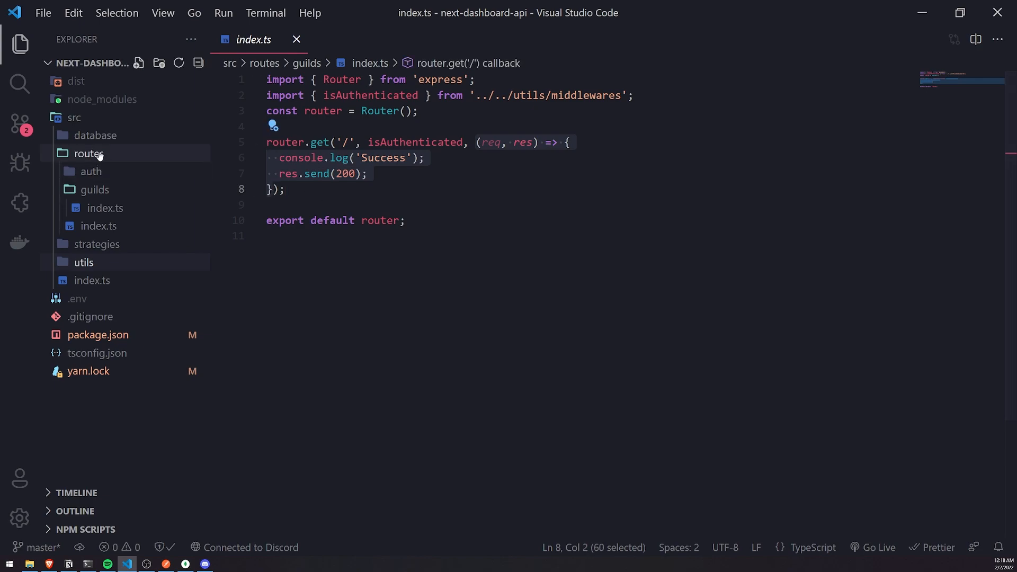
- Create a new index.ts in controllers/guilds, with the guilds routes file shown beside it
{"action": "left_click", "coordinate": [160, 63]}
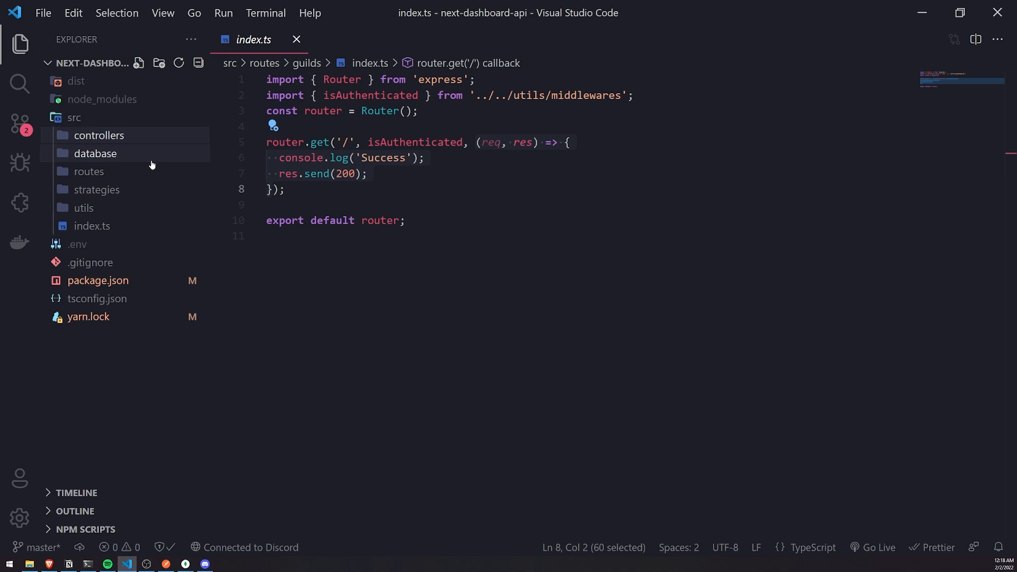
{"action": "mouse_move", "coordinate": [139, 156]}
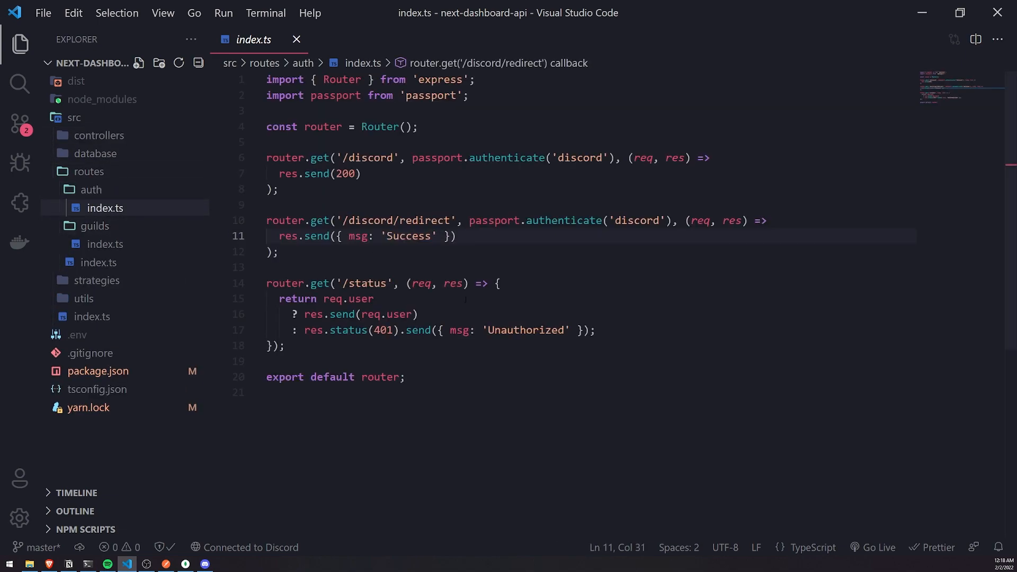
{"action": "left_click", "coordinate": [609, 158]}
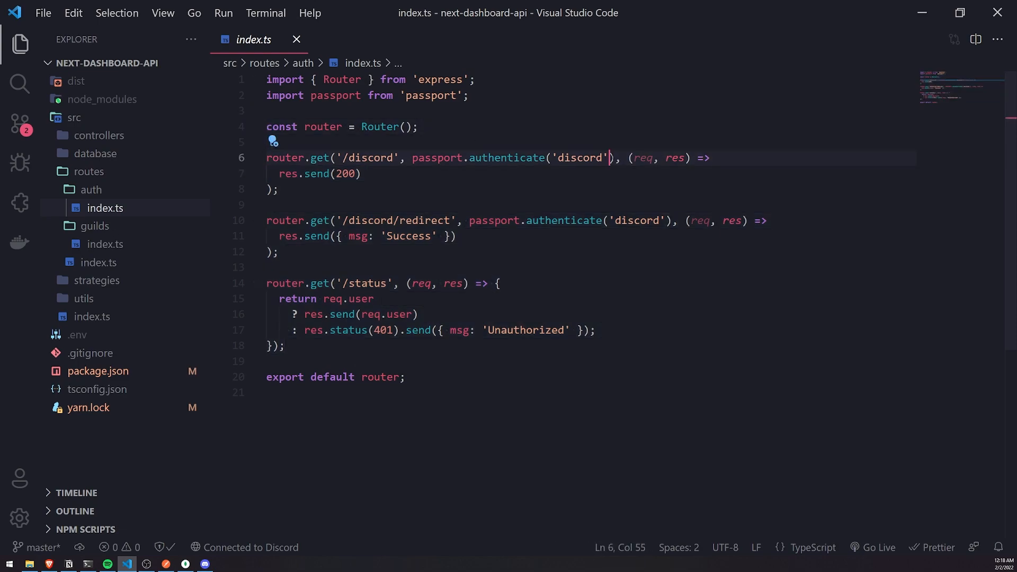
{"action": "left_click", "coordinate": [295, 39]}
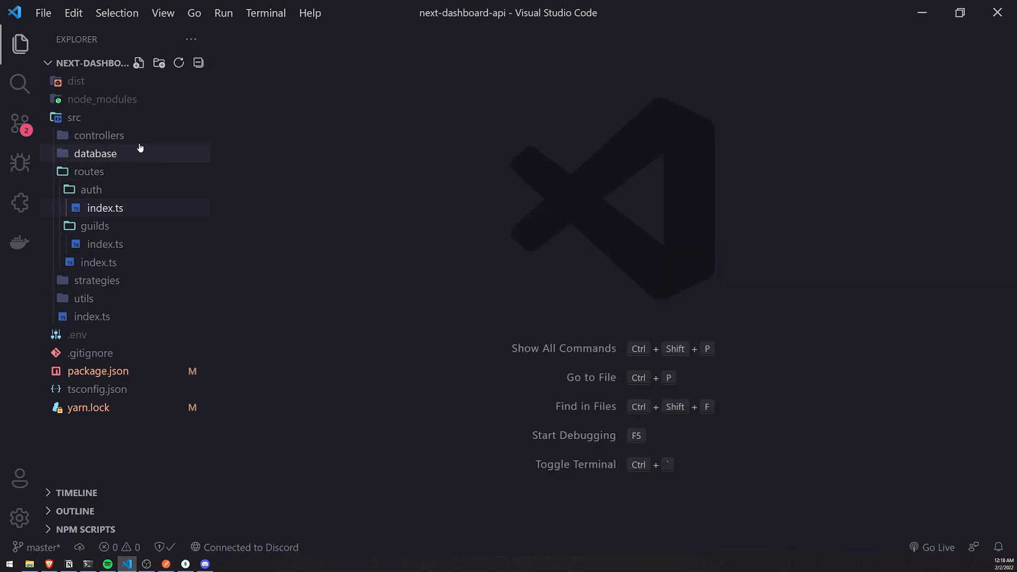
{"action": "left_click", "coordinate": [99, 135]}
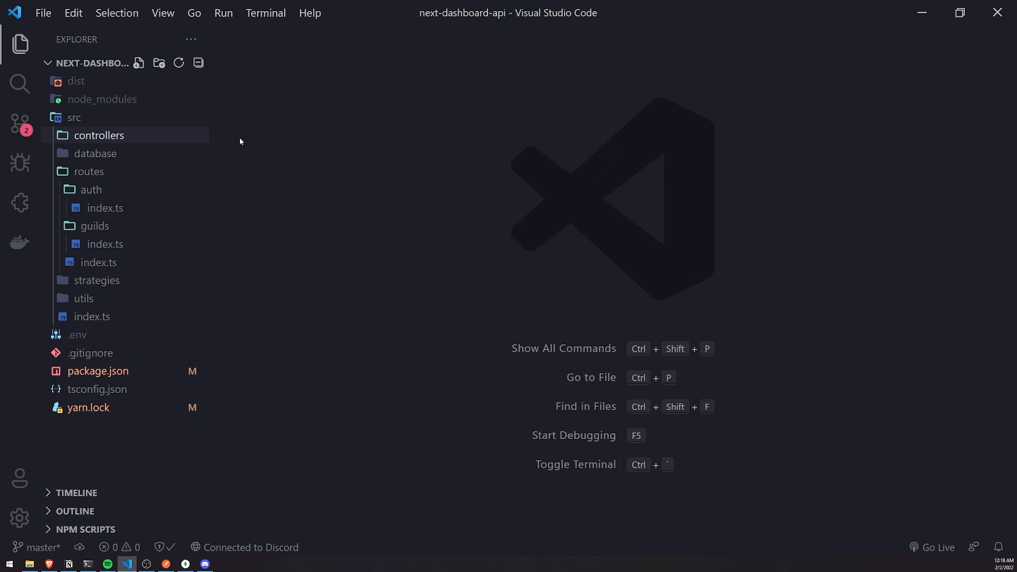
{"action": "mouse_move", "coordinate": [154, 146]}
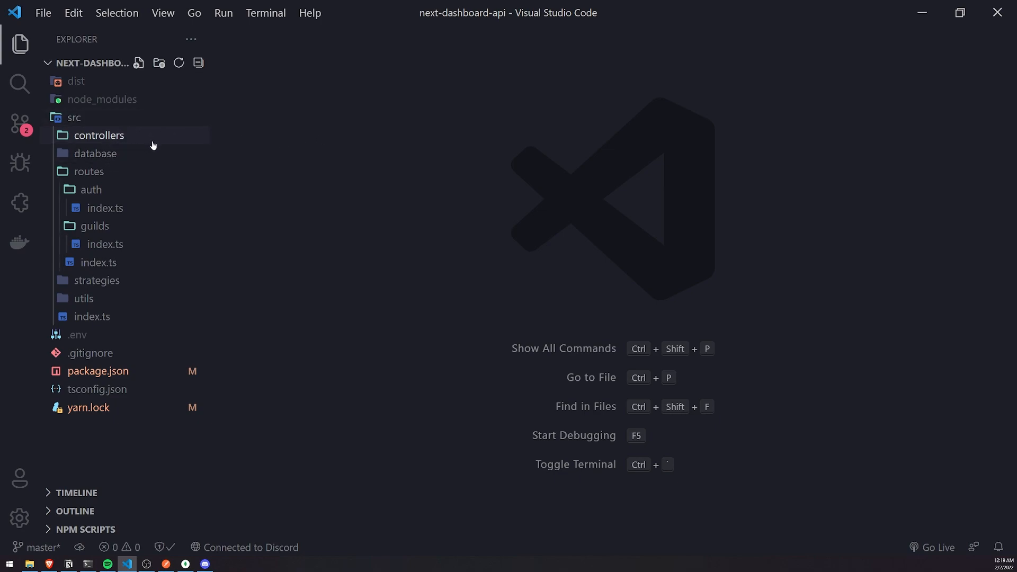
{"action": "mouse_move", "coordinate": [147, 156]}
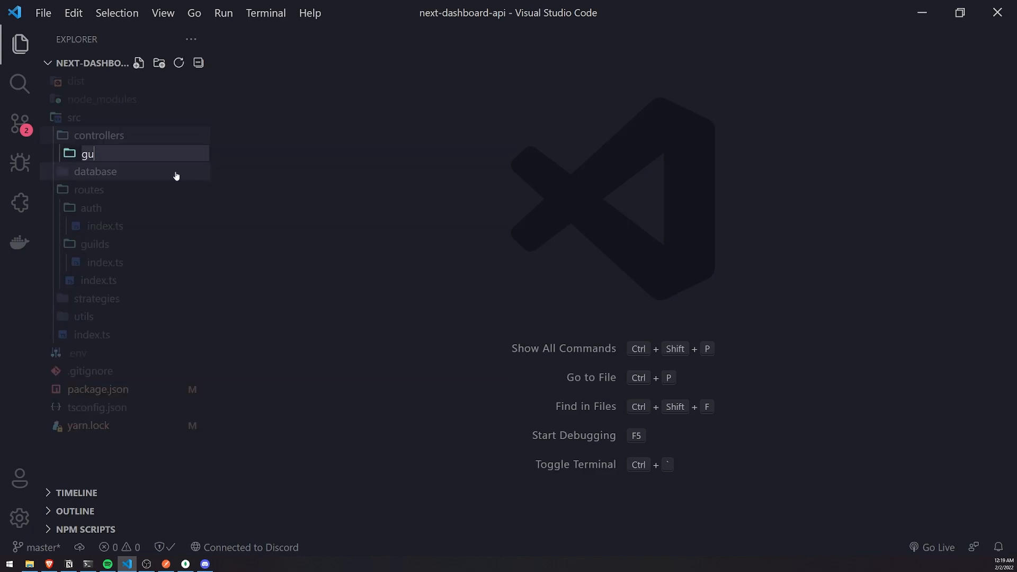
{"action": "right_click", "coordinate": [94, 153]}
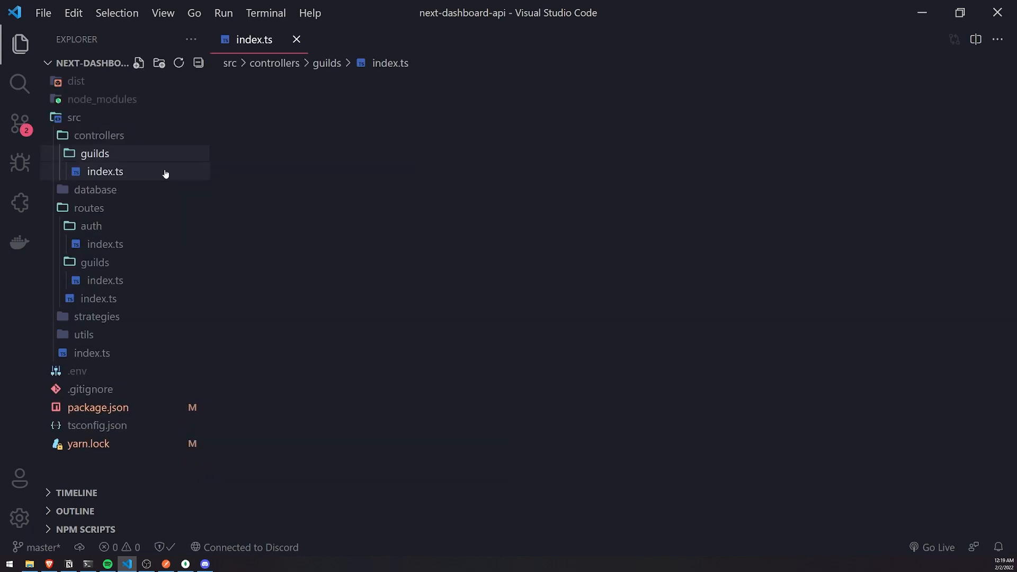
{"action": "left_click", "coordinate": [105, 171]}
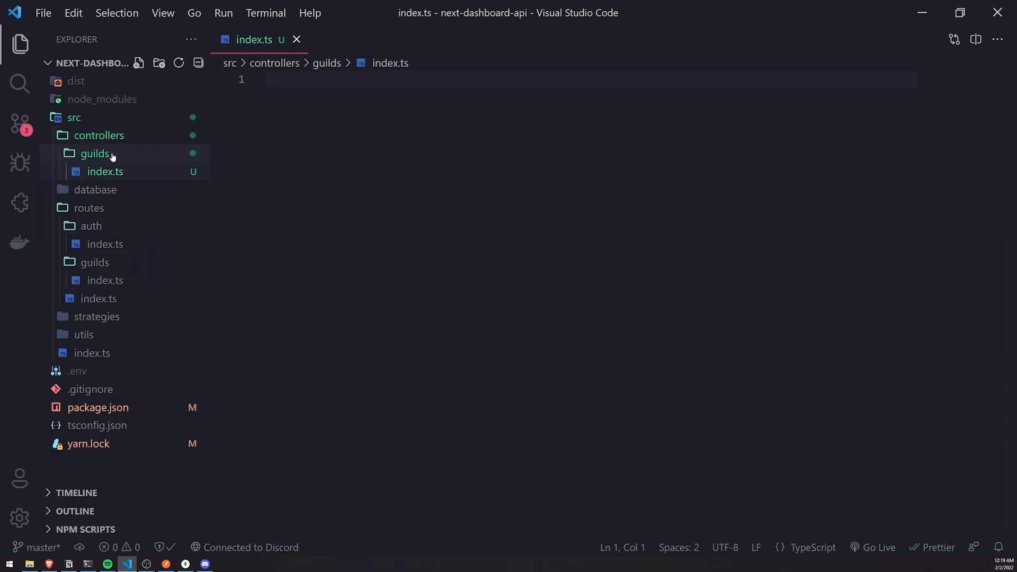
{"action": "mouse_move", "coordinate": [144, 242]}
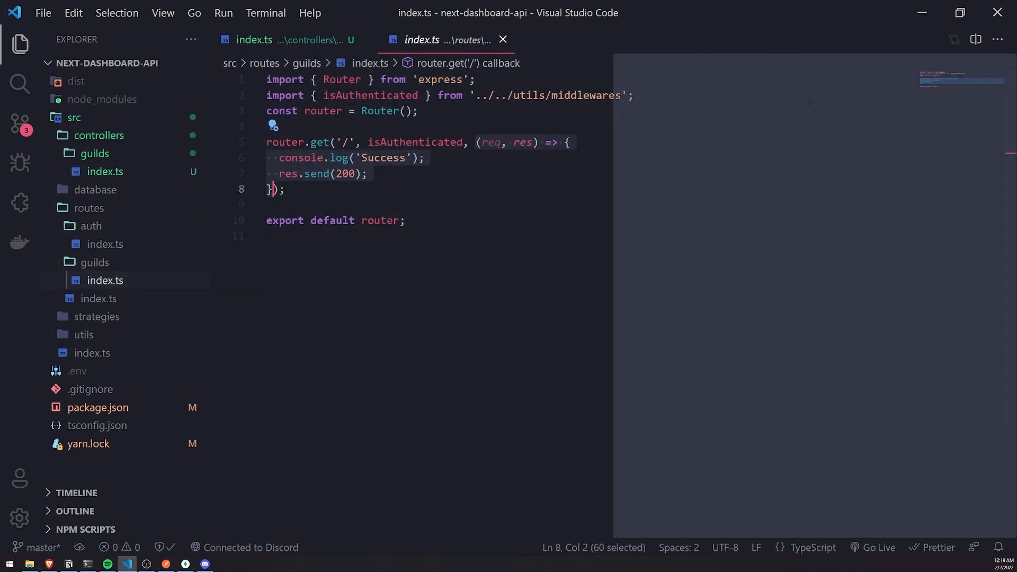
{"action": "left_click", "coordinate": [975, 39]}
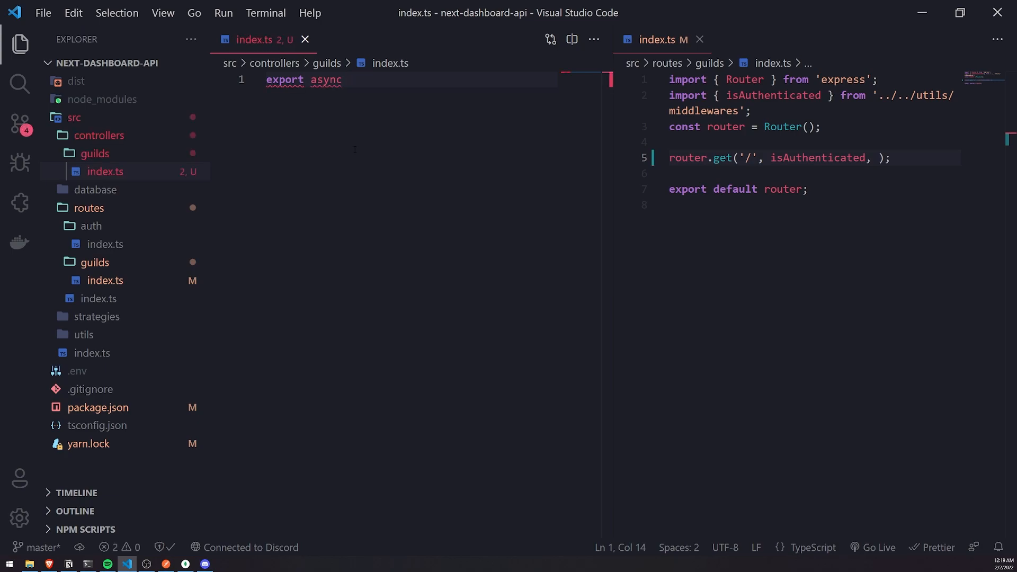
- Write a getGuildsController function declaration in the new controller file
{"action": "type", "text": "function"}
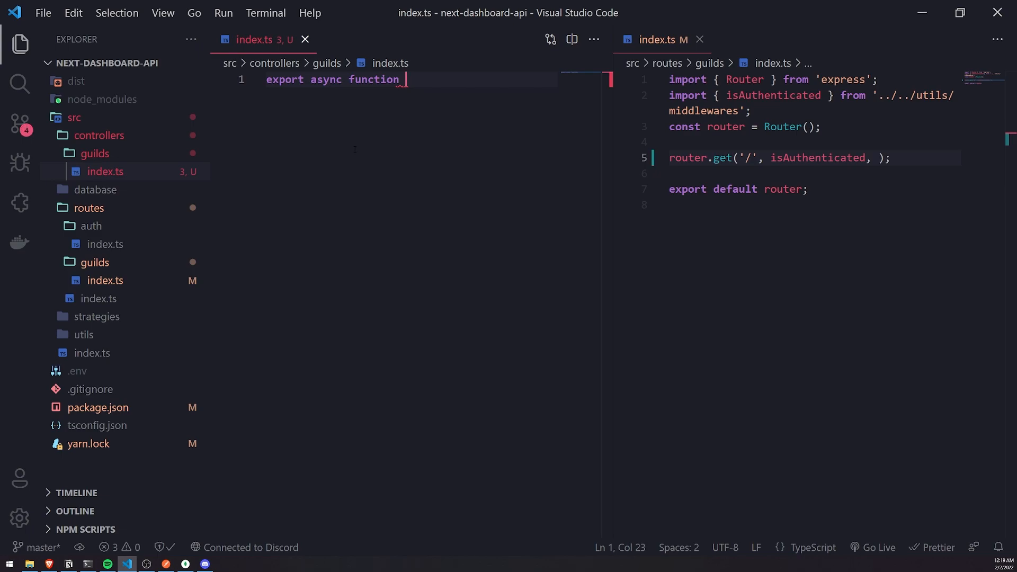
{"action": "type", "text": "getGuildsCont"}
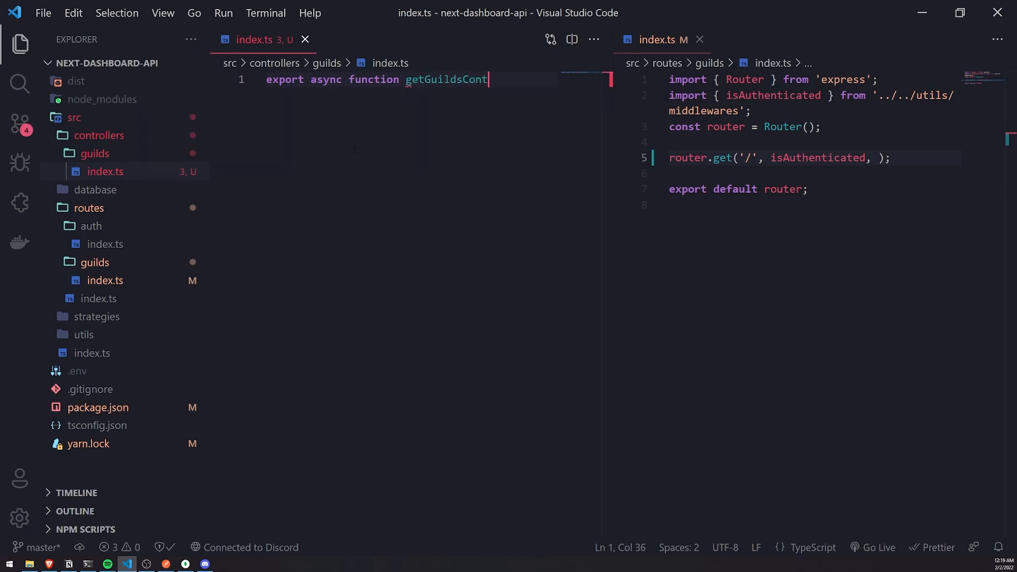
{"action": "type", "text": "roller() {"}
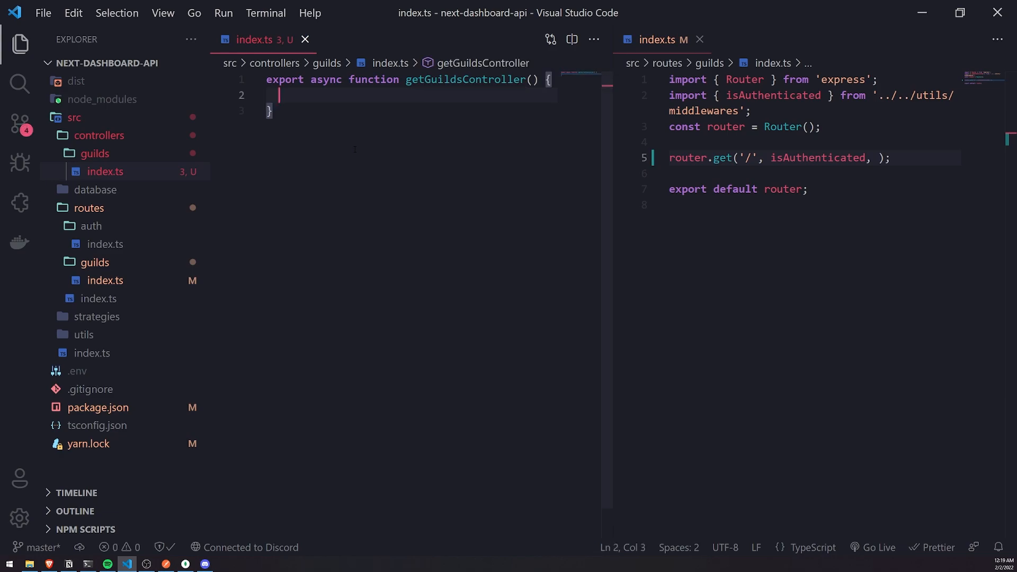
{"action": "left_click", "coordinate": [700, 40]}
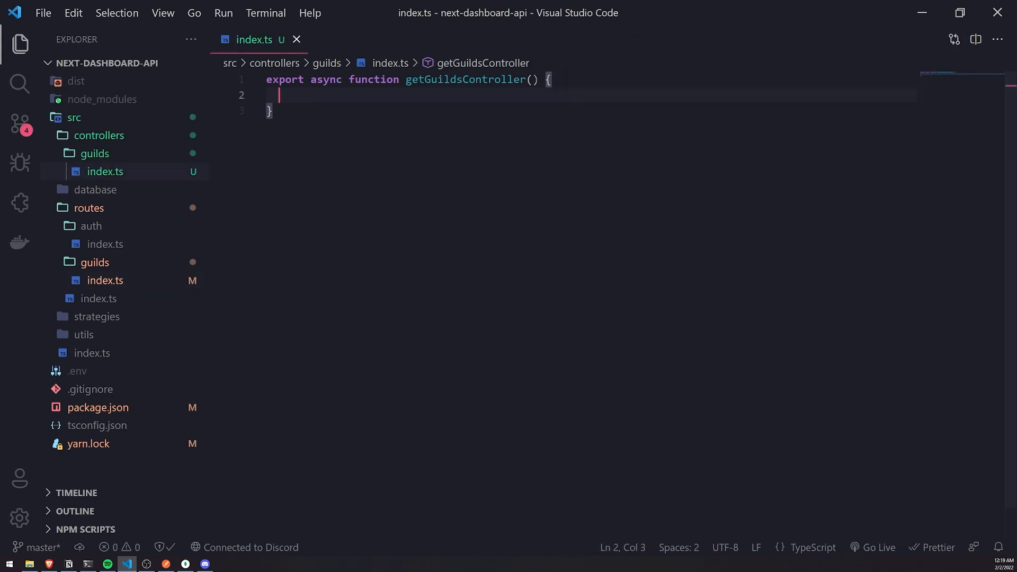
- Type the parameters as Request and Response imported from express, and send res.send(200)
{"action": "type", "text": "req: Reu"}
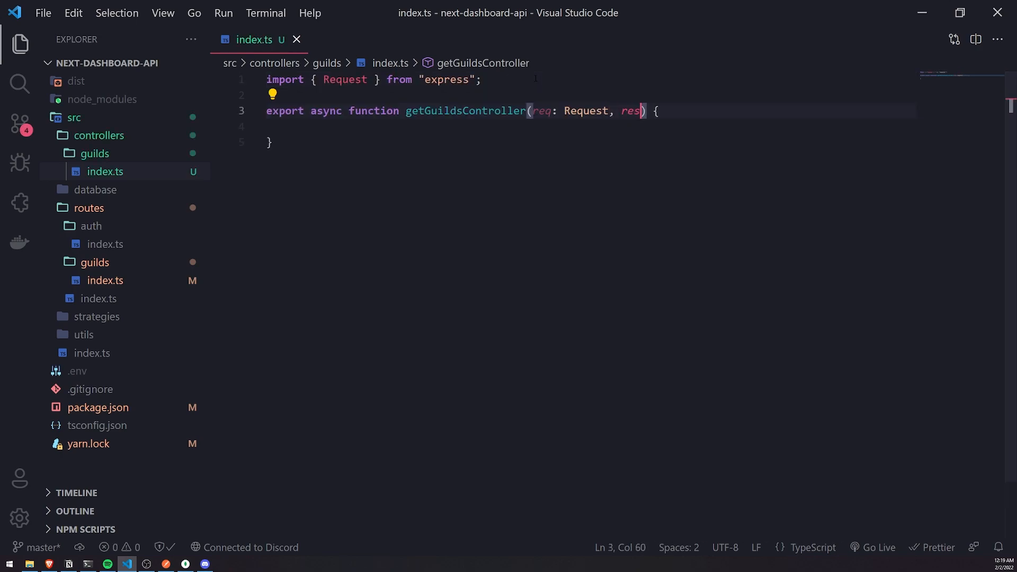
{"action": "type", "text": ": Response"}
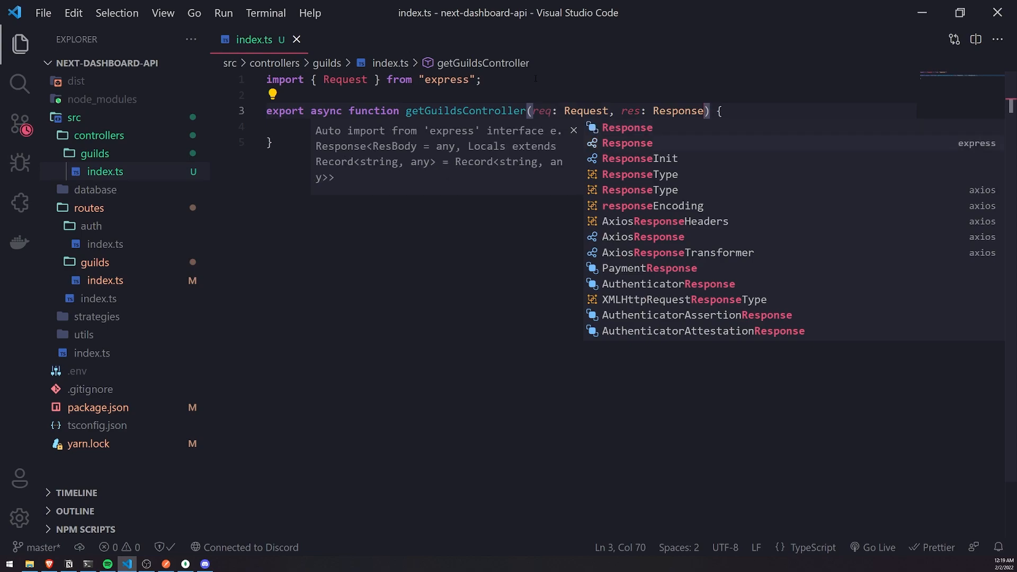
{"action": "left_click", "coordinate": [627, 143]}
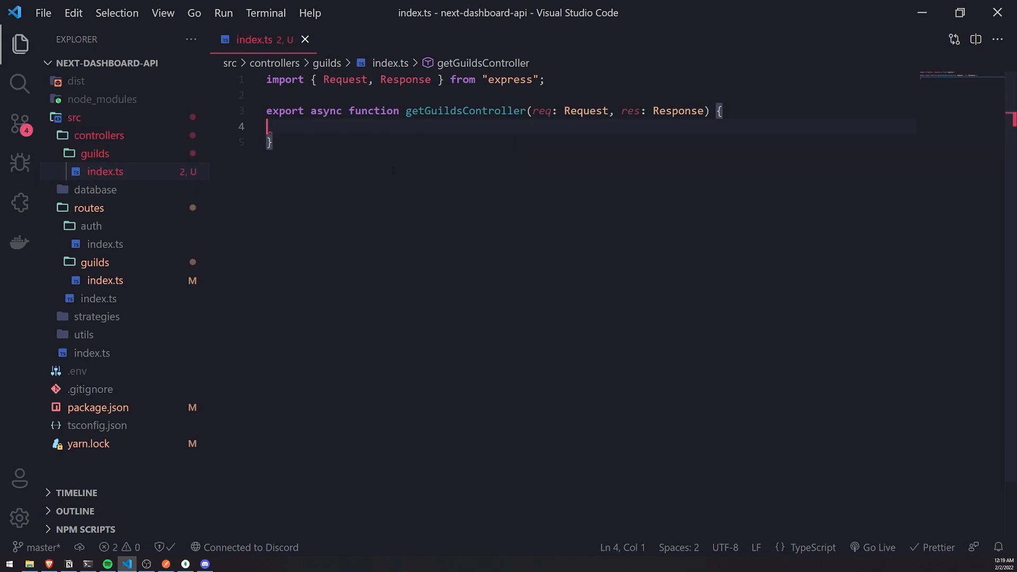
{"action": "type", "text": "res.send(200);"}
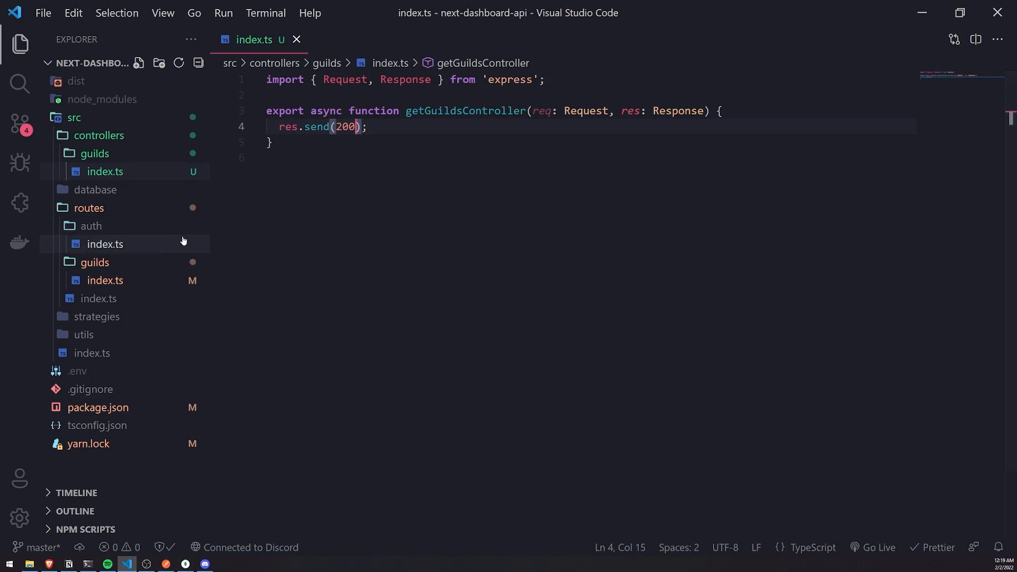
{"action": "double_click", "coordinate": [465, 110]}
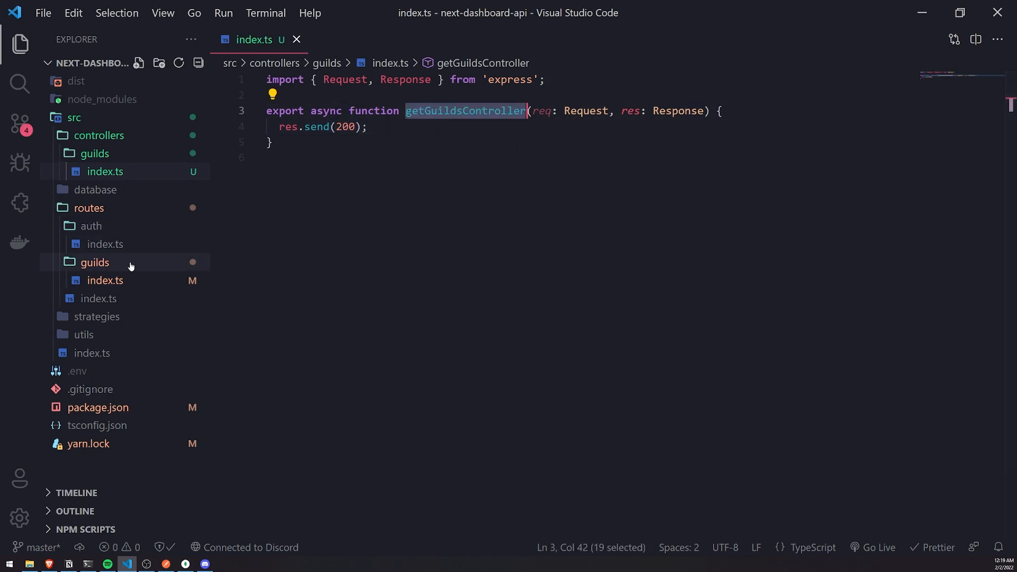
- In routes/guilds/index.ts, add getGuildsController after isAuthenticated and import it from '../../controllers/guilds'
{"action": "left_click", "coordinate": [104, 280]}
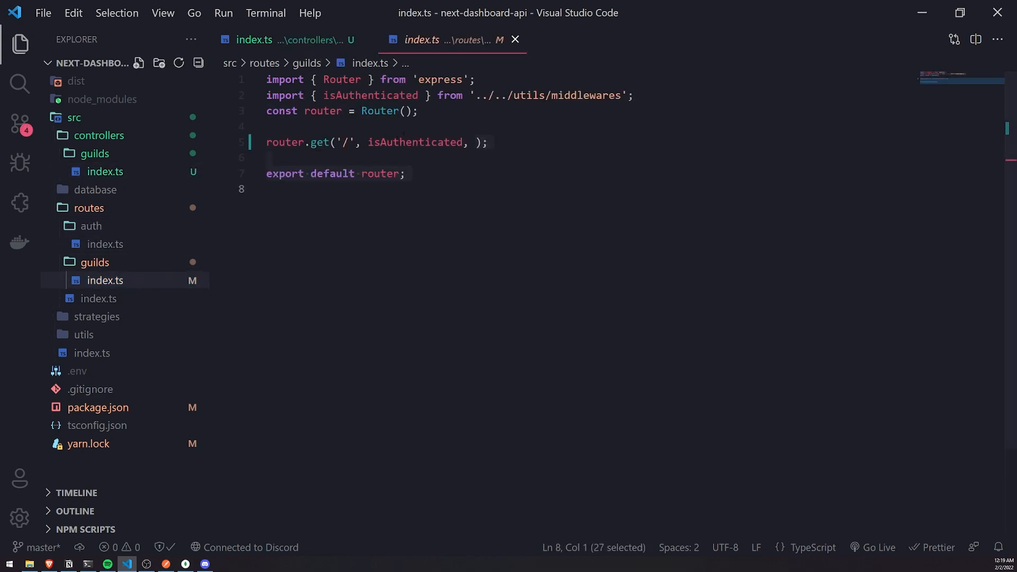
{"action": "type", "text": "getGuildsController"}
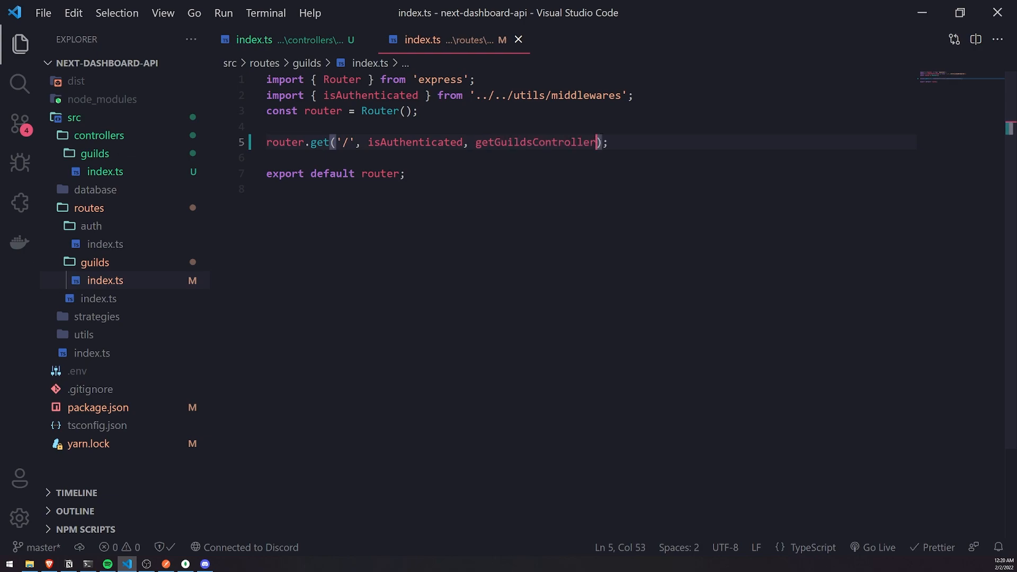
{"action": "type", "text": "import { getGuildsController } from '../../controllers/guilds';"}
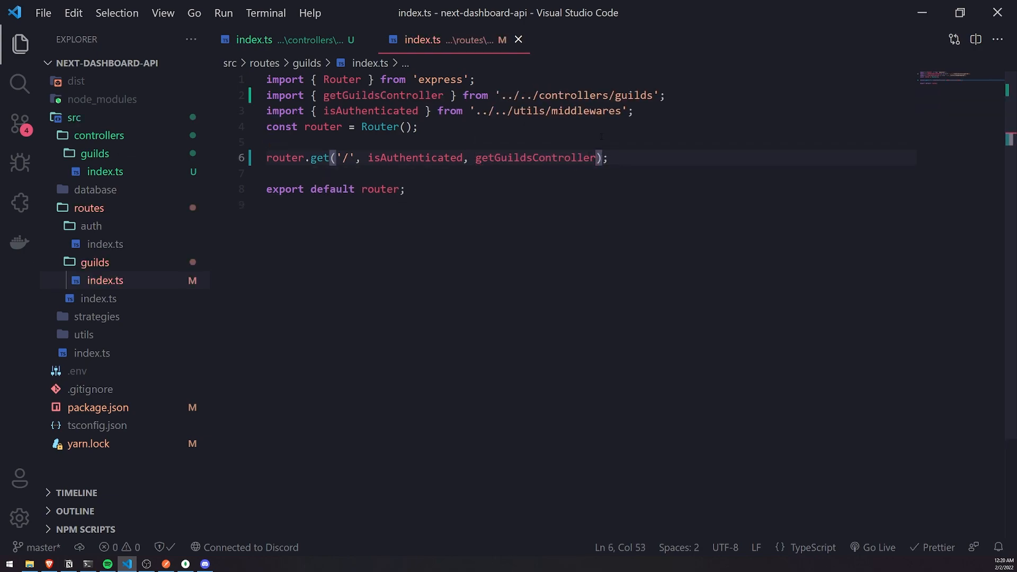
{"action": "double_click", "coordinate": [414, 158]}
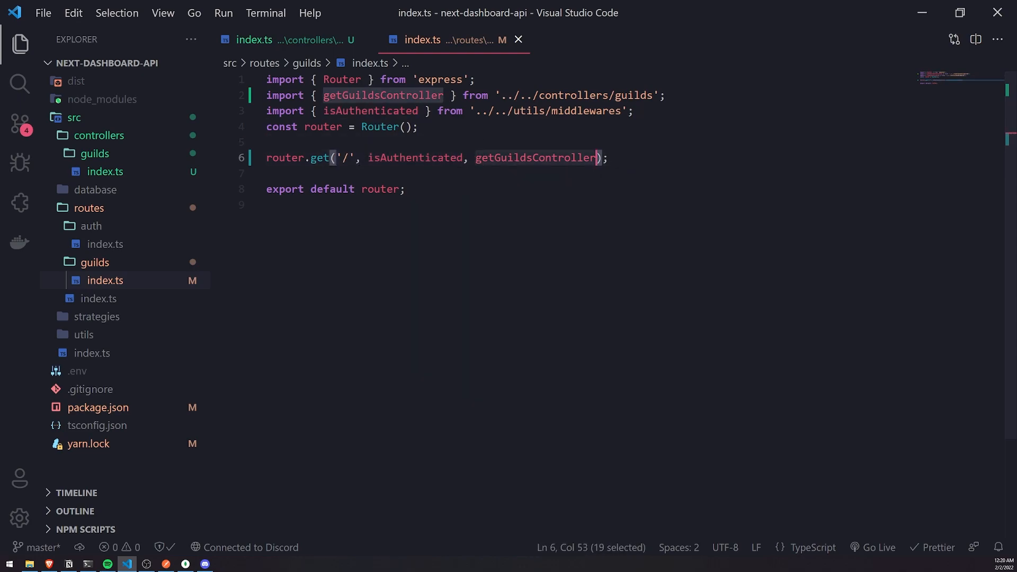
{"action": "left_click", "coordinate": [285, 40]}
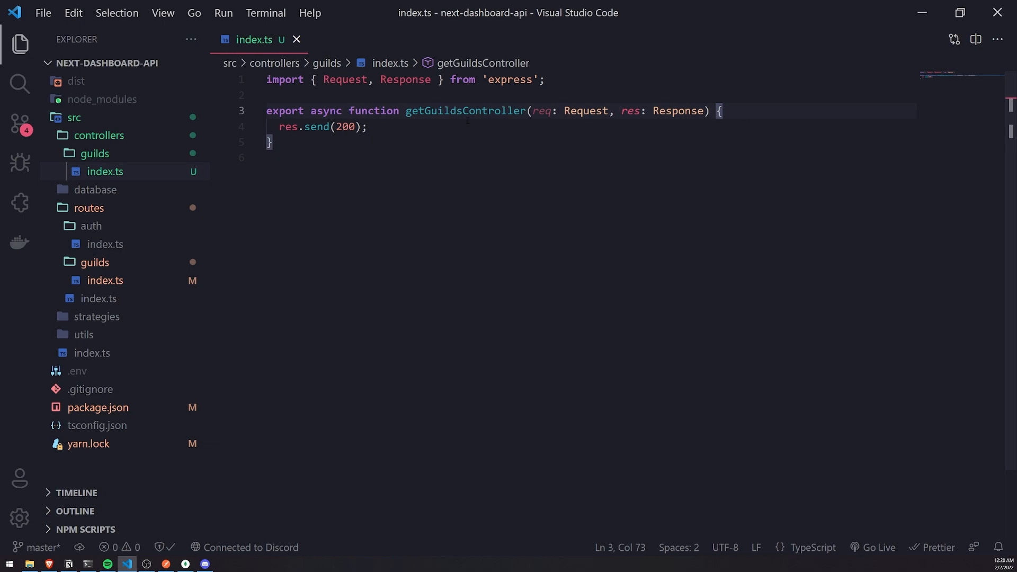
- Return to the guilds controller file
{"action": "left_click", "coordinate": [271, 142]}
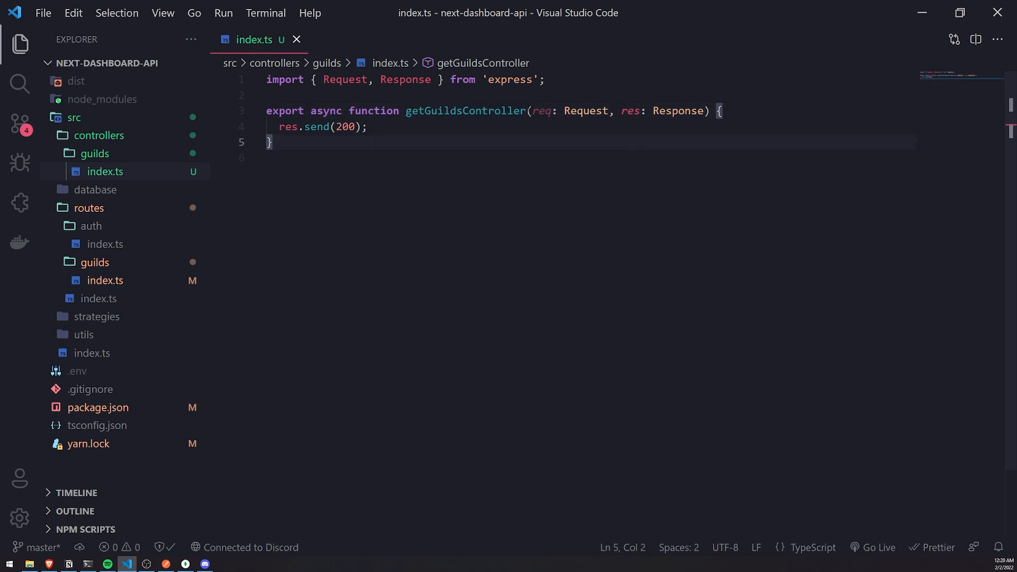
{"action": "left_click", "coordinate": [723, 110]}
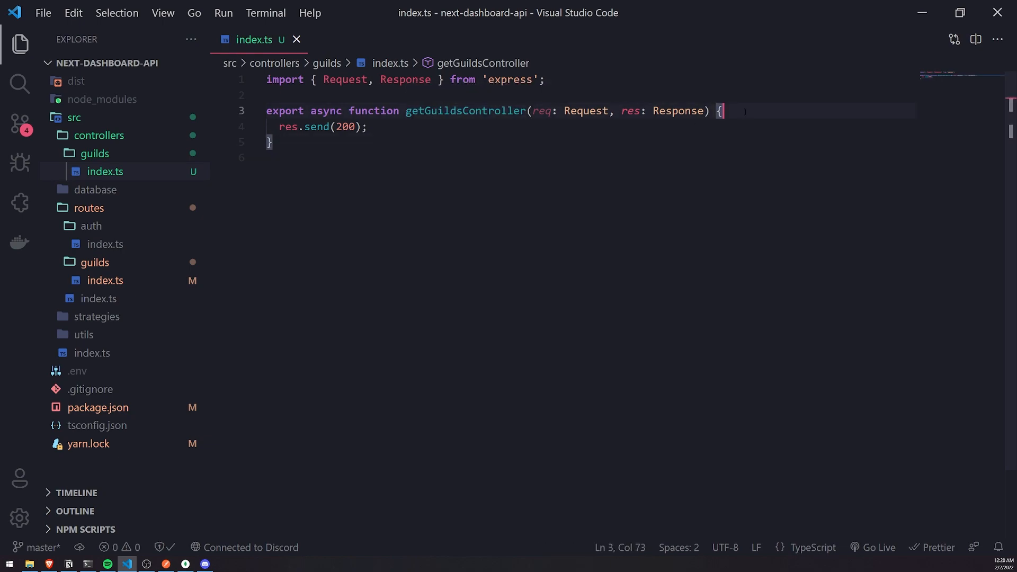
{"action": "left_click", "coordinate": [443, 110]}
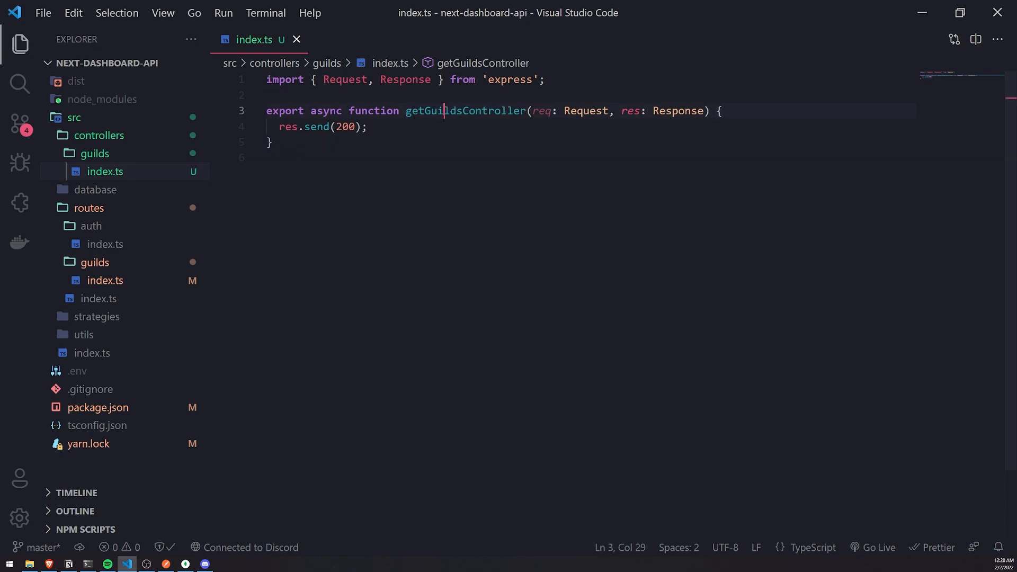
{"action": "double_click", "coordinate": [465, 110]}
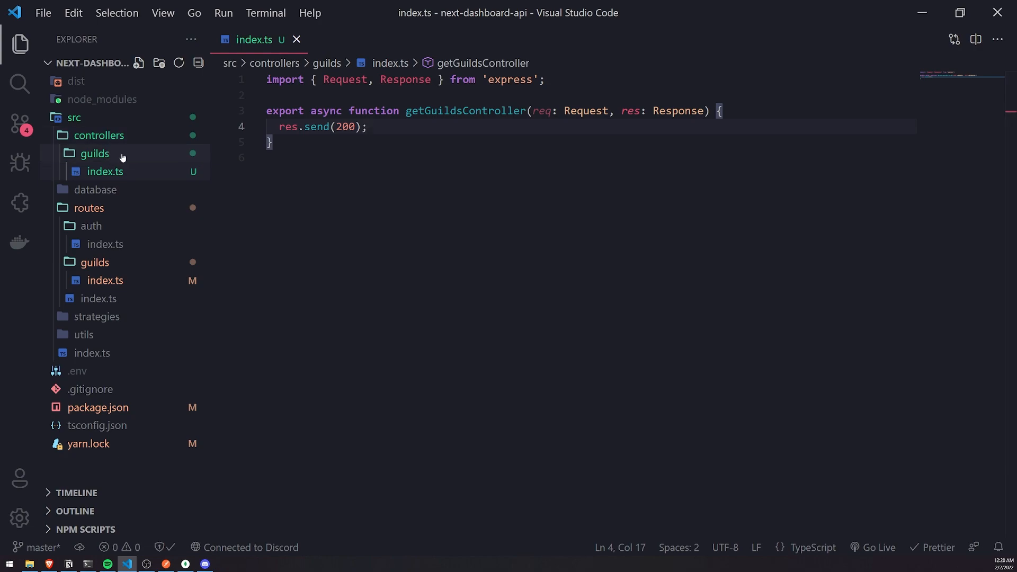
- Create a services/guilds folder under src with an empty index.ts, and open it
{"action": "left_click", "coordinate": [89, 207]}
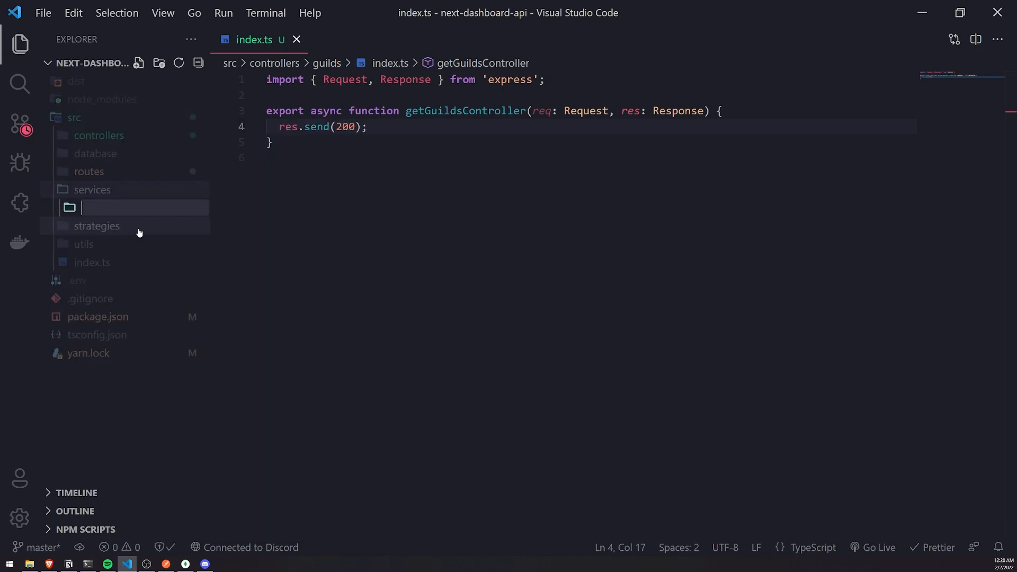
{"action": "type", "text": "guilds"}
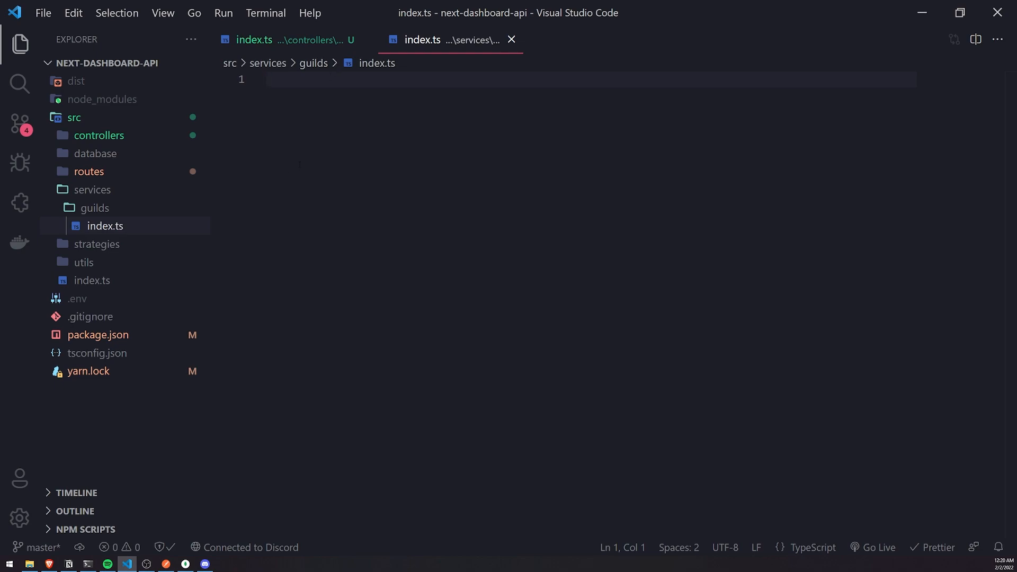
- Import axios and export async function getBotGuildsService() whose body starts axios.get
{"action": "type", "text": "import axios from 'axios';"}
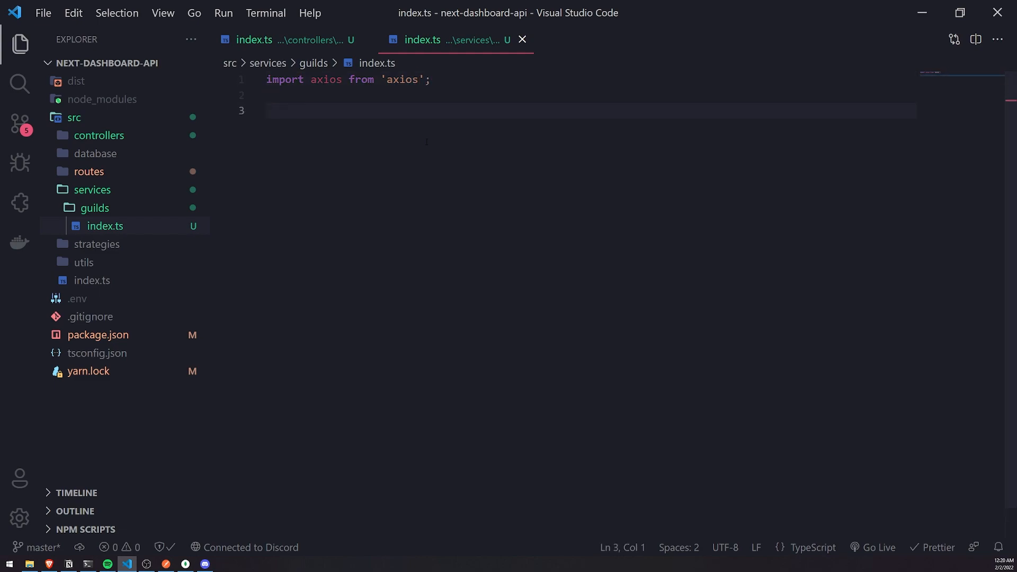
{"action": "left_click", "coordinate": [267, 110]}
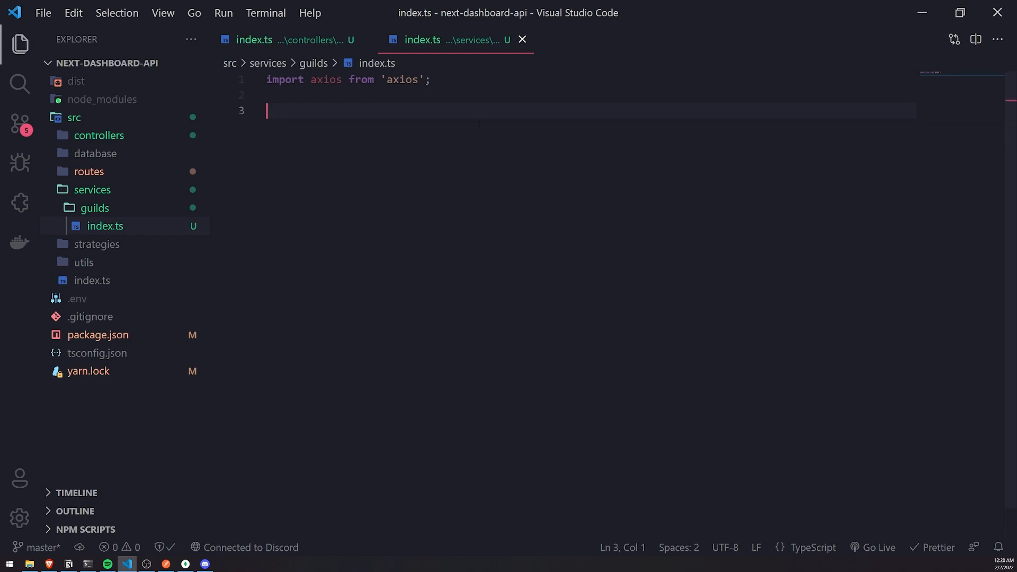
{"action": "type", "text": "export async function"}
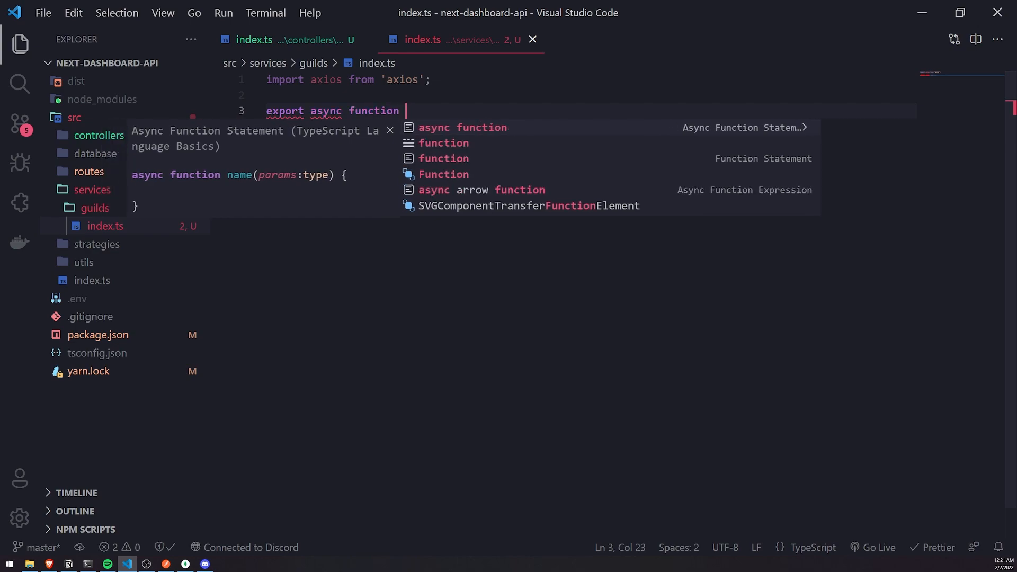
{"action": "type", "text": "geet"}
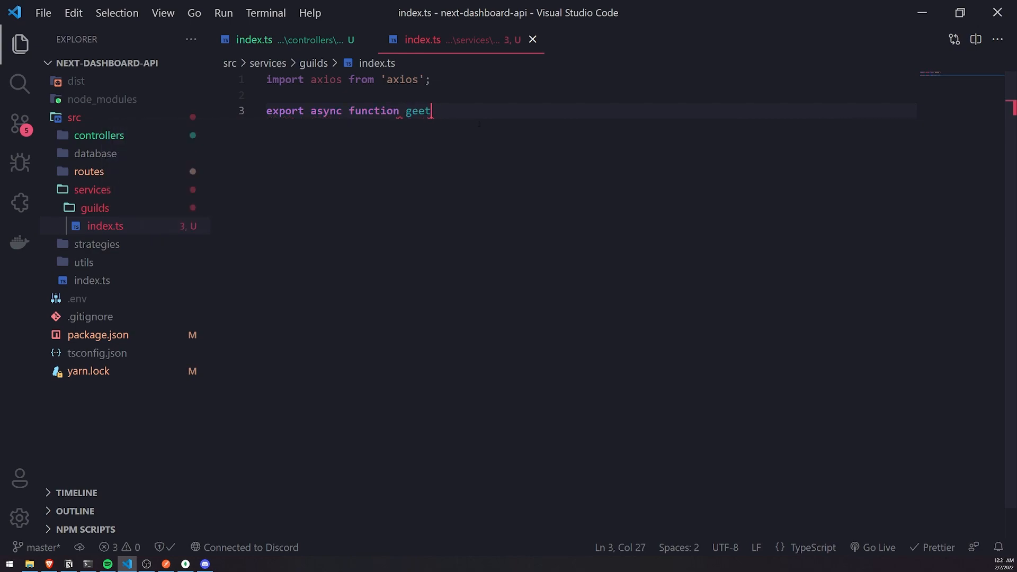
{"action": "type", "text": "getBotGui"}
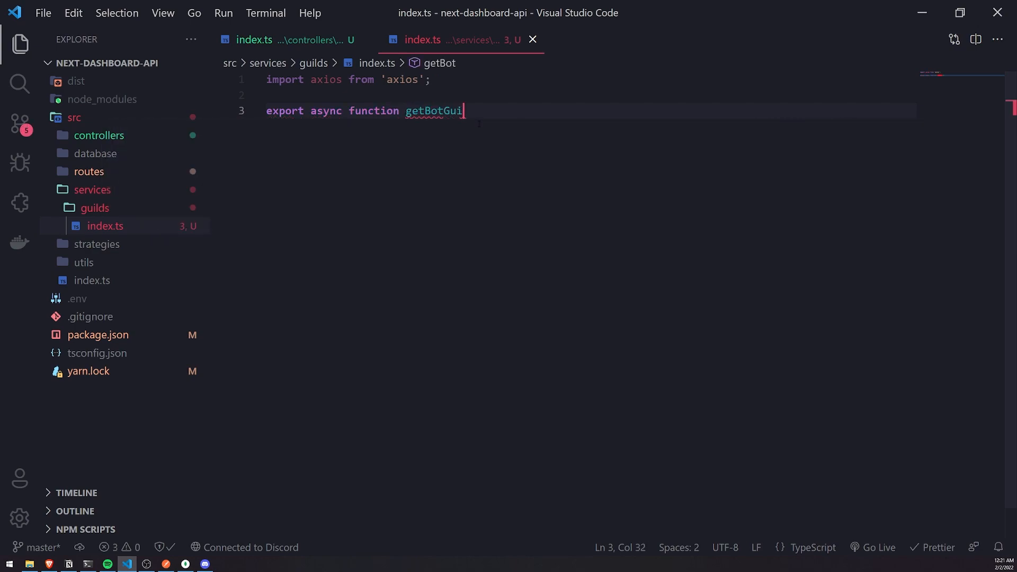
{"action": "type", "text": "ldsService() {"}
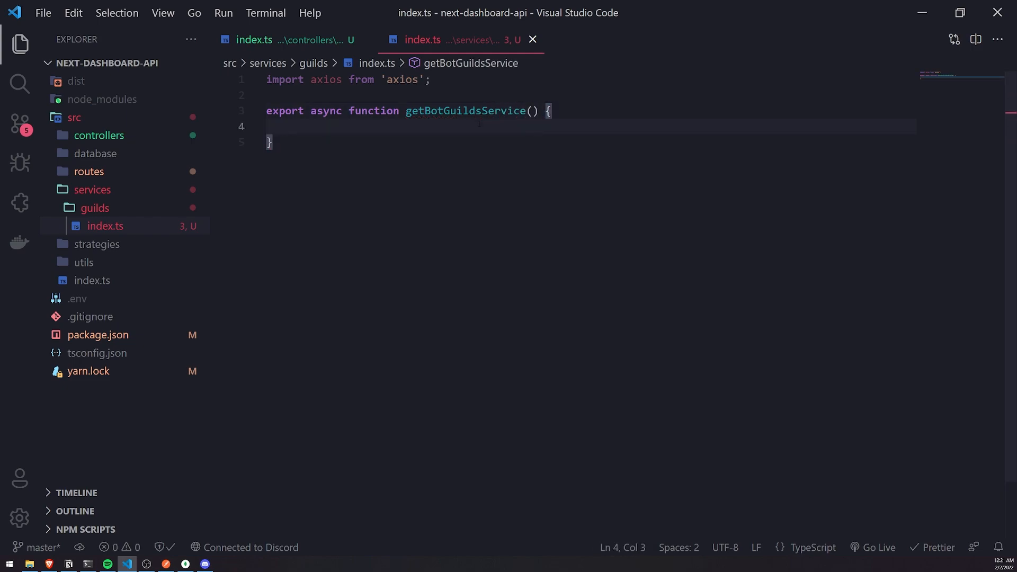
{"action": "double_click", "coordinate": [466, 111]}
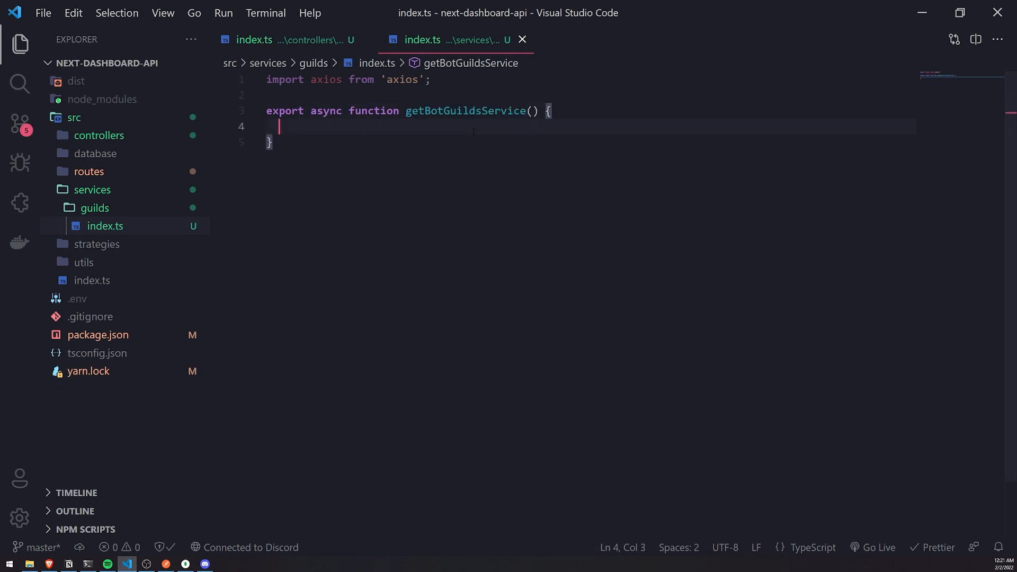
{"action": "mouse_move", "coordinate": [465, 111]}
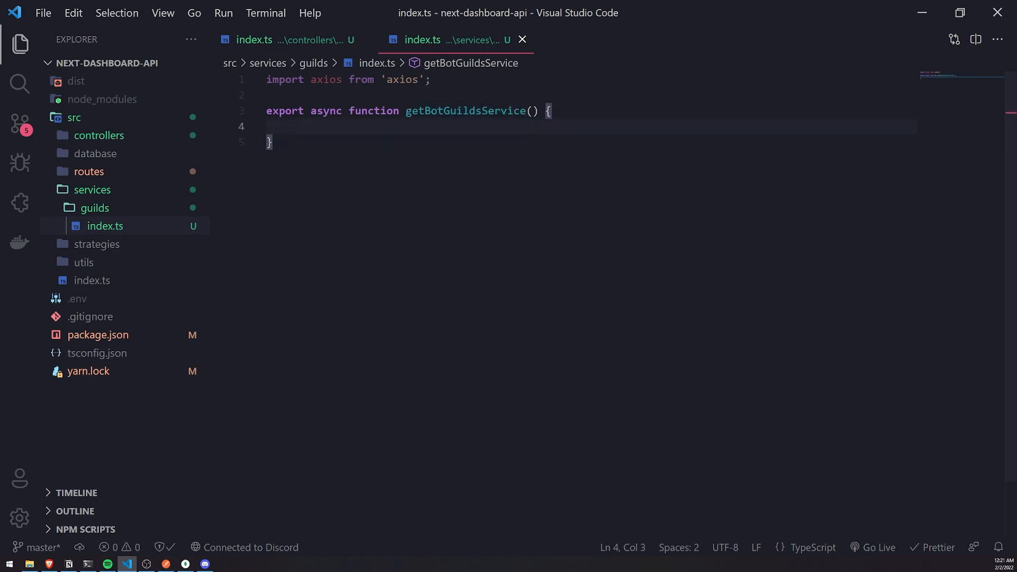
{"action": "left_click", "coordinate": [279, 95]}
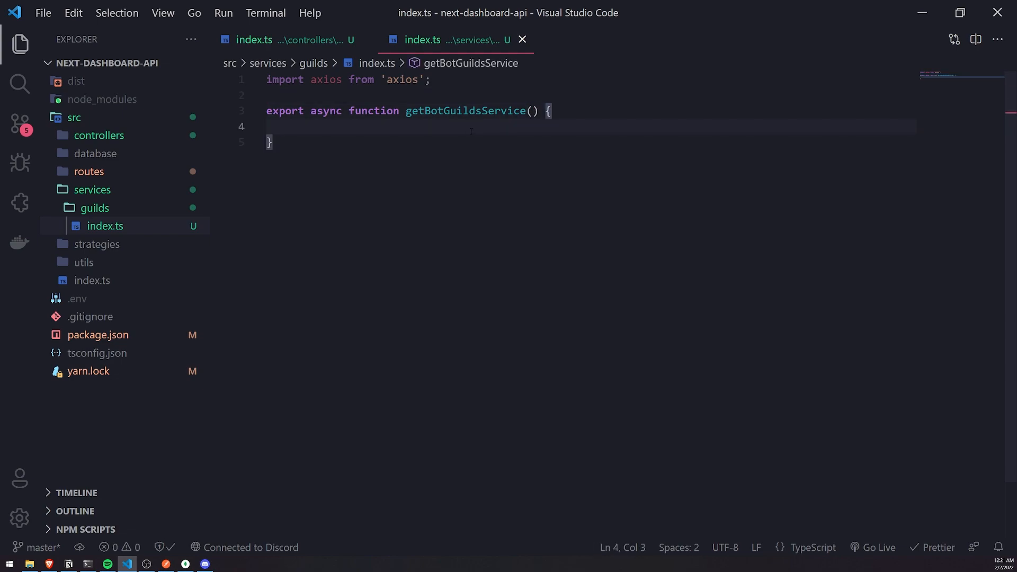
{"action": "mouse_move", "coordinate": [464, 110]}
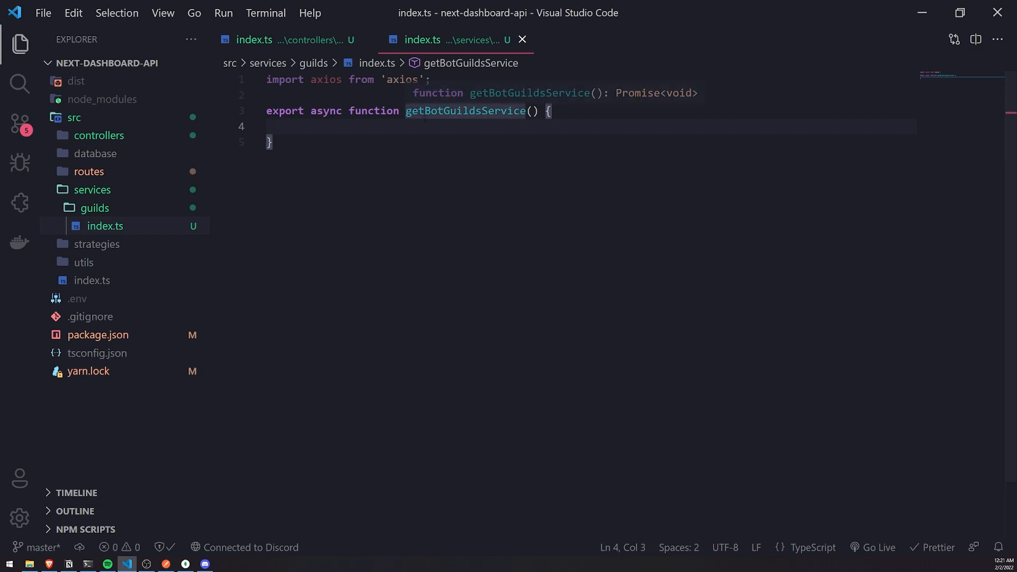
{"action": "type", "text": "axios.get("}
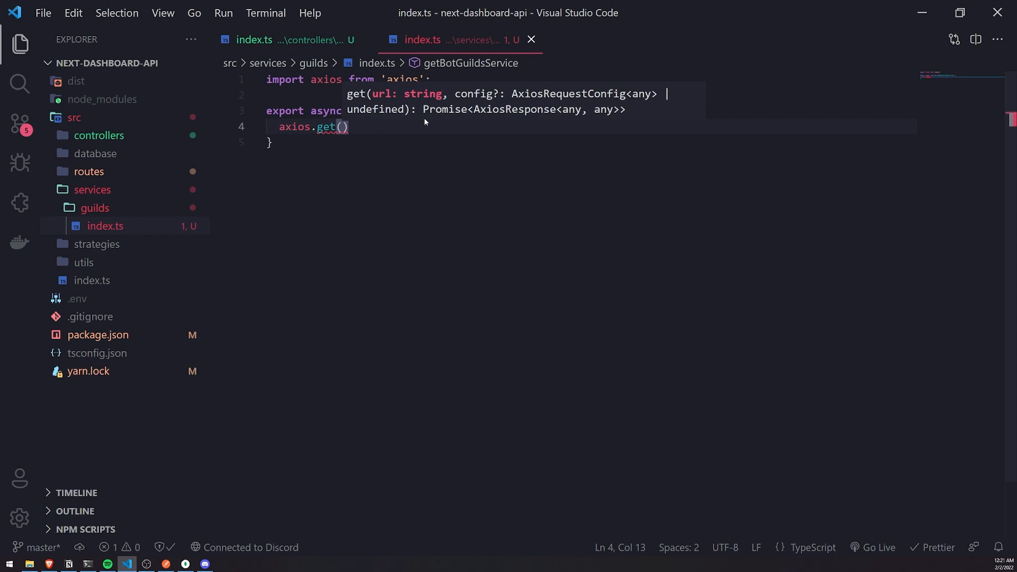
{"action": "mouse_move", "coordinate": [546, 216]}
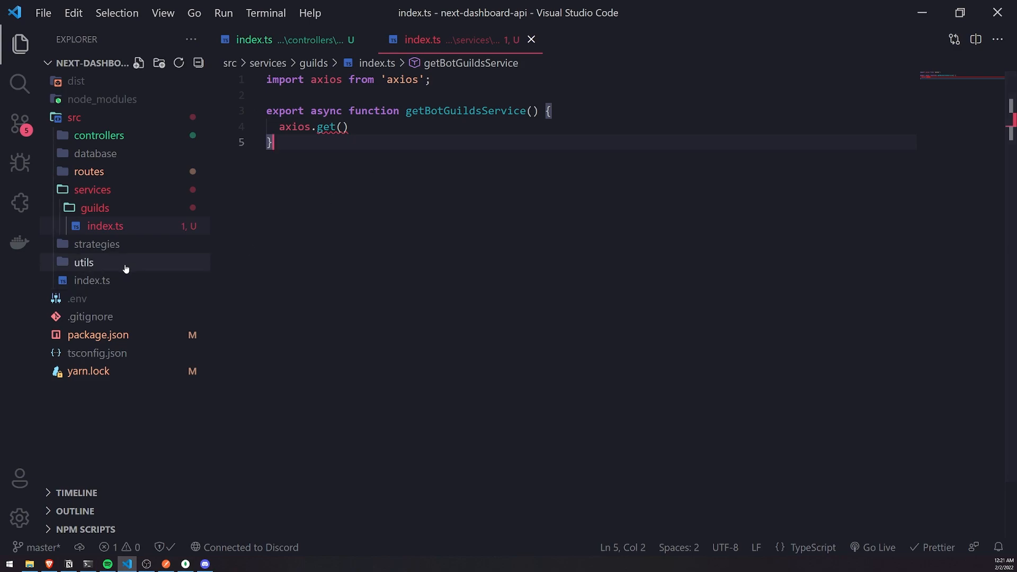
{"action": "left_click", "coordinate": [83, 263]}
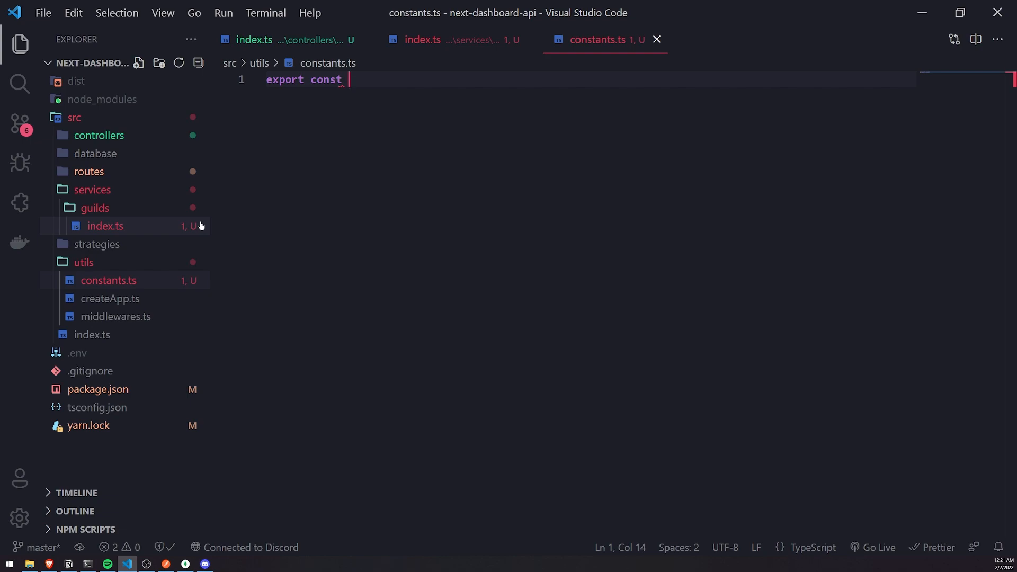
{"action": "type", "text": "DISCORD_API"}
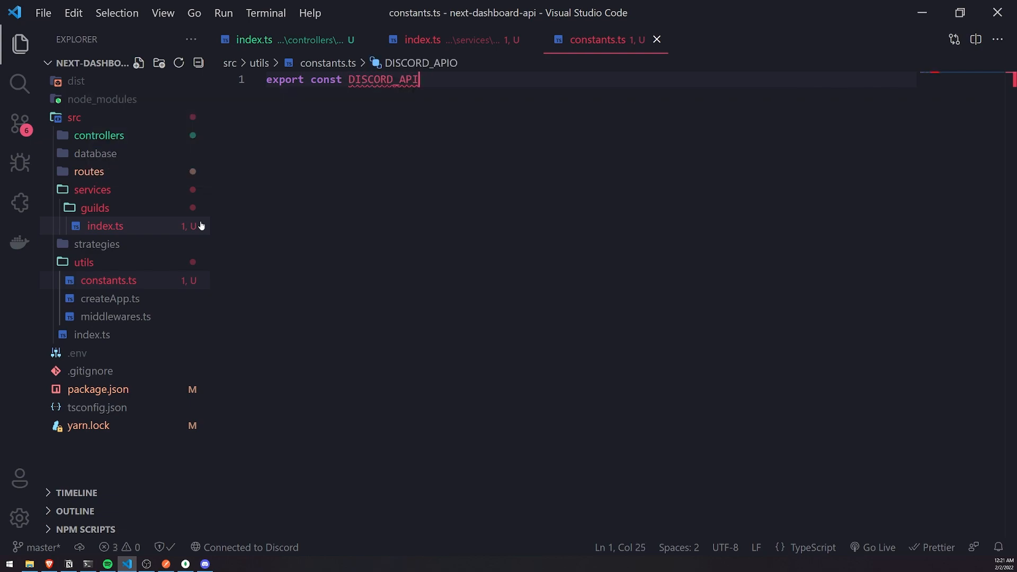
{"action": "type", "text": "_URL = 'https://discord.c"}
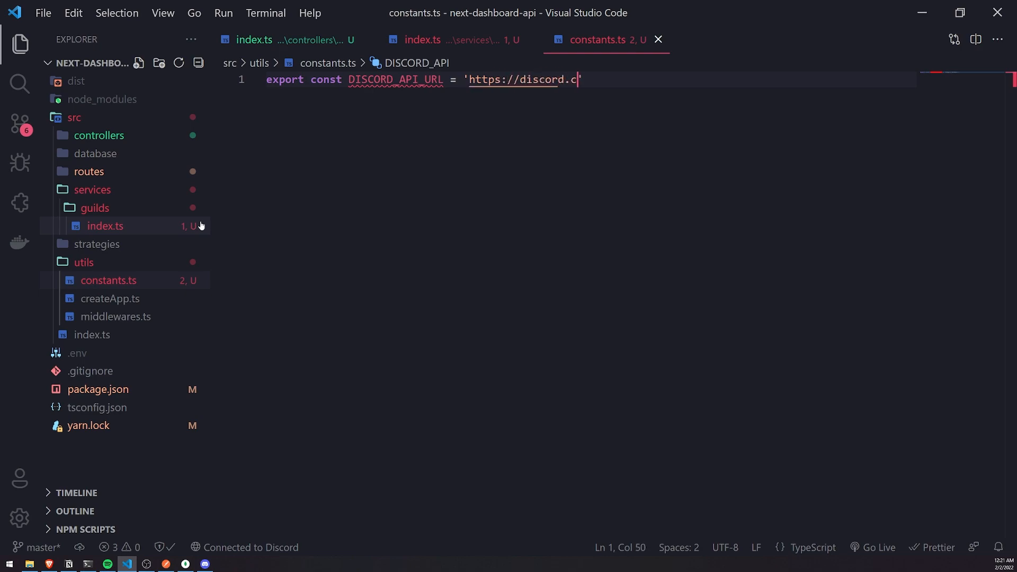
{"action": "type", "text": "om'"}
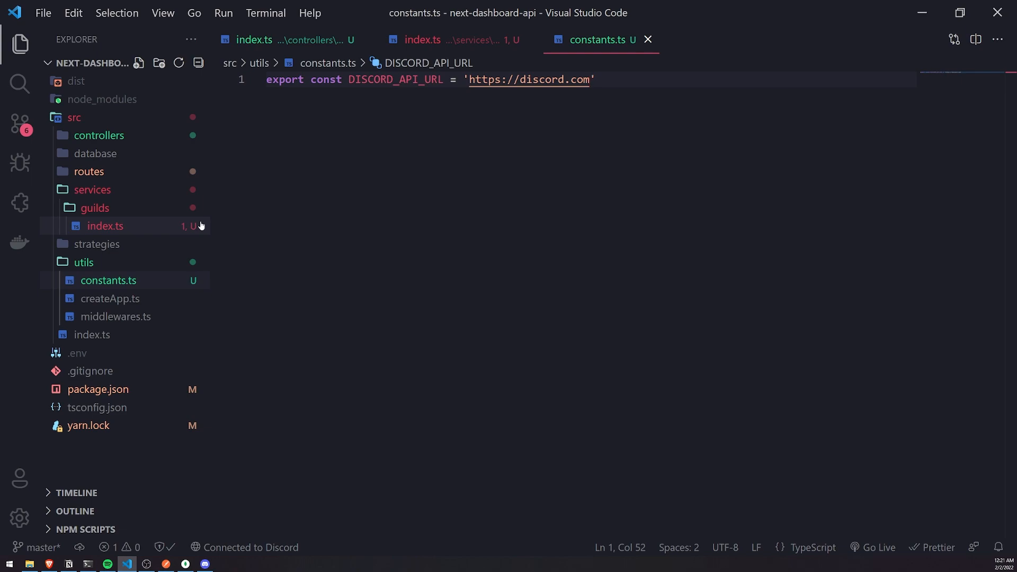
{"action": "type", "text": "/api/"}
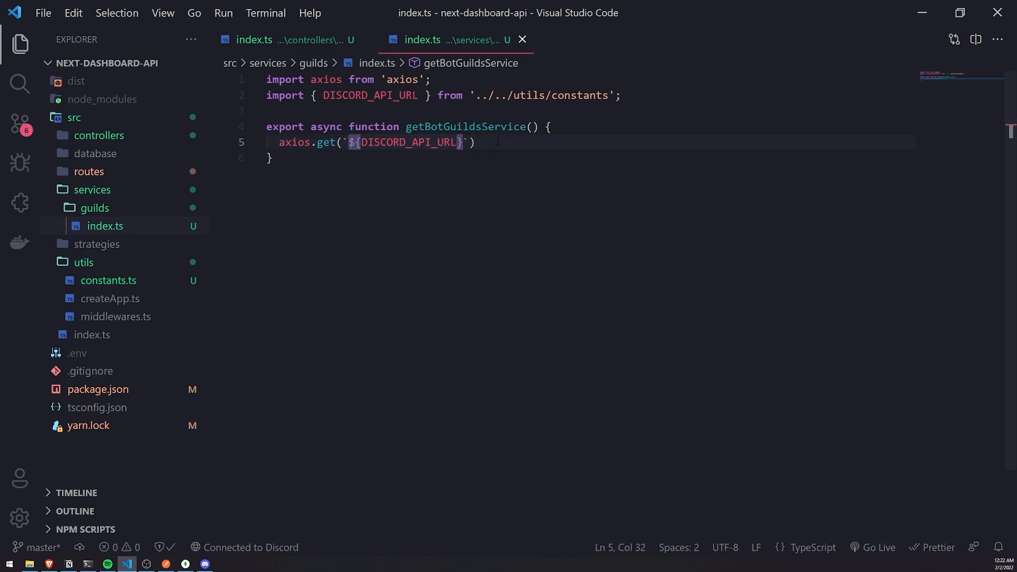
{"action": "type", "text": "/"}
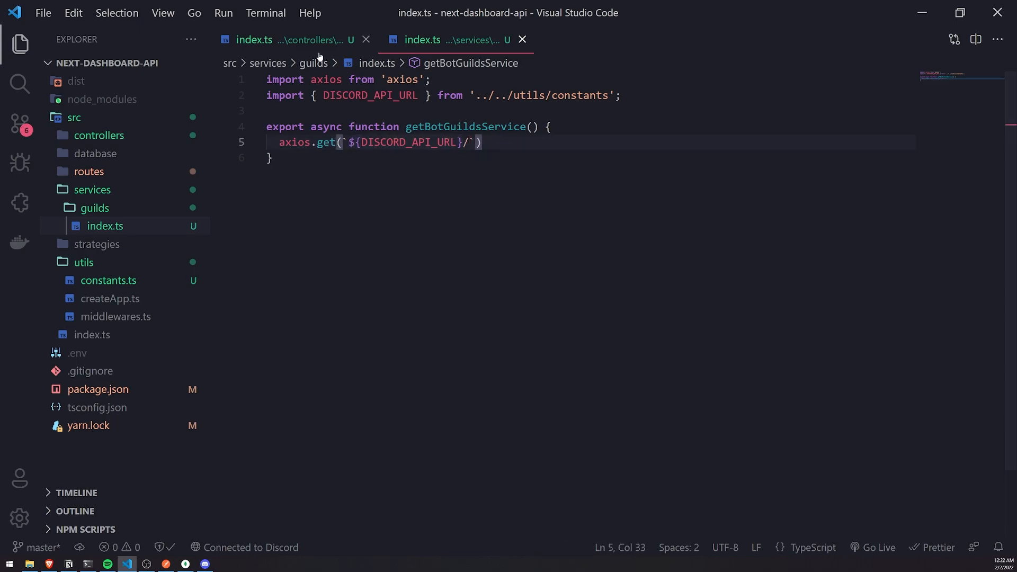
{"action": "mouse_move", "coordinate": [465, 127]}
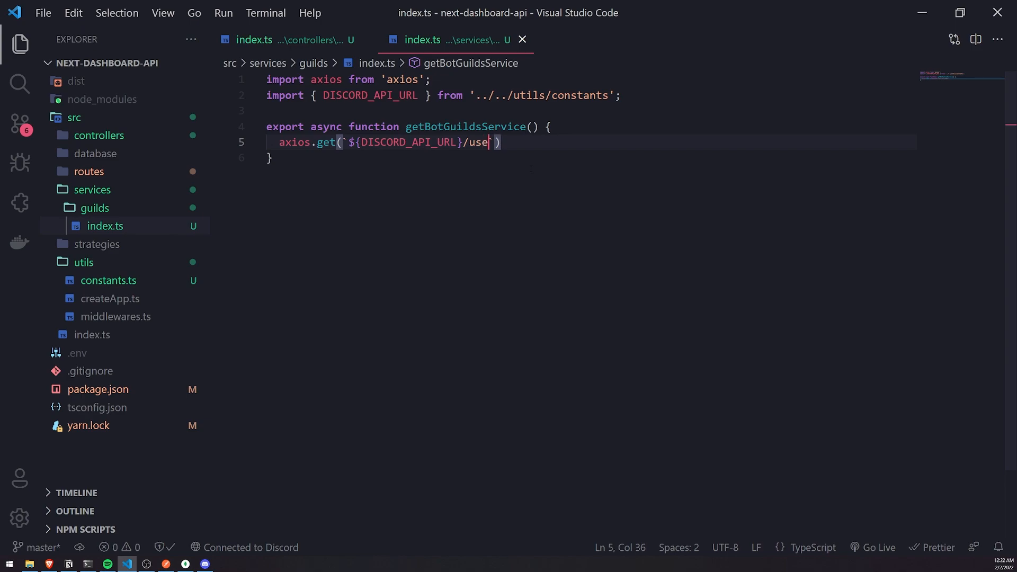
{"action": "type", "text": "rs`"}
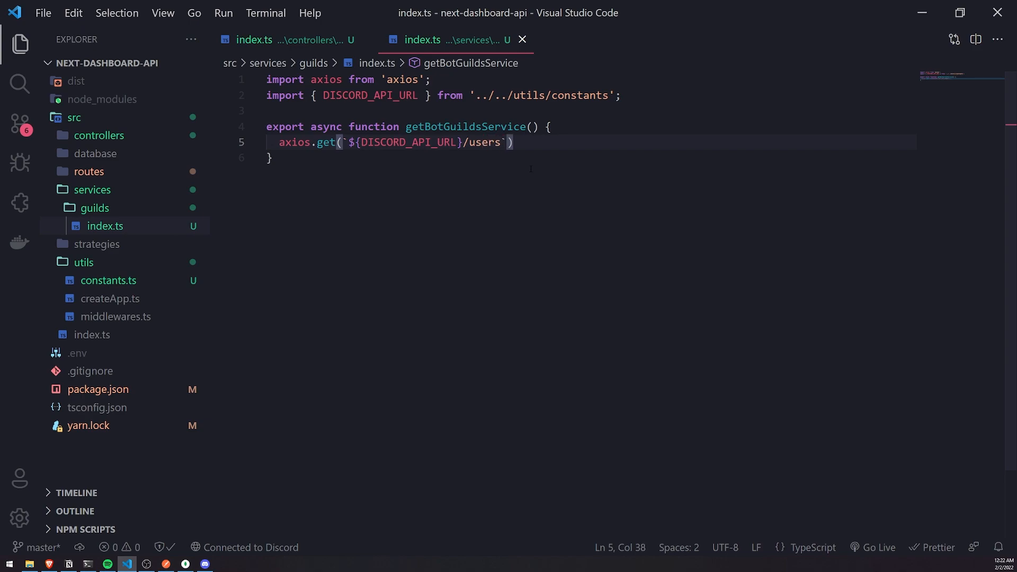
{"action": "type", "text": "/@me/guilds"}
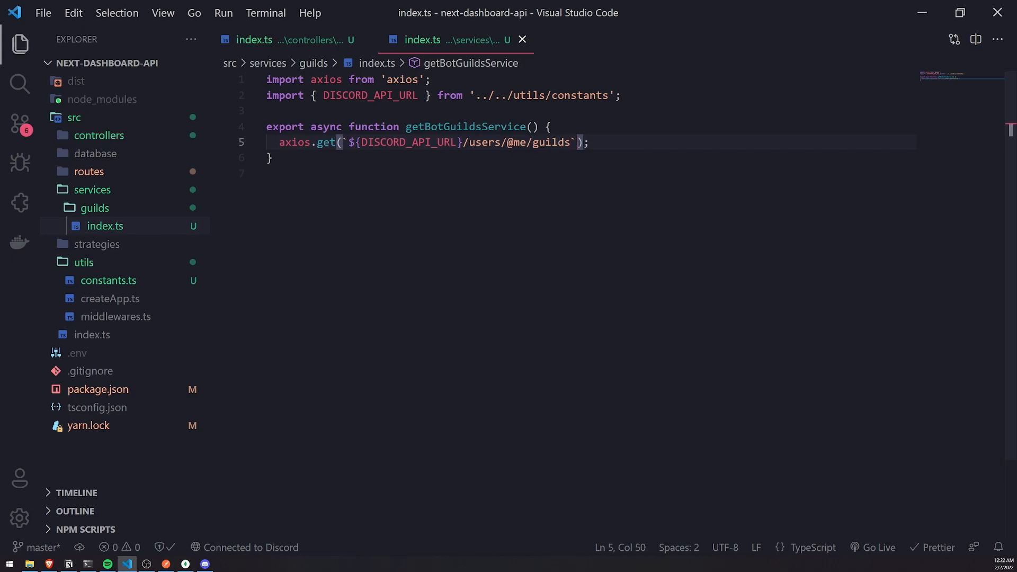
{"action": "type", "text": ","}
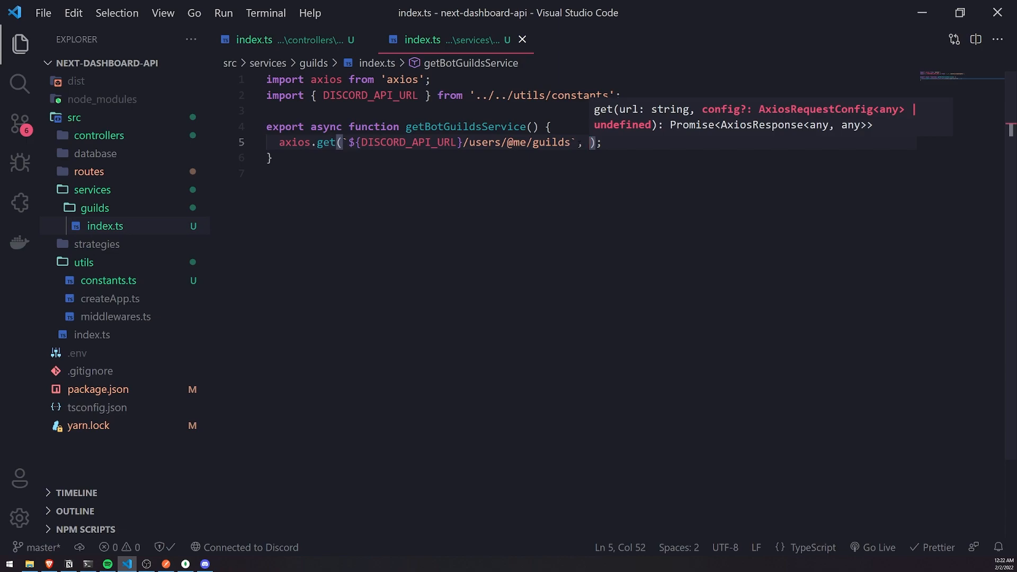
- Add headers with Authorization `Bot ${process.env.DISCORD_BOT_TOKEN}` to the request options
{"action": "key", "text": "Enter"}
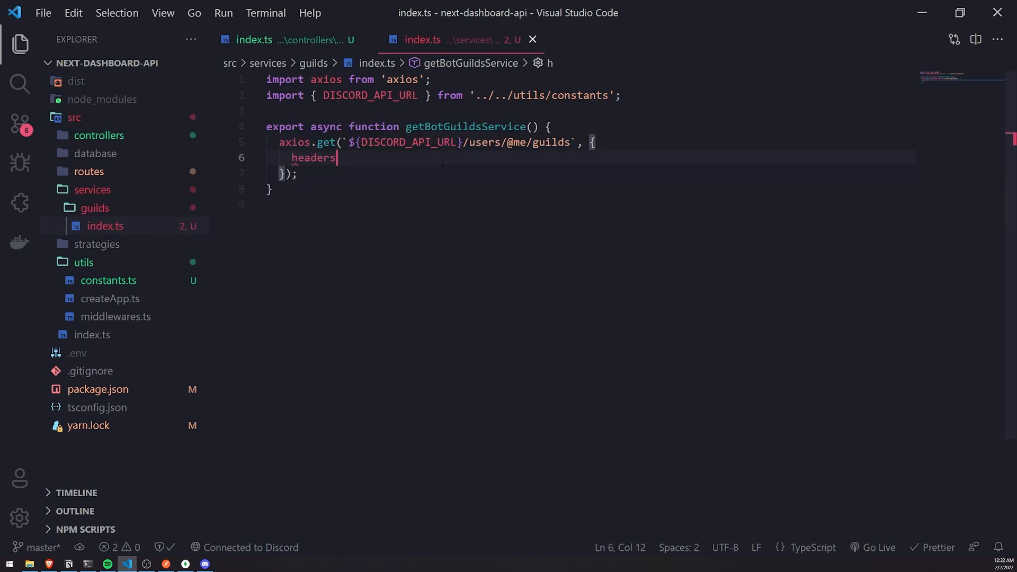
{"action": "type", "text": ": { Authorization"}
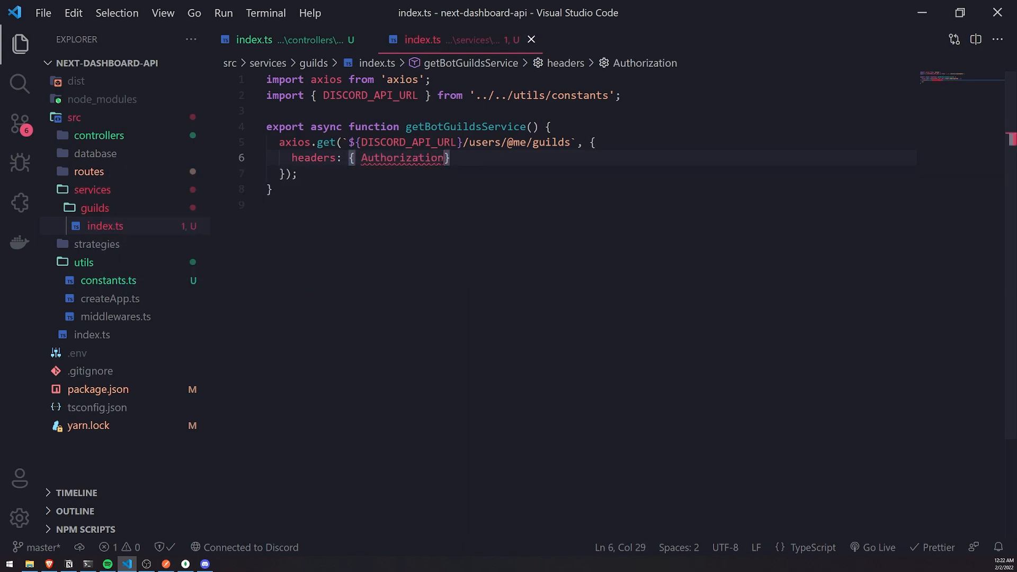
{"action": "type", "text": ": ``"}
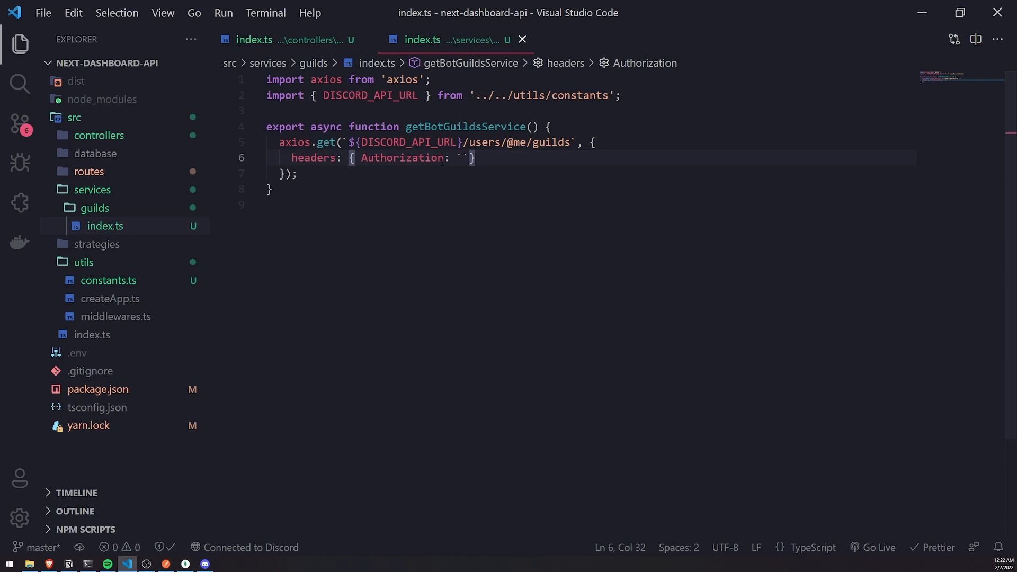
{"action": "type", "text": "Bot"}
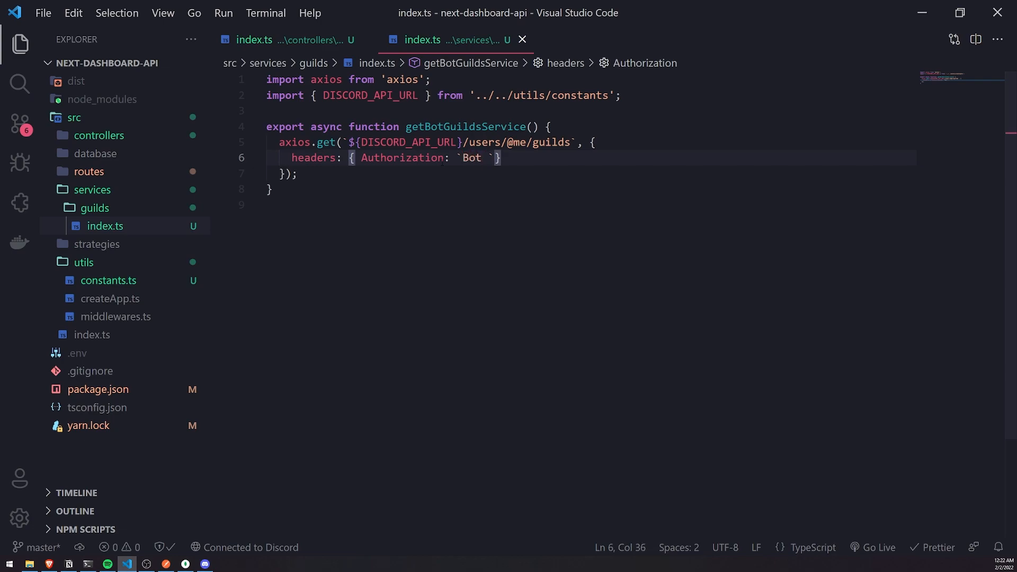
{"action": "type", "text": "$"}
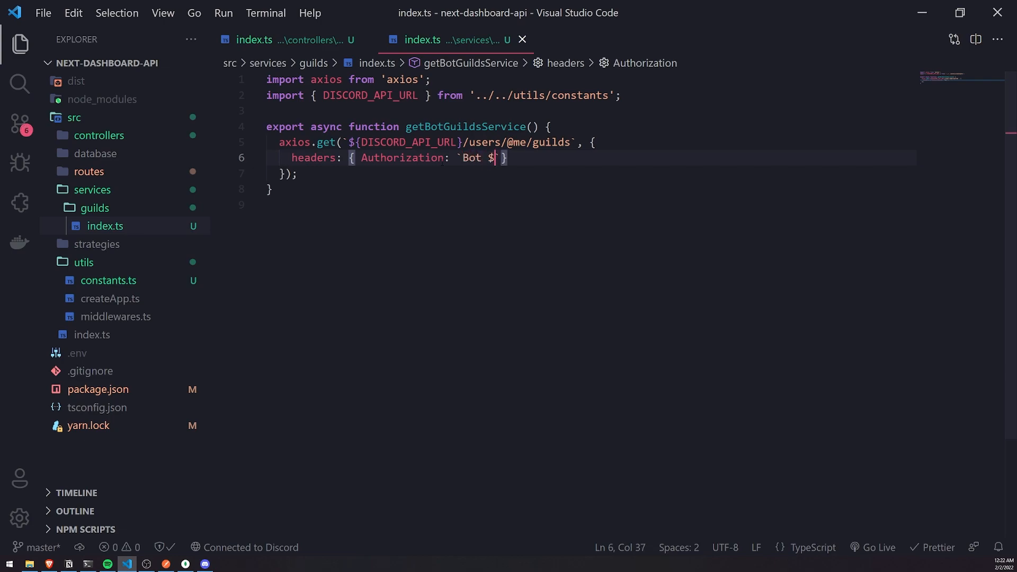
{"action": "type", "text": "{"}
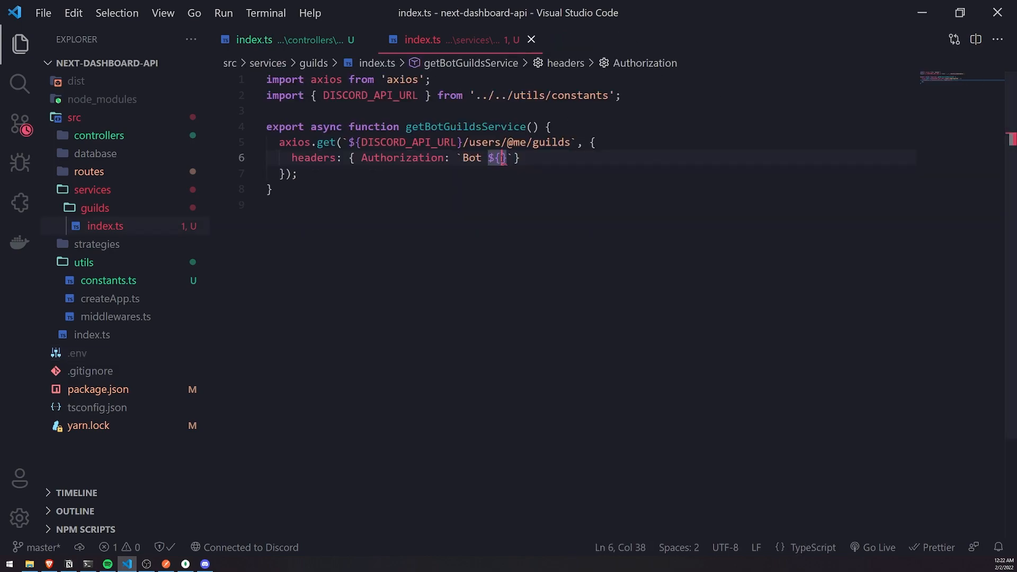
{"action": "type", "text": "process.env."}
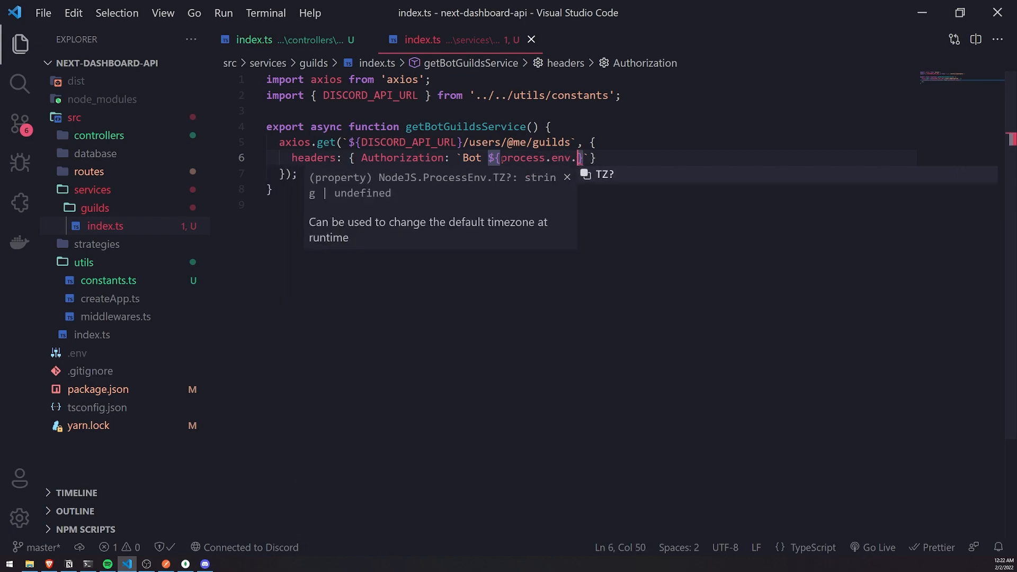
{"action": "type", "text": "DISCORD_BO"}
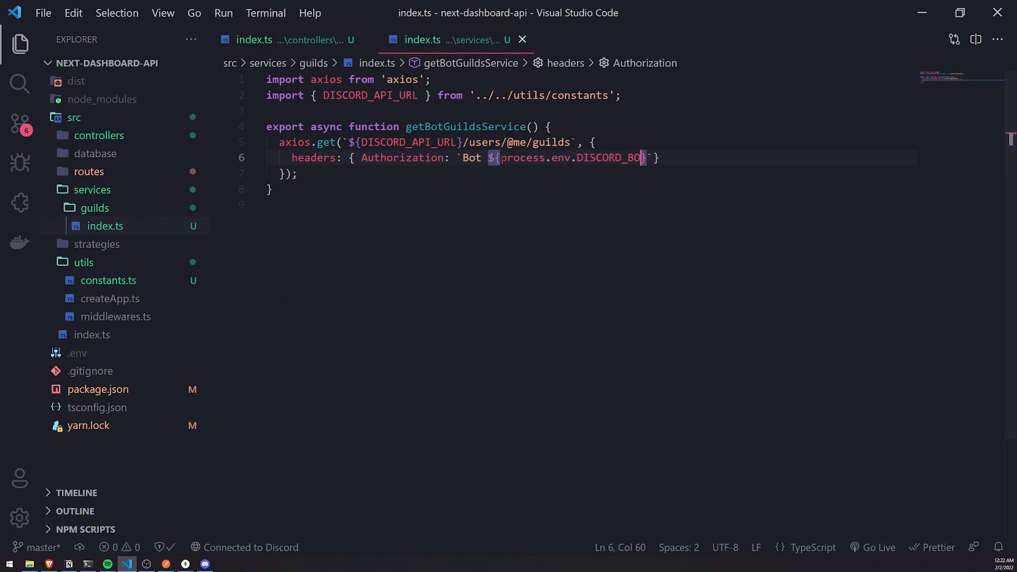
{"action": "type", "text": "T_TOKEN"}
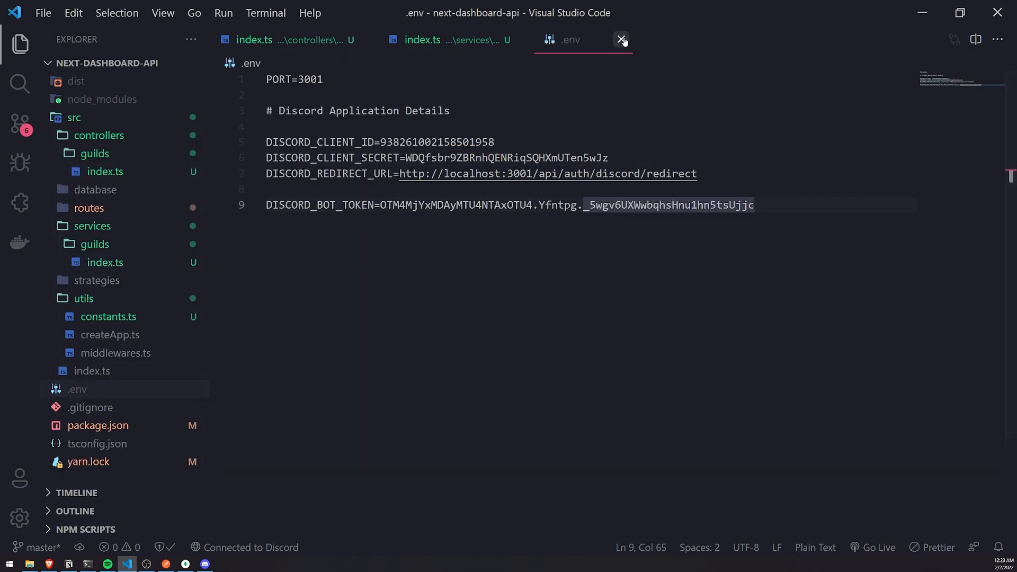
- Add const TOKEN = process.env.DISCORD_BOT_TOKEN and make the service return axios.get
{"action": "left_click", "coordinate": [621, 40]}
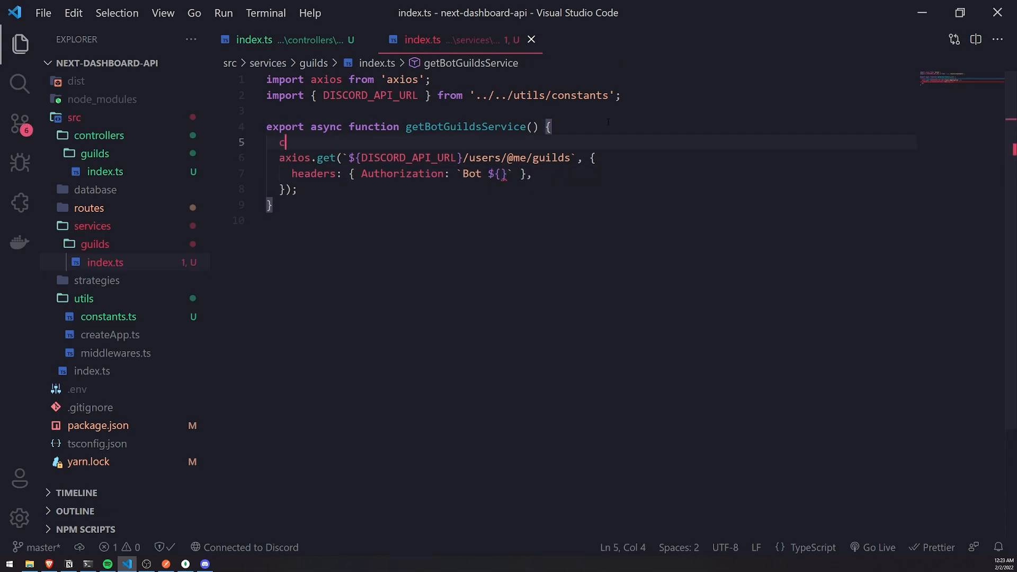
{"action": "type", "text": "onst TOKEN = process.env.DISCORD_BOT_TOKEN"}
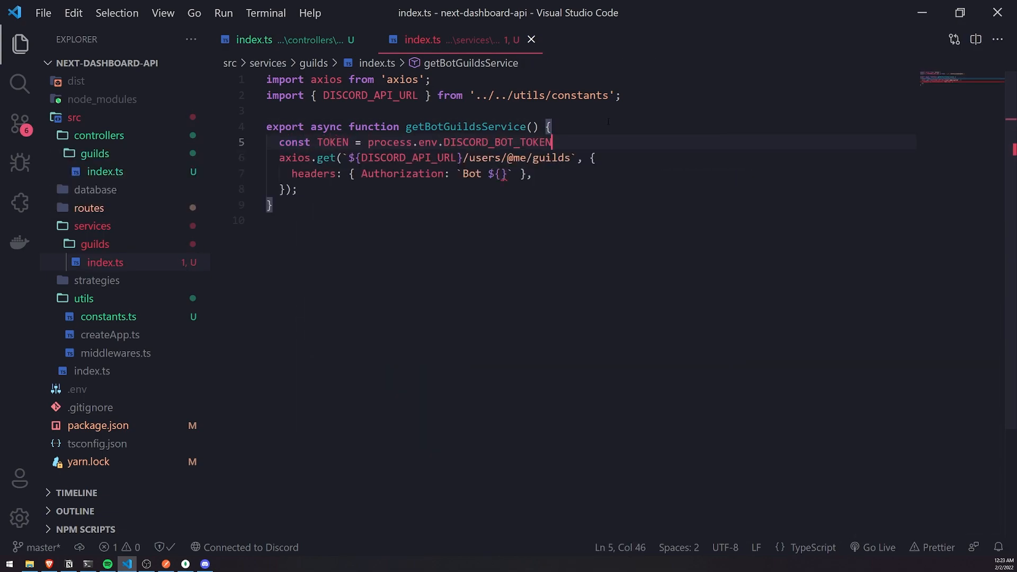
{"action": "type", "text": ";"}
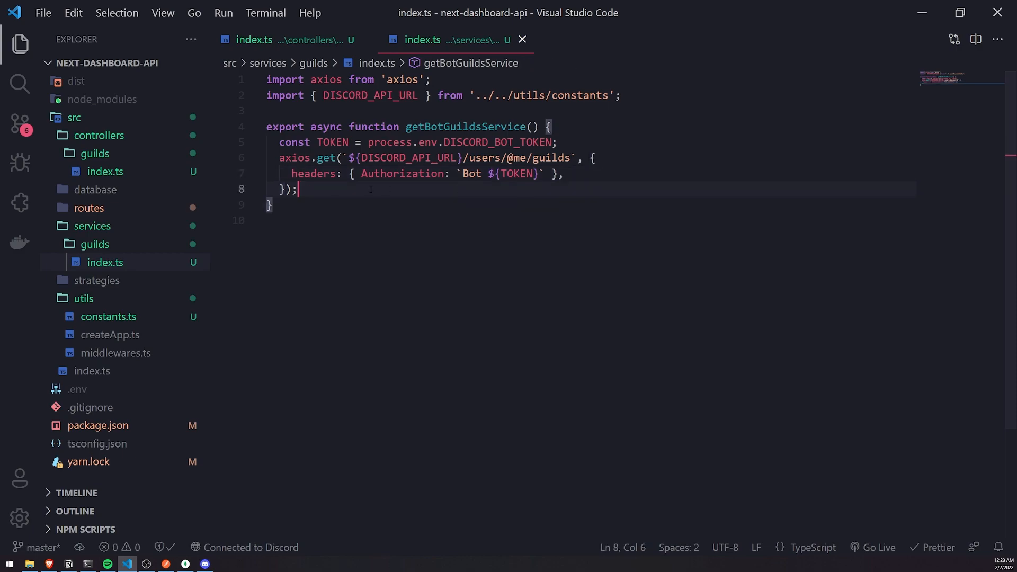
{"action": "type", "text": "return"}
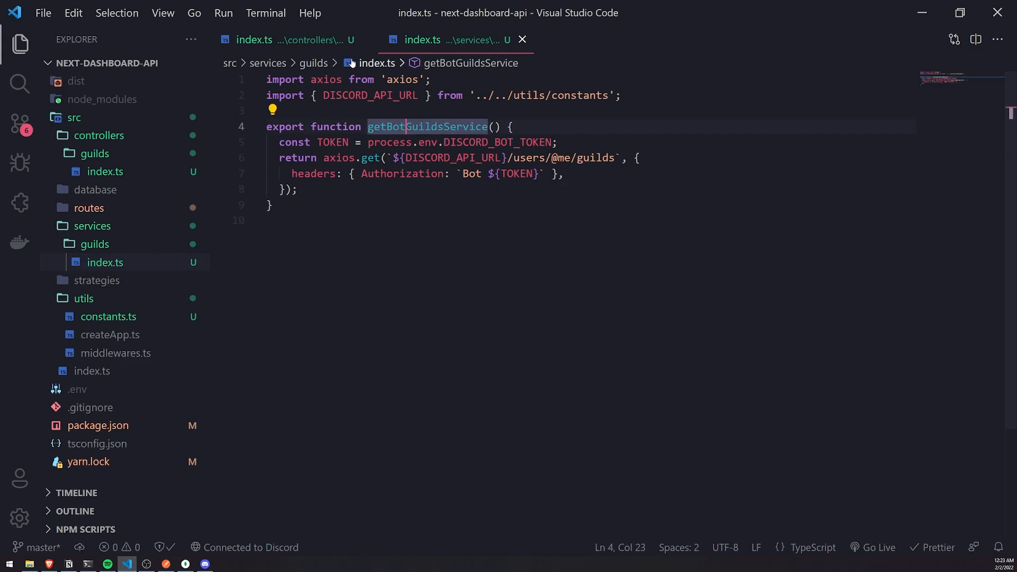
{"action": "mouse_move", "coordinate": [426, 127]}
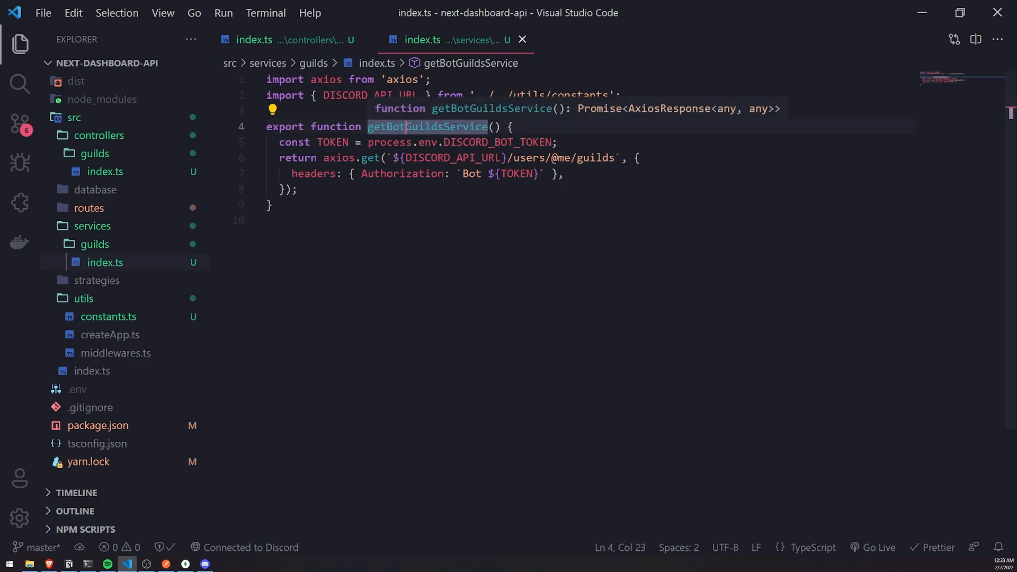
{"action": "left_click", "coordinate": [286, 39]}
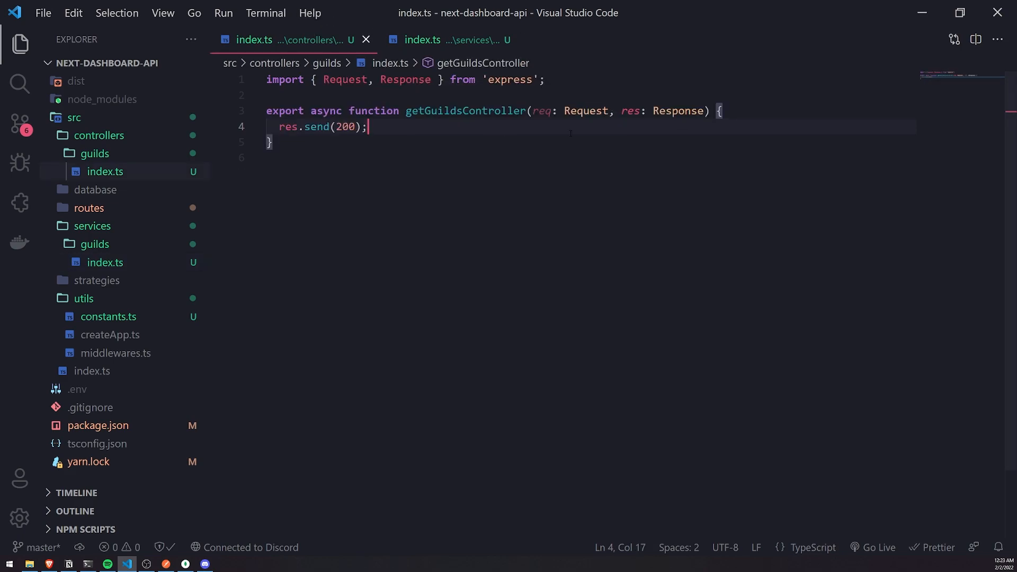
- Back in controllers/guilds/index.ts, insert blank lines above res.send(200) in getGuildsController
{"action": "left_click", "coordinate": [421, 39]}
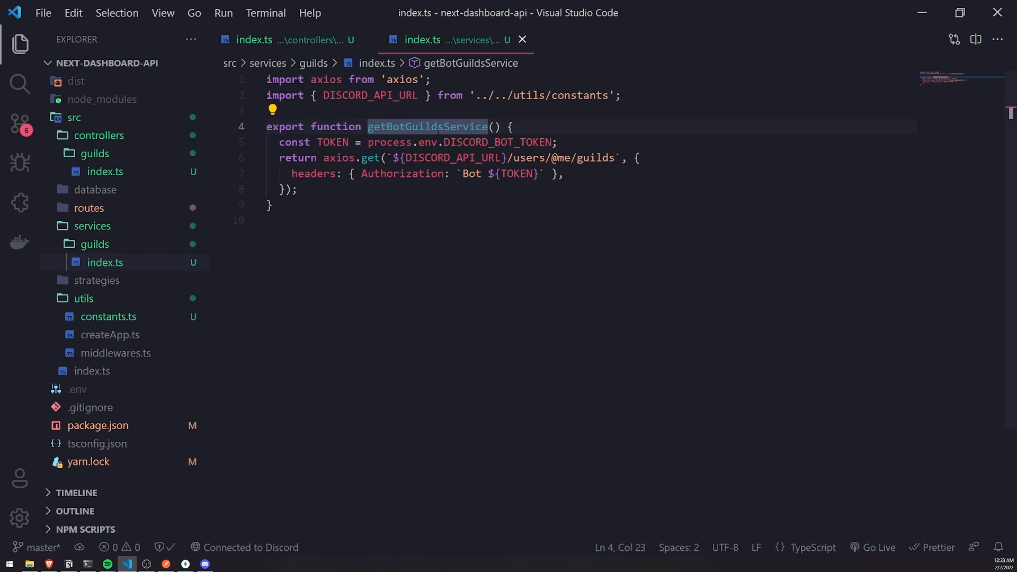
{"action": "left_click", "coordinate": [255, 40]}
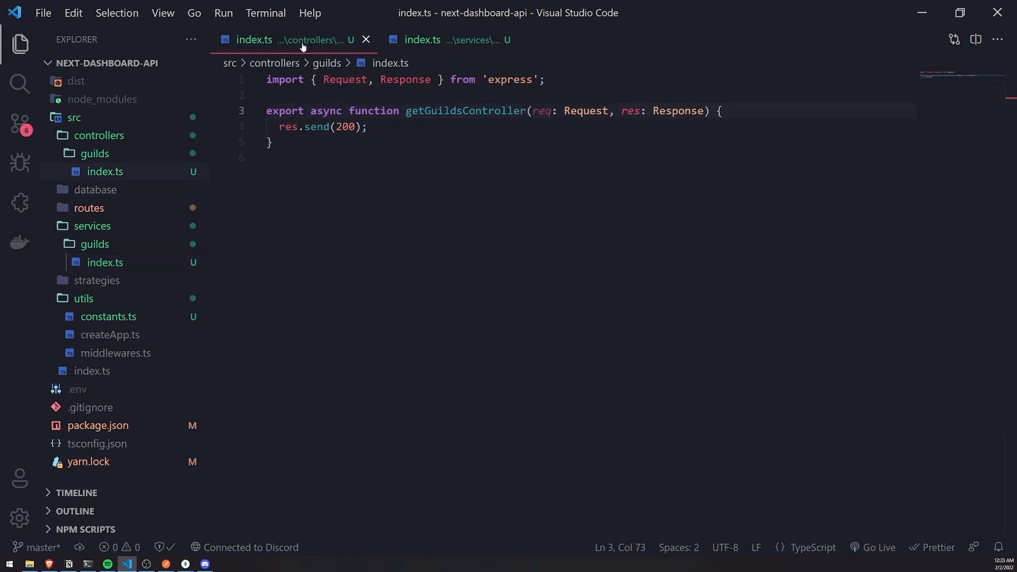
{"action": "key", "text": "enter"}
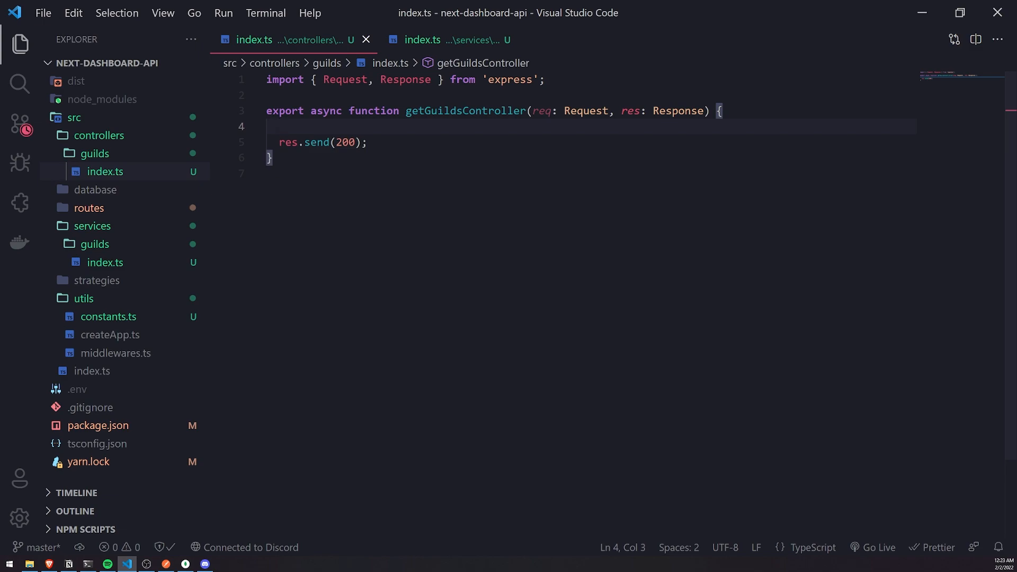
{"action": "double_click", "coordinate": [465, 111]}
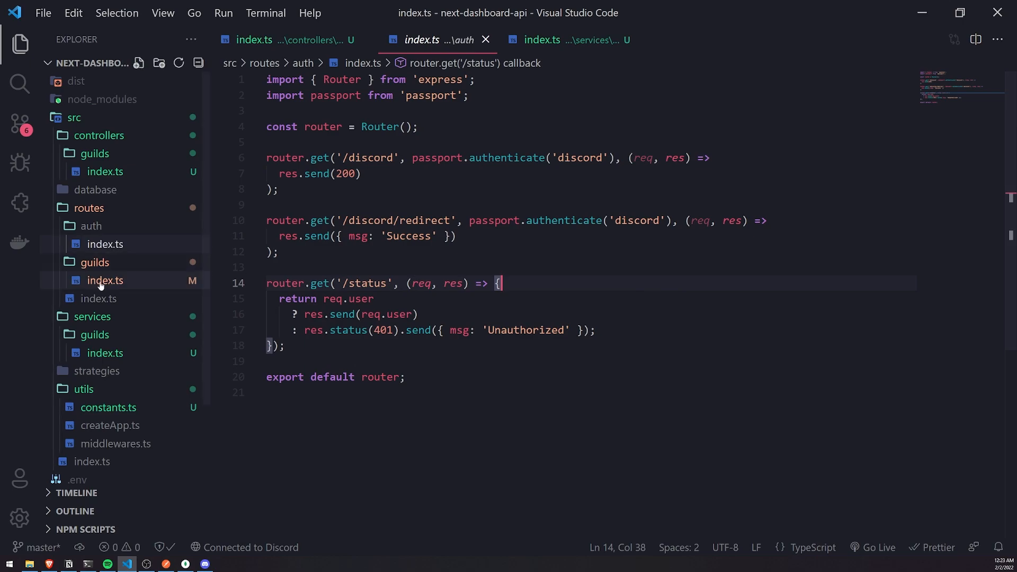
{"action": "left_click", "coordinate": [104, 280]}
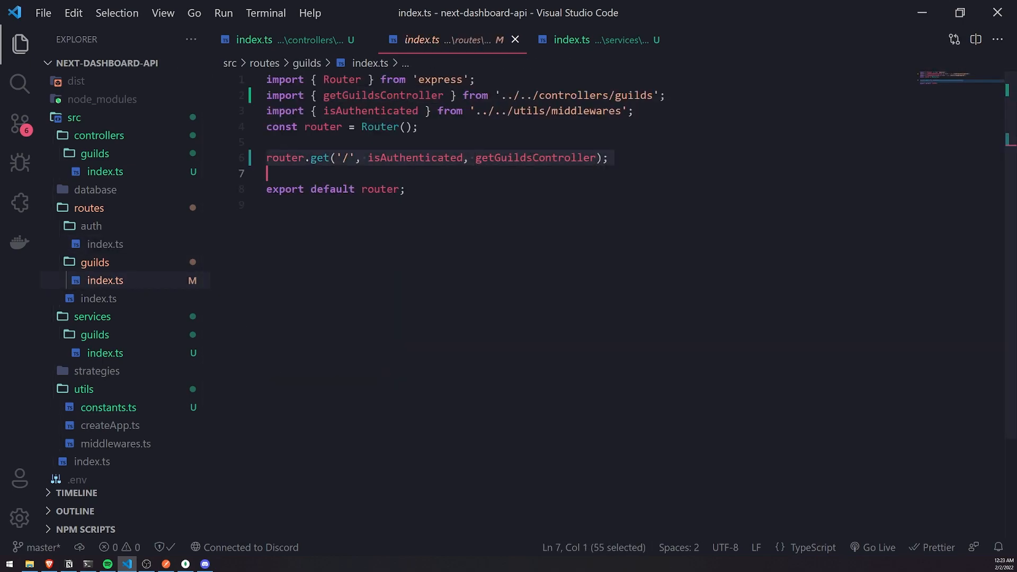
{"action": "left_click", "coordinate": [254, 40]}
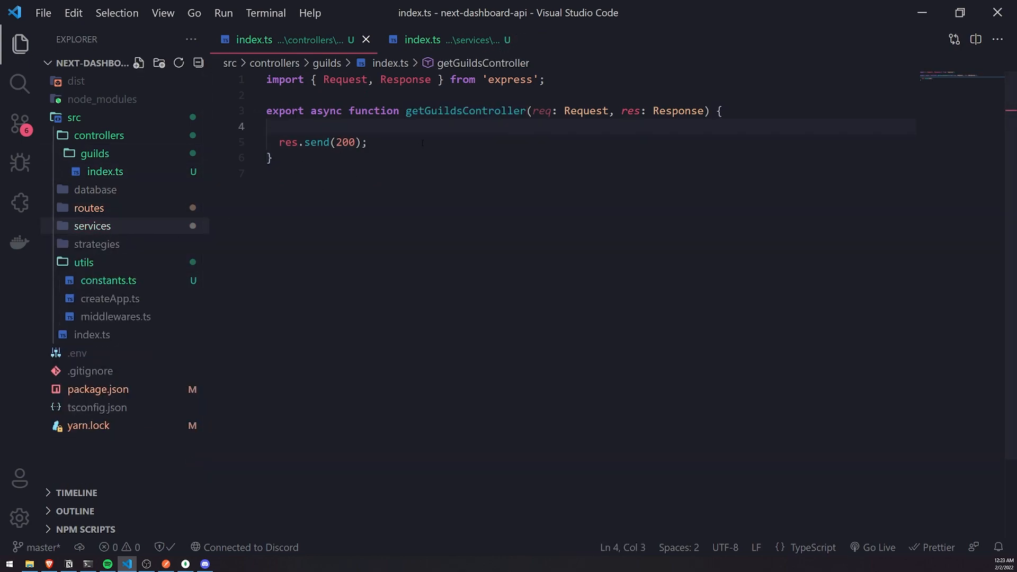
{"action": "key", "text": "Enter"}
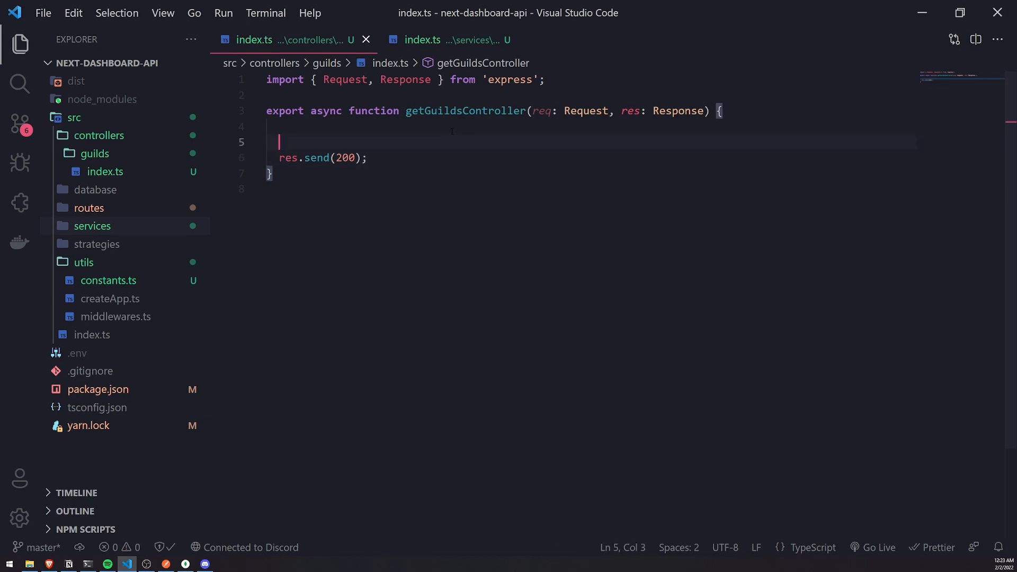
- Add a try block destructuring data from await getBotGuildsService() and sending it with res.send
{"action": "type", "text": "try {"}
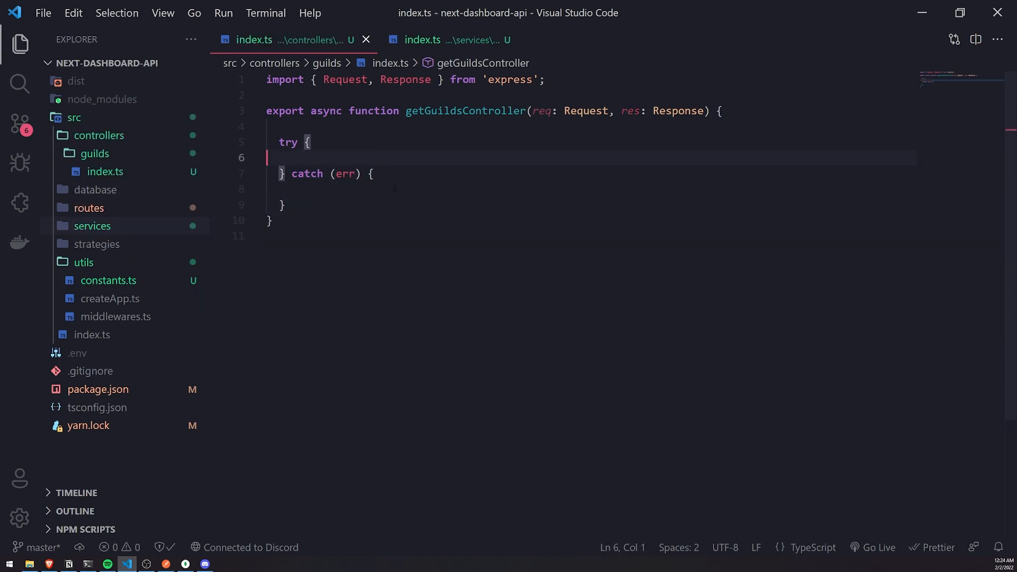
{"action": "key", "text": "Backspace"}
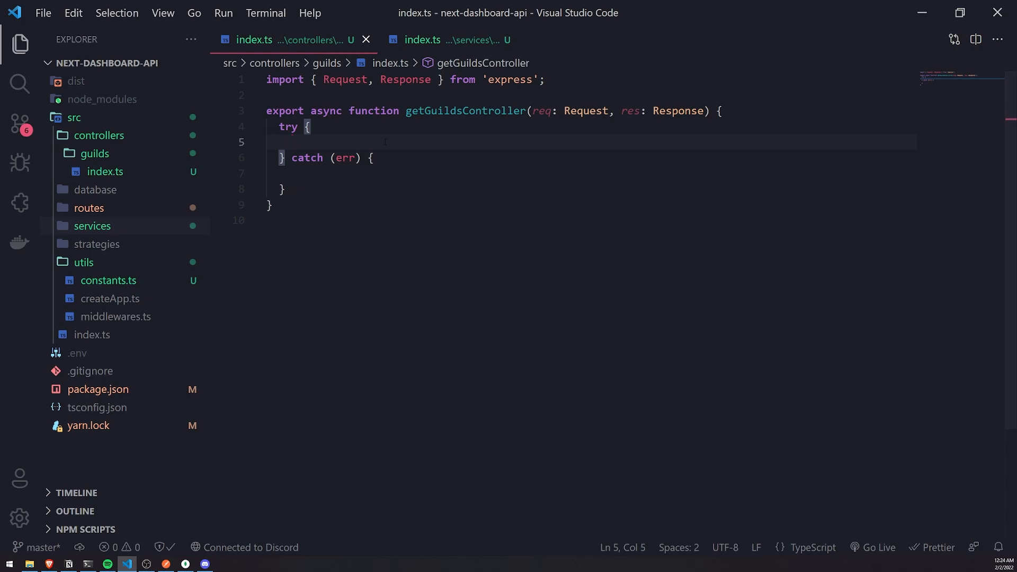
{"action": "type", "text": "const { } = await"}
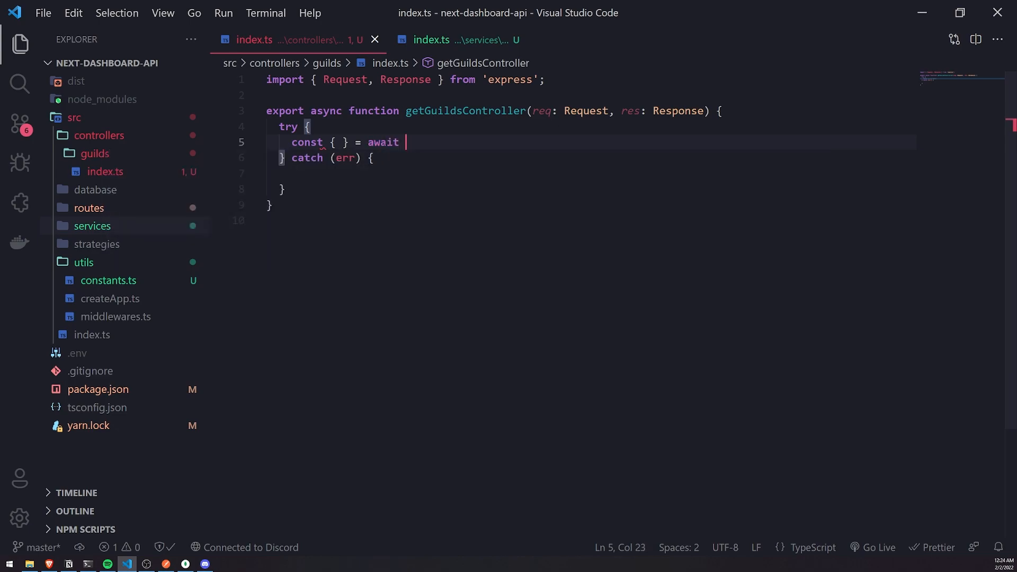
{"action": "type", "text": "getBotGuildsService();"}
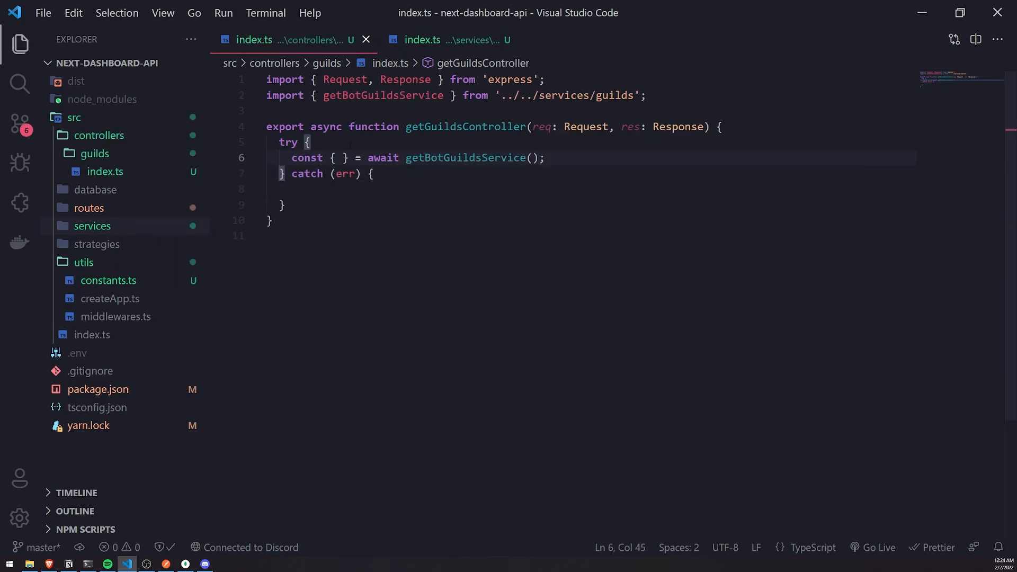
{"action": "mouse_move", "coordinate": [465, 157]}
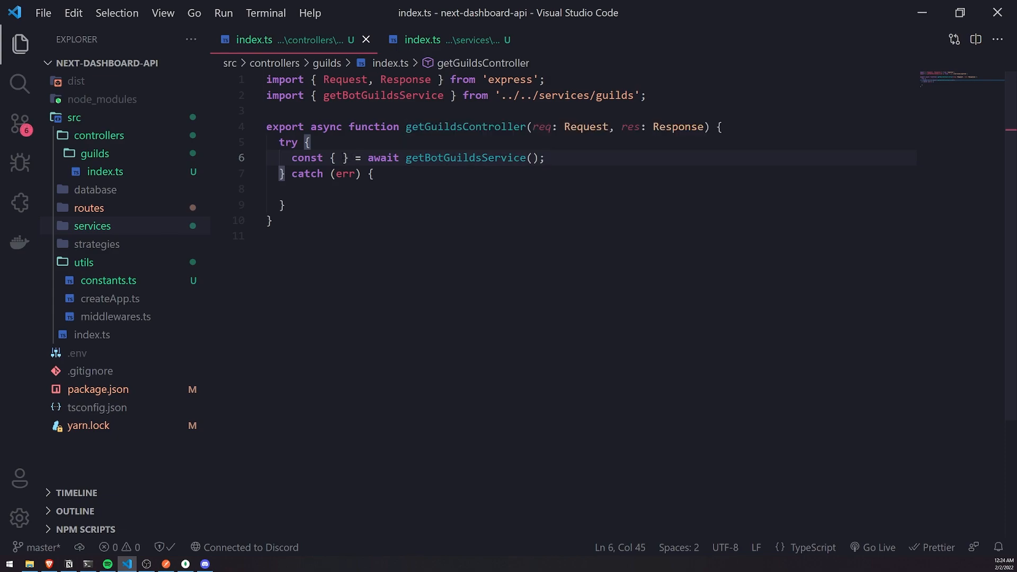
{"action": "type", "text": "data"}
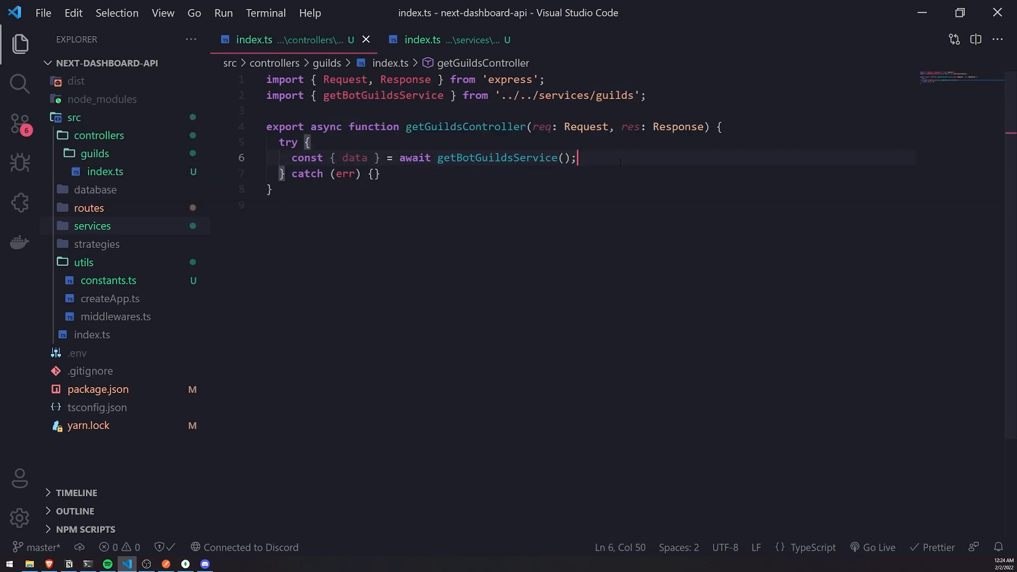
{"action": "type", "text": "res.send(data);"}
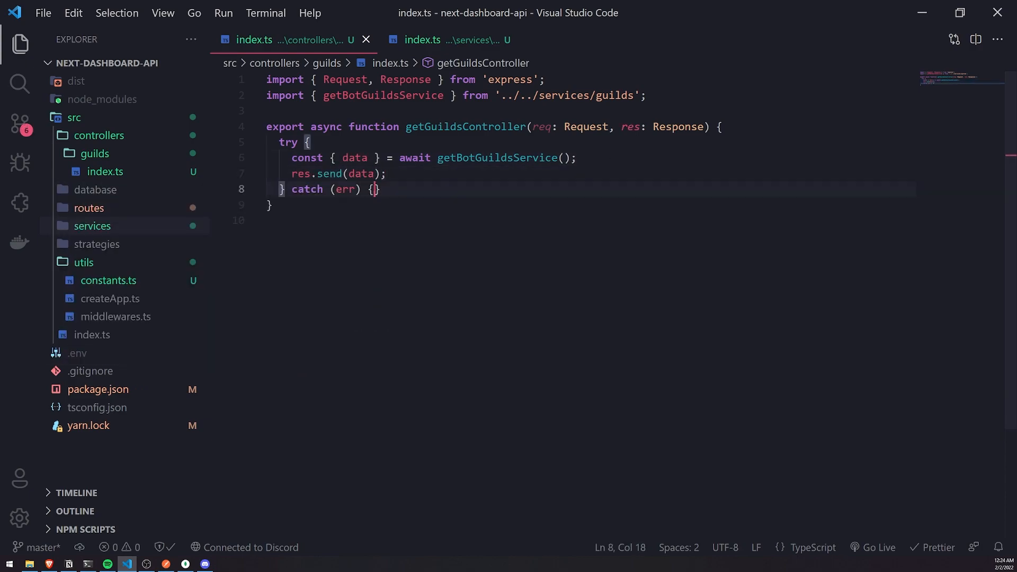
- In the catch block, console.log the error and respond with status 400
{"action": "type", "text": "console.log()"}
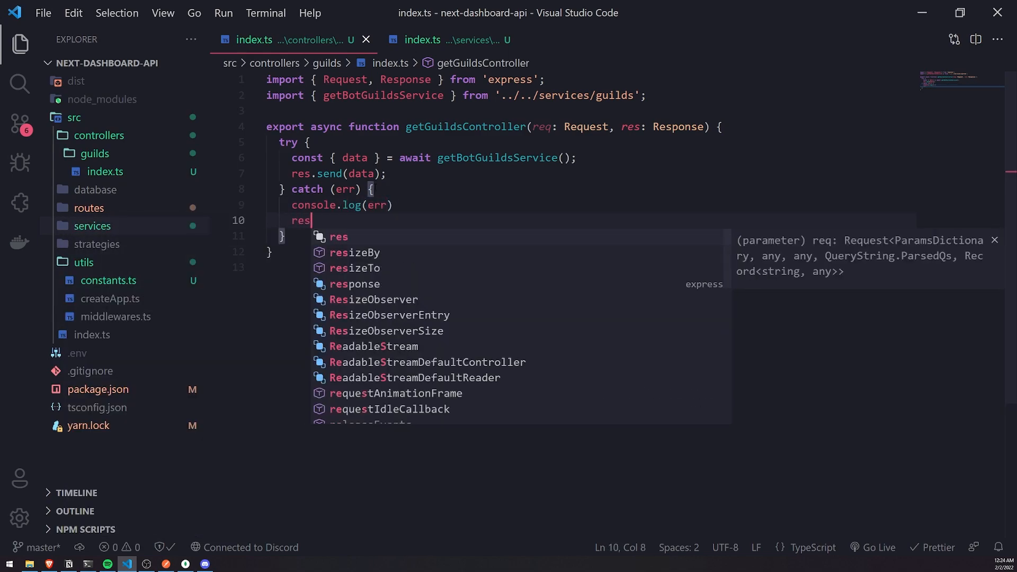
{"action": "type", "text": ".status(400)"}
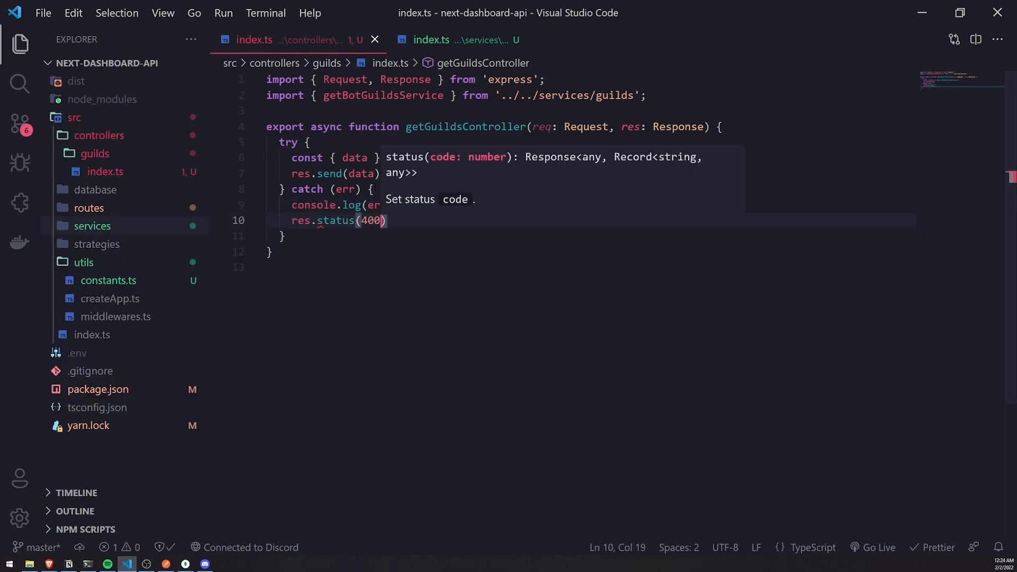
{"action": "type", "text": ".s"}
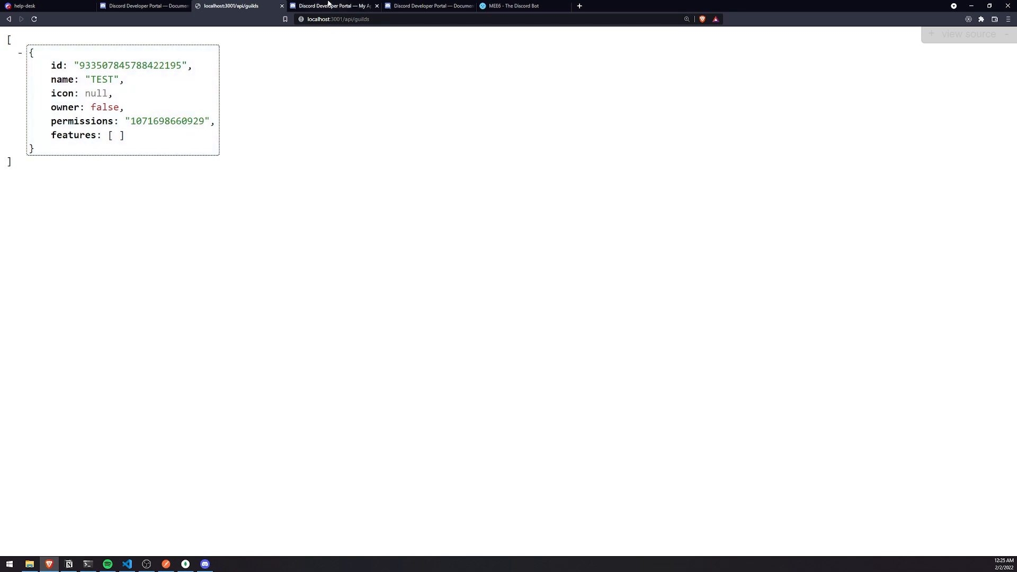
- Open the Discord docs' User resource and jump to Get Current User Guilds
{"action": "left_click", "coordinate": [142, 6]}
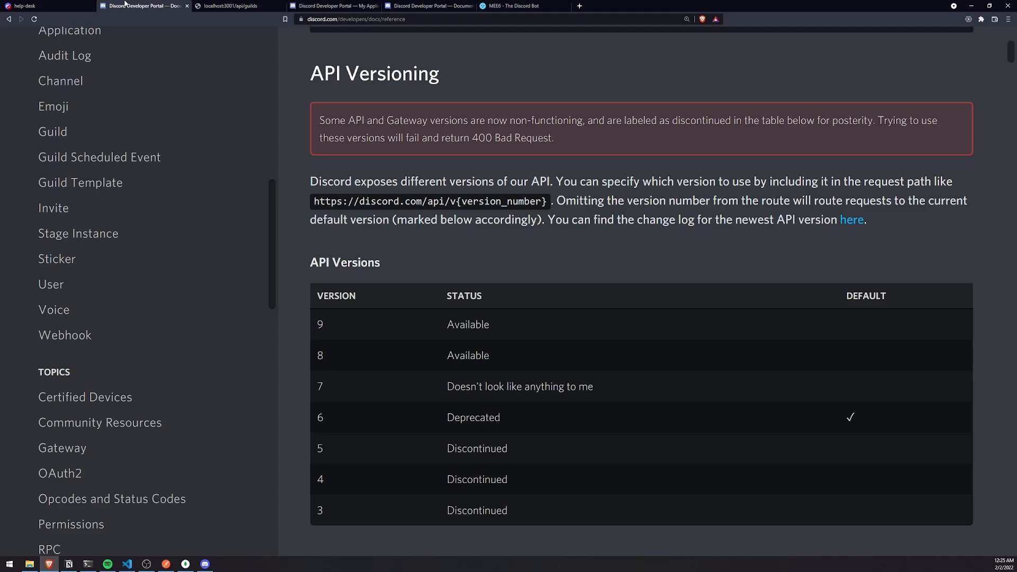
{"action": "scroll", "scroll_direction": "up", "scroll_amount": 3}
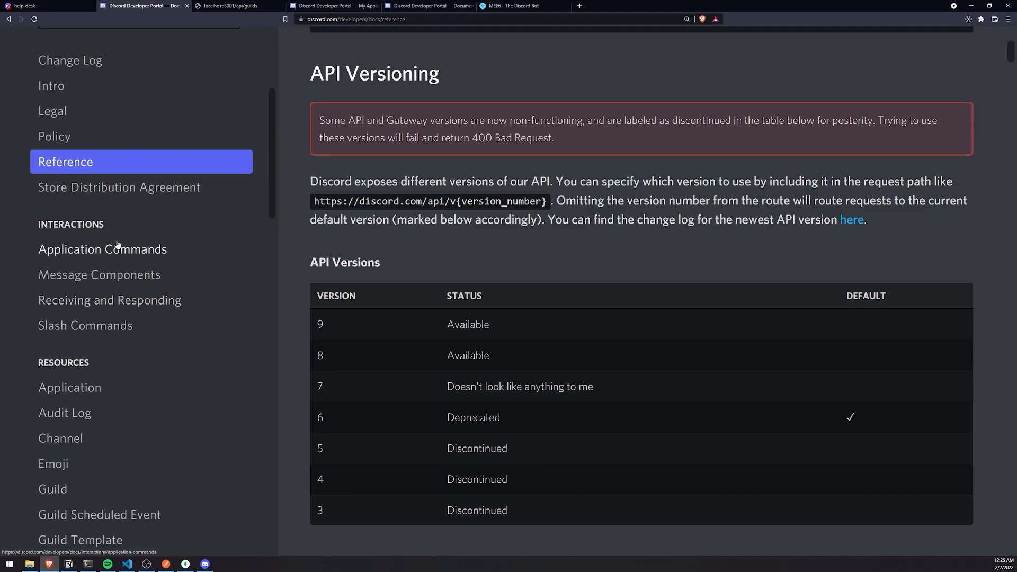
{"action": "scroll", "scroll_direction": "up", "scroll_amount": 3}
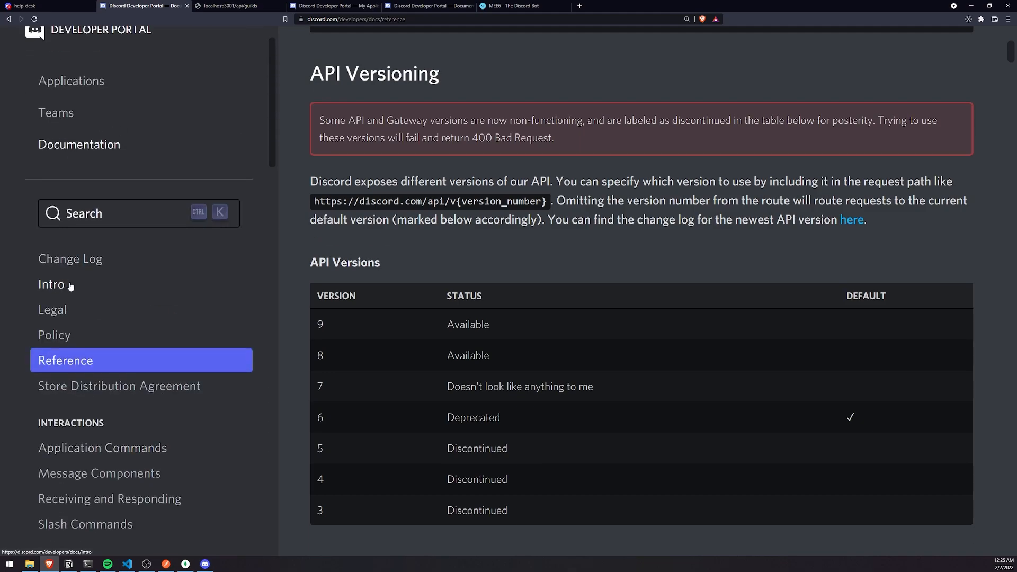
{"action": "left_click", "coordinate": [52, 284]}
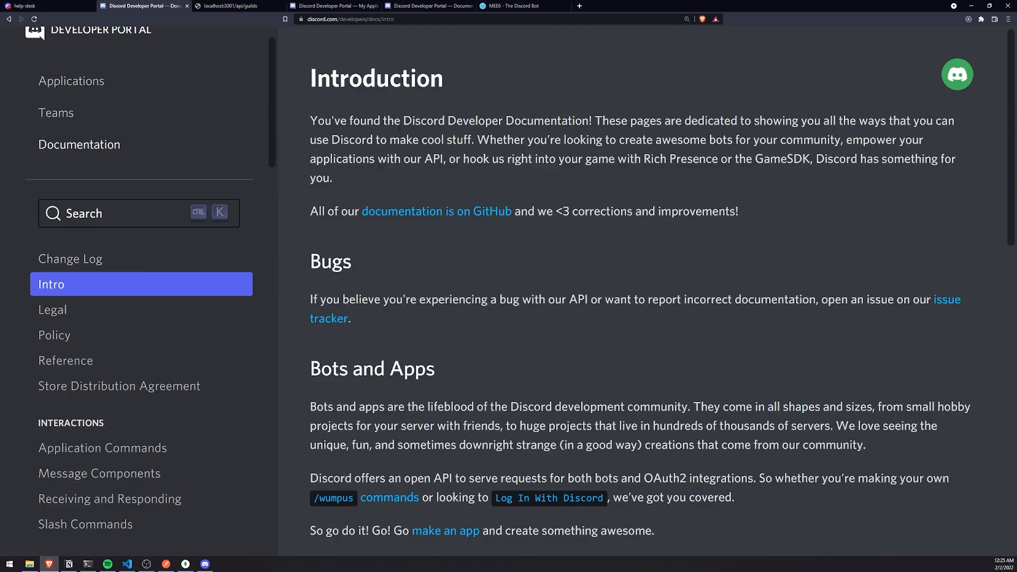
{"action": "scroll", "scroll_direction": "down", "scroll_amount": 3}
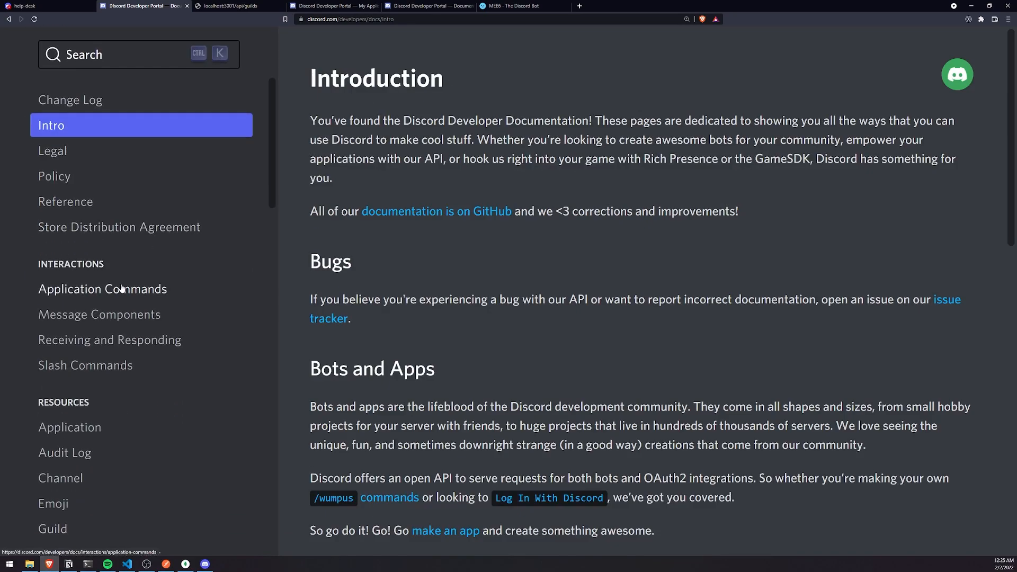
{"action": "scroll", "scroll_direction": "down", "scroll_amount": 3}
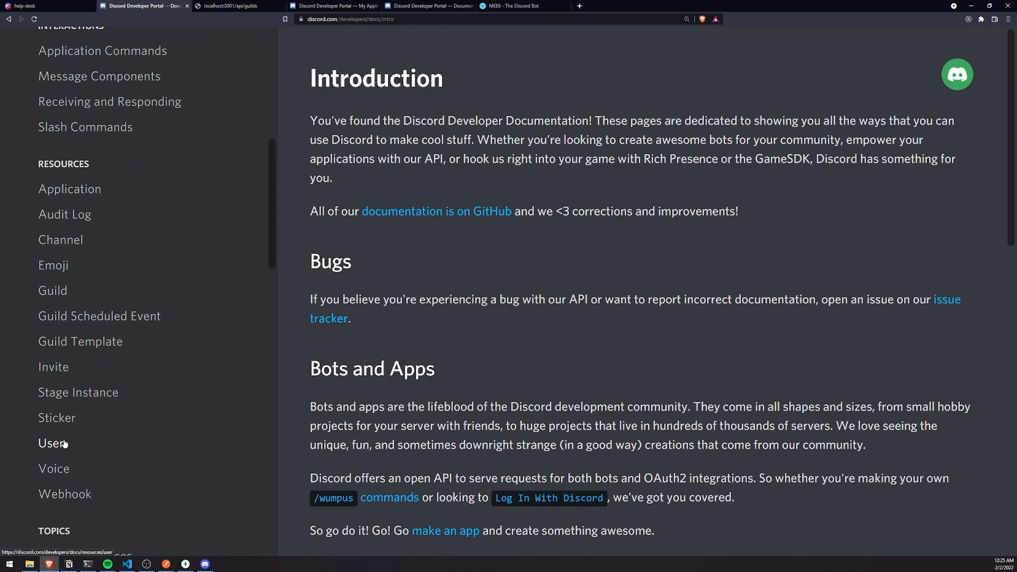
{"action": "left_click", "coordinate": [53, 442]}
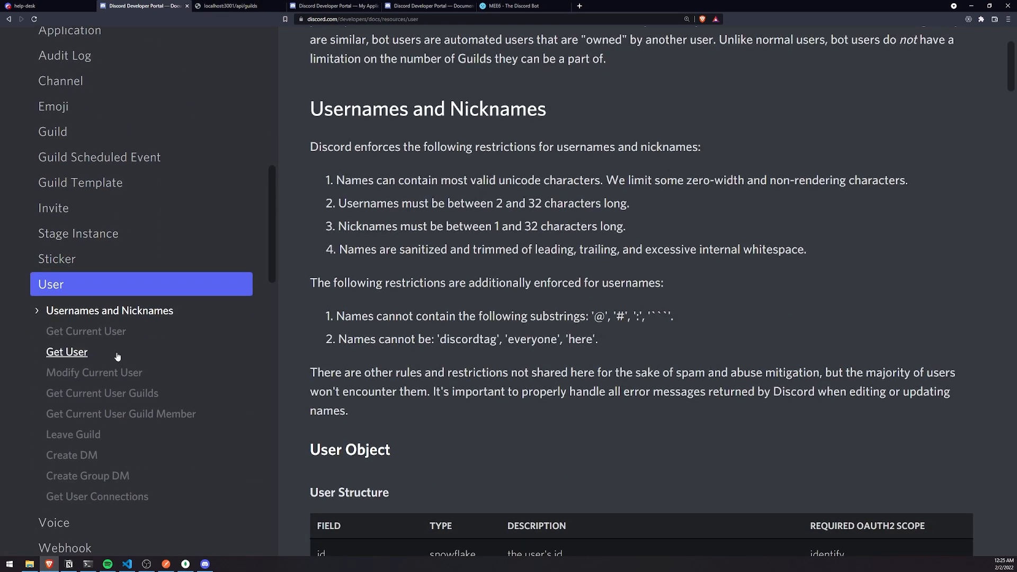
{"action": "left_click", "coordinate": [101, 393]}
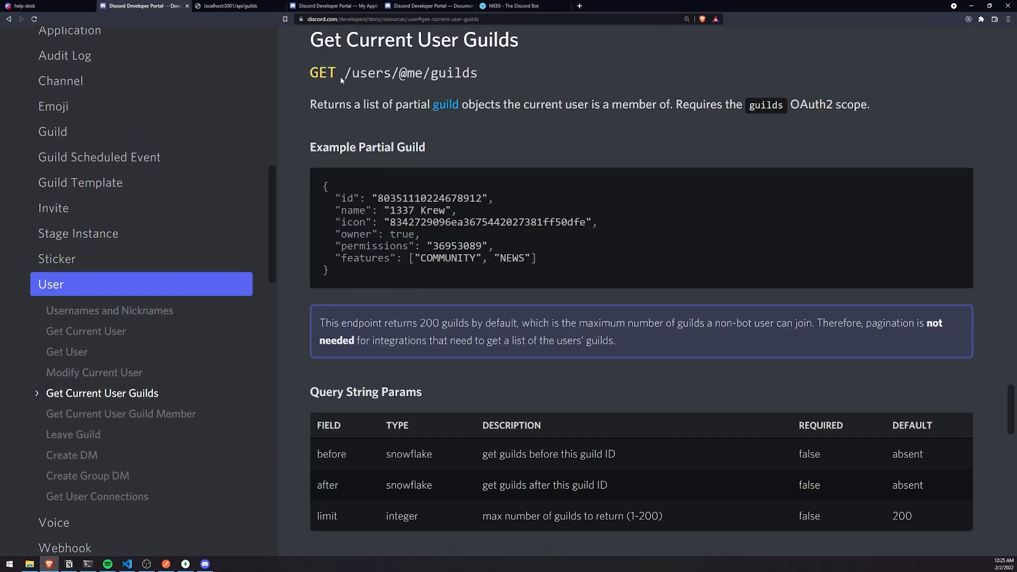
- Scroll through the Get Current User Guilds endpoint details
{"action": "double_click", "coordinate": [410, 73]}
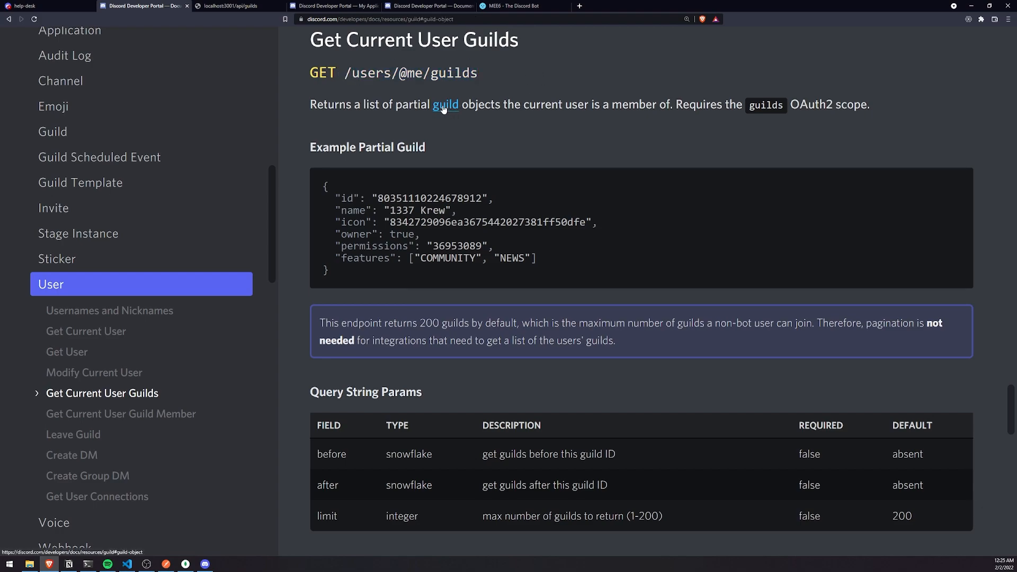
{"action": "left_click", "coordinate": [446, 104]}
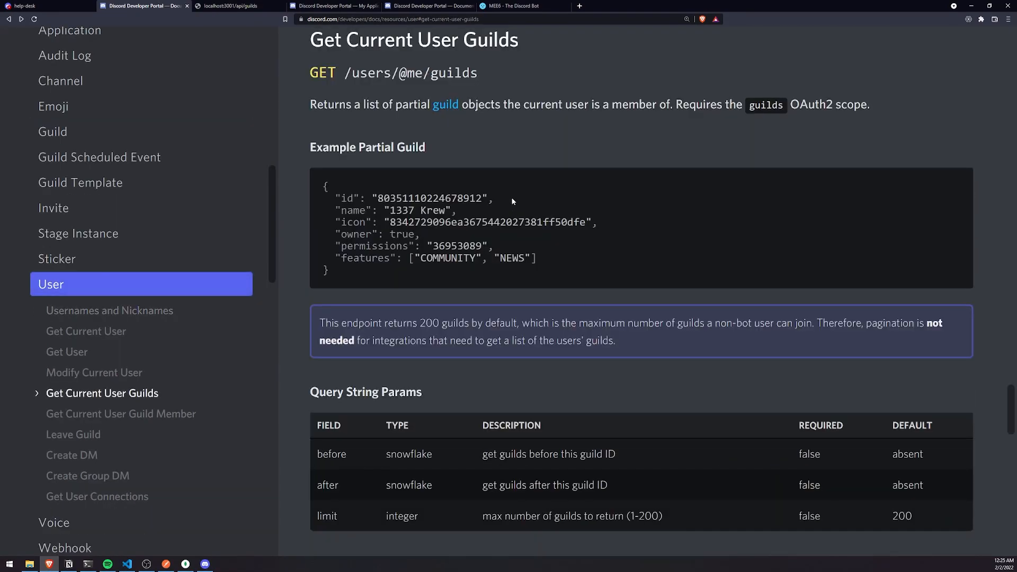
{"action": "mouse_move", "coordinate": [547, 255]}
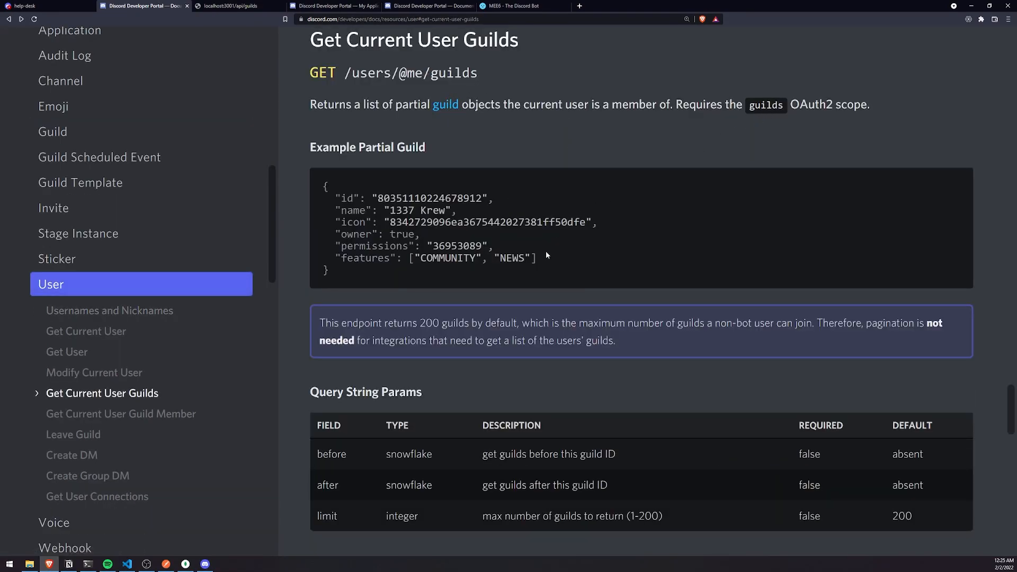
{"action": "scroll", "scroll_direction": "up", "scroll_amount": 3}
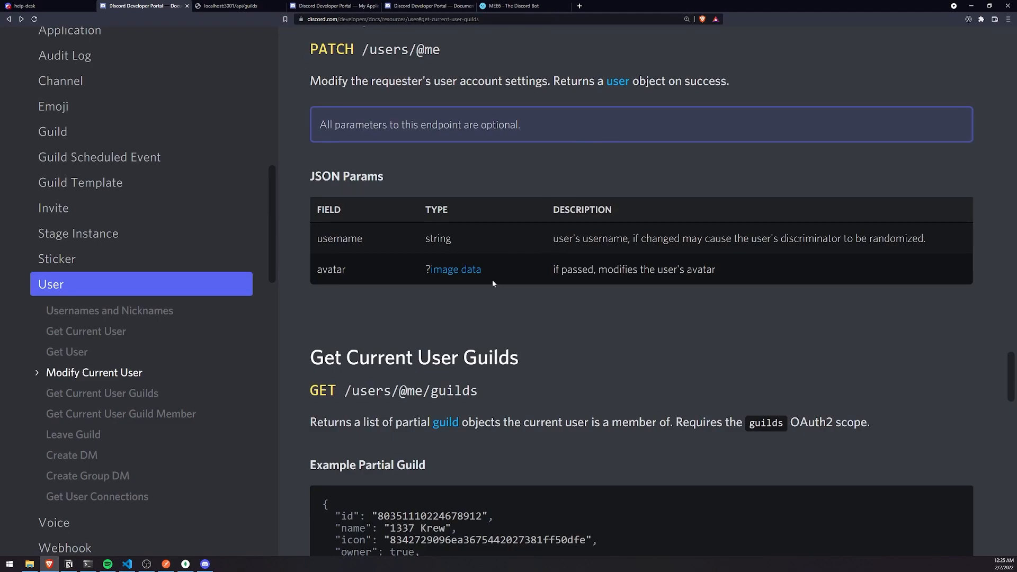
{"action": "scroll", "scroll_direction": "down", "scroll_amount": 3}
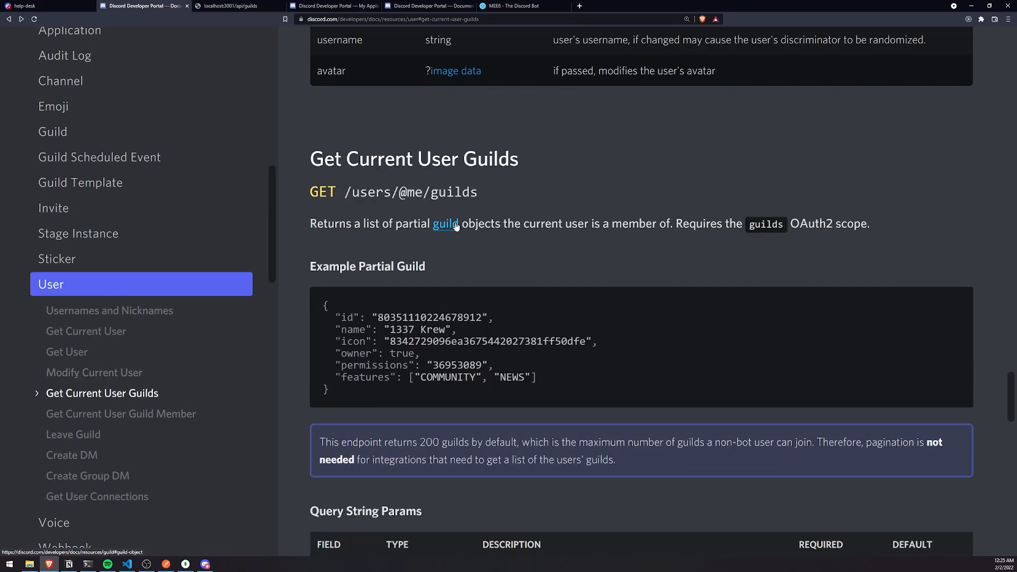
{"action": "scroll", "scroll_direction": "down", "scroll_amount": 3}
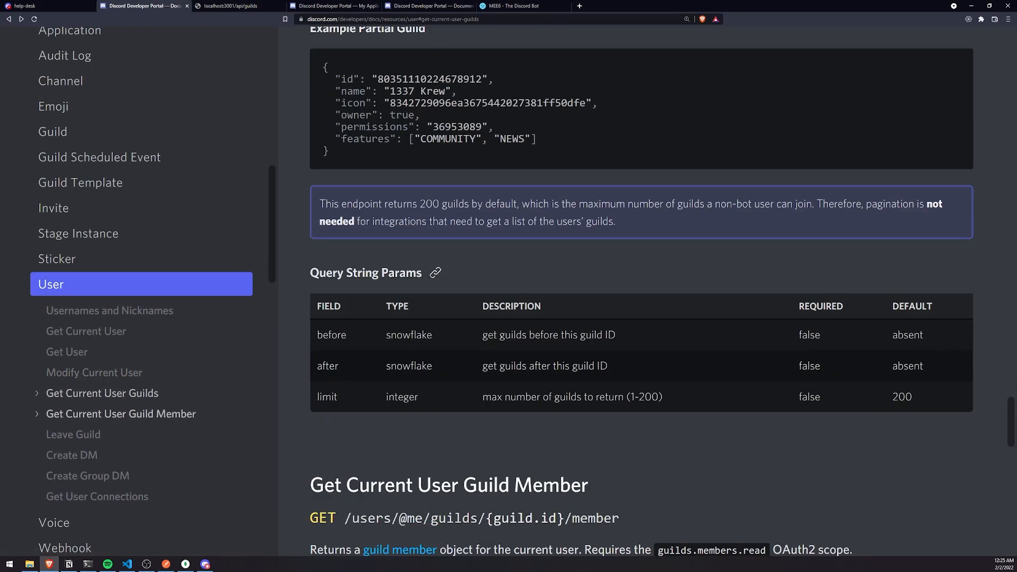
{"action": "scroll", "scroll_direction": "down", "scroll_amount": 3}
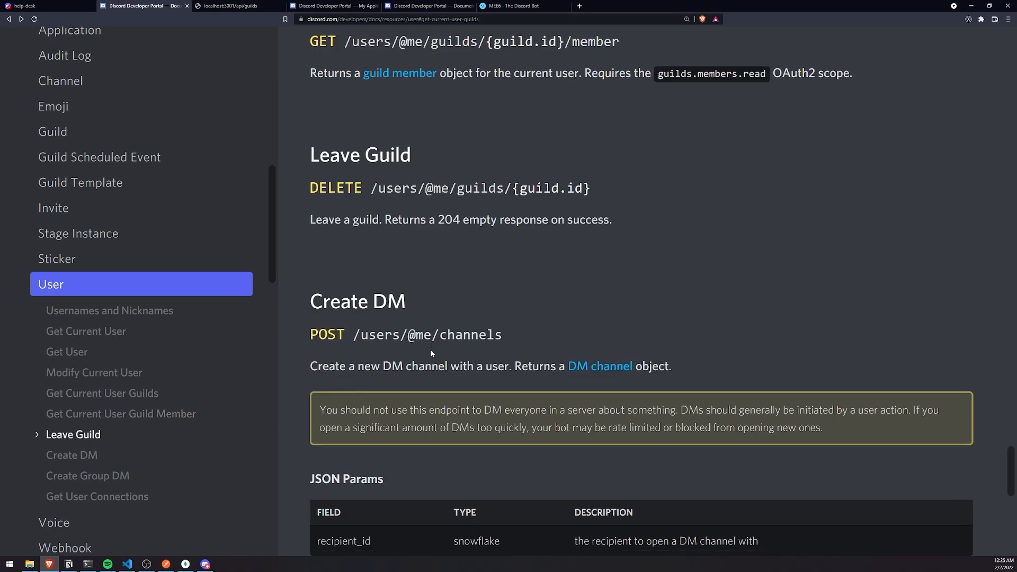
{"action": "mouse_move", "coordinate": [66, 352]}
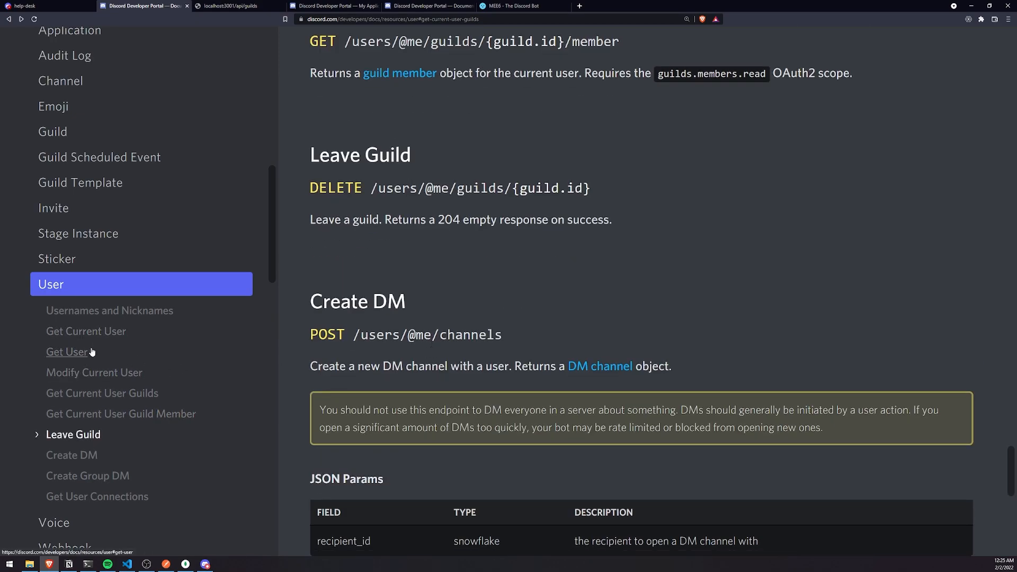
- Open the User object and scroll through its User Structure and User Flags tables
{"action": "left_click", "coordinate": [67, 352]}
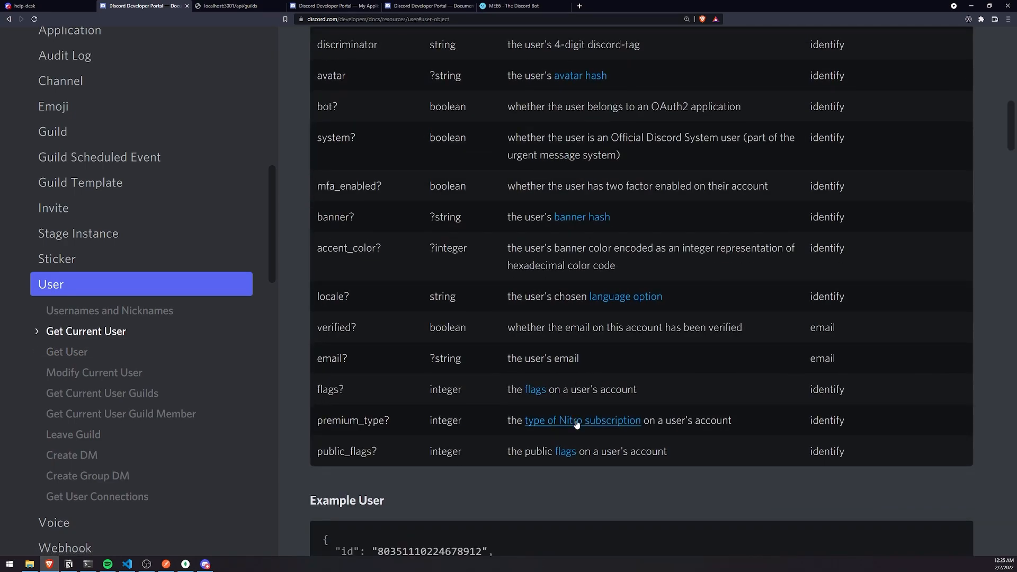
{"action": "scroll", "scroll_direction": "up", "scroll_amount": 3}
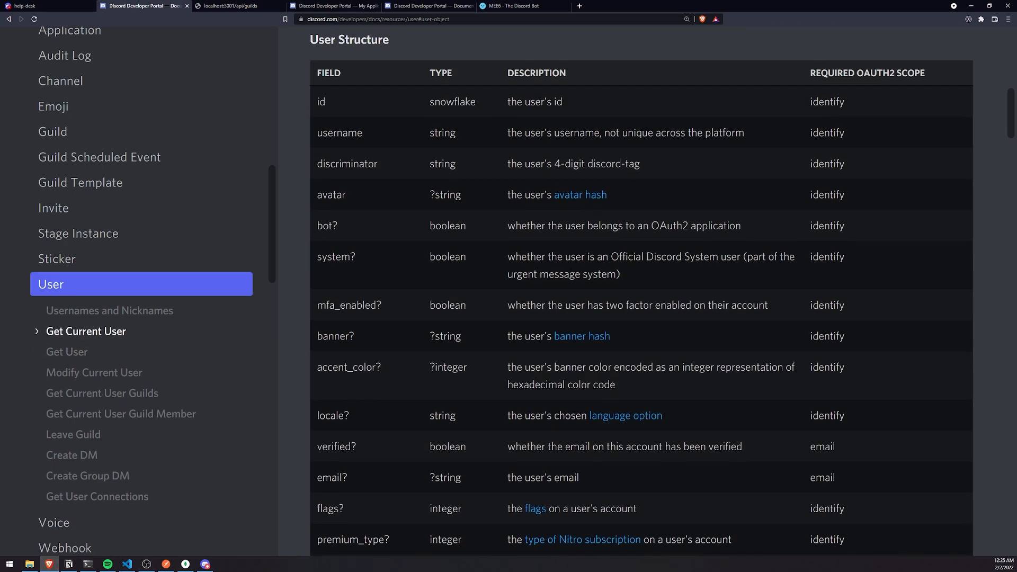
{"action": "scroll", "scroll_direction": "down", "scroll_amount": 3}
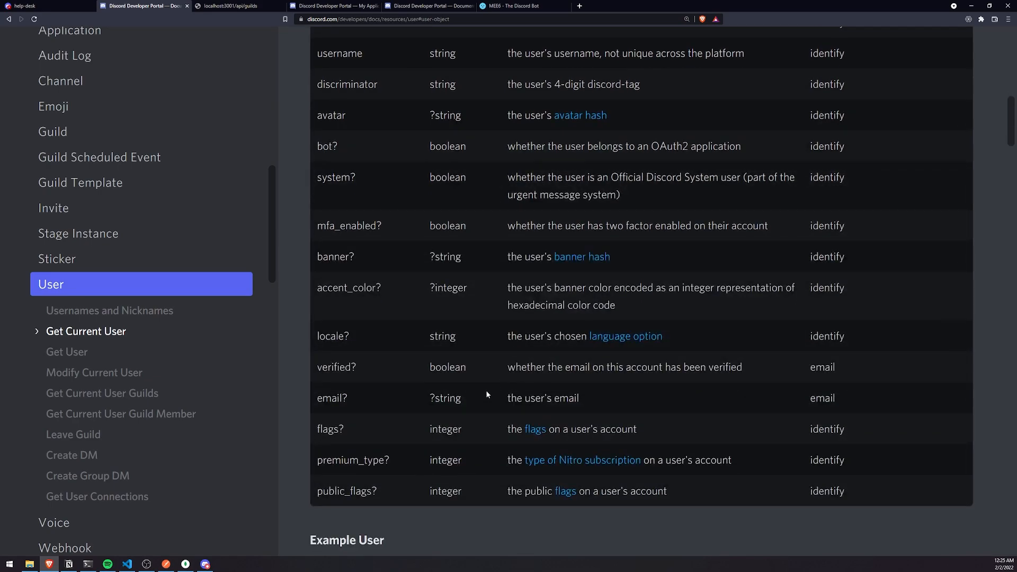
{"action": "scroll", "scroll_direction": "down", "scroll_amount": 3}
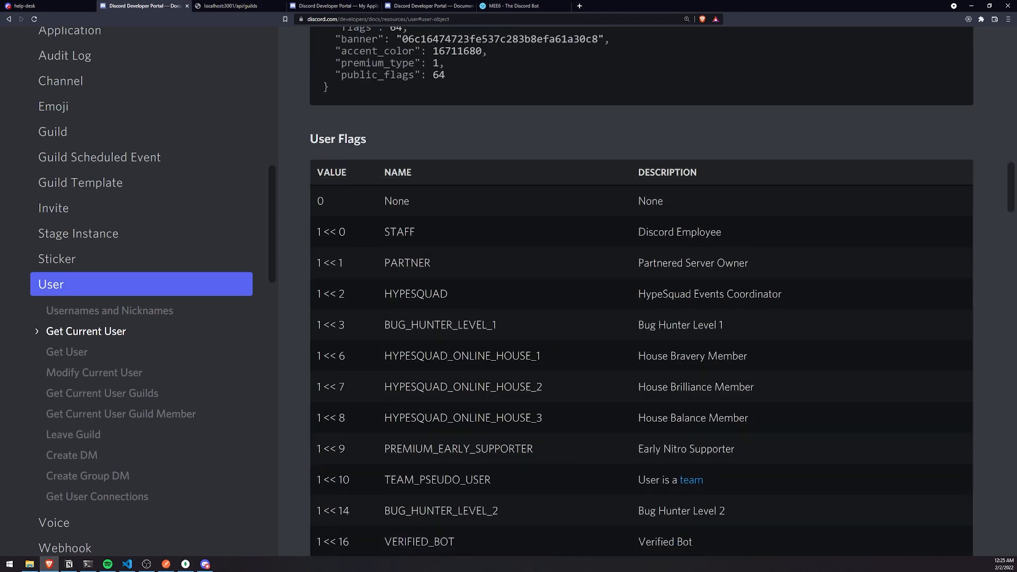
{"action": "scroll", "scroll_direction": "down", "scroll_amount": 3}
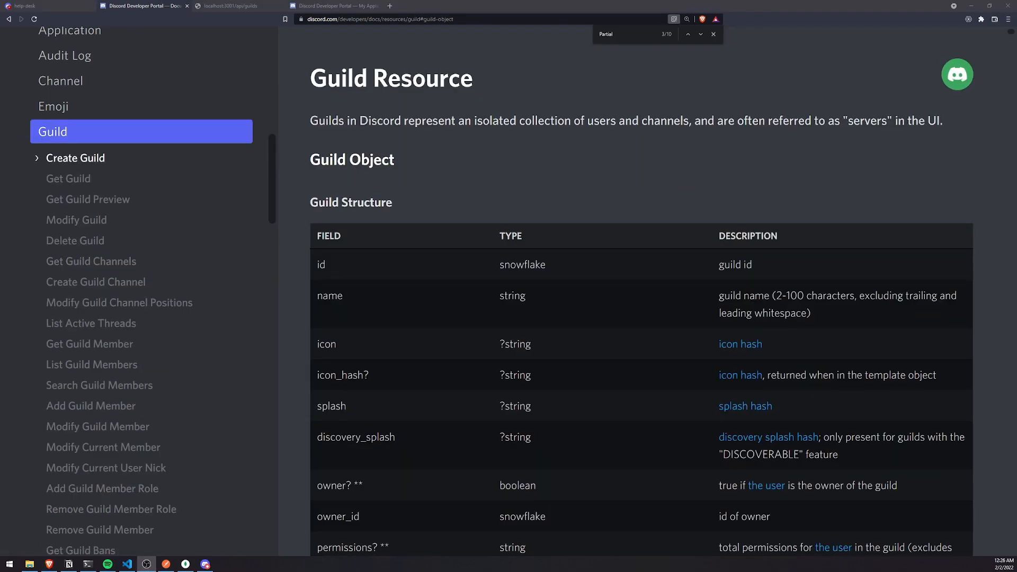
{"action": "mouse_move", "coordinate": [165, 180]}
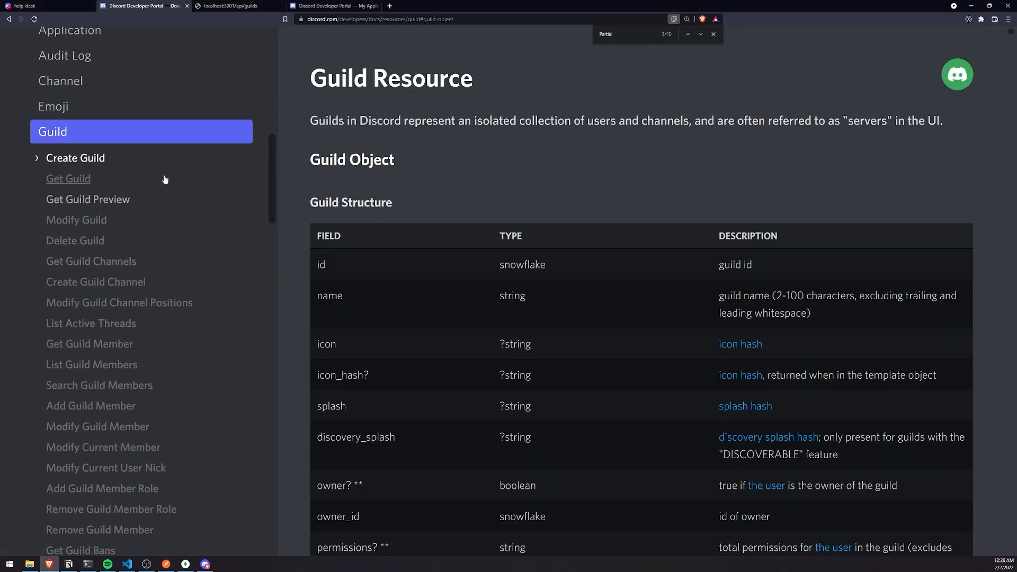
{"action": "scroll", "scroll_direction": "down", "scroll_amount": 3}
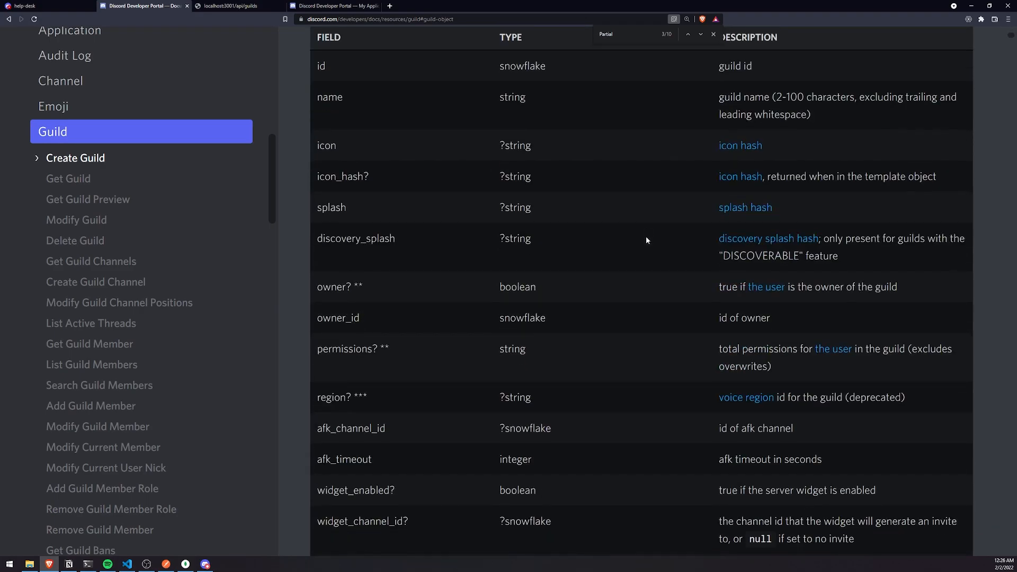
{"action": "scroll", "scroll_direction": "down", "scroll_amount": 3}
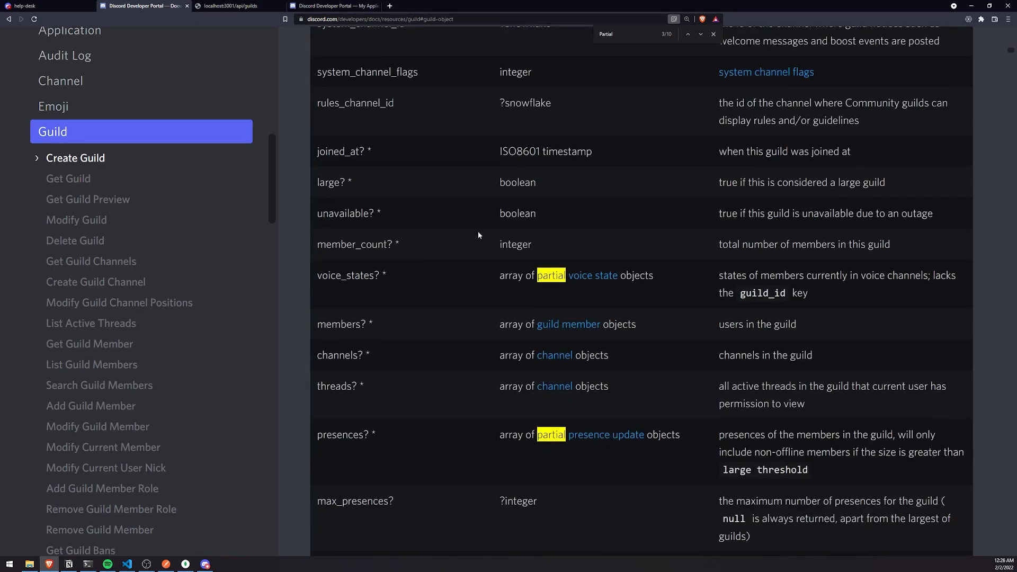
{"action": "scroll", "scroll_direction": "down", "scroll_amount": 3}
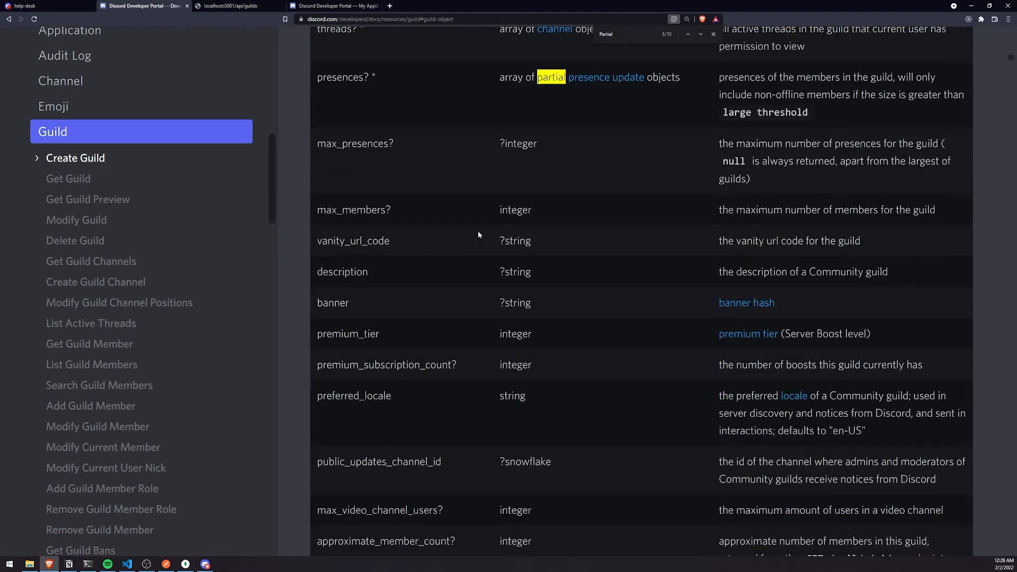
{"action": "scroll", "scroll_direction": "down", "scroll_amount": 3}
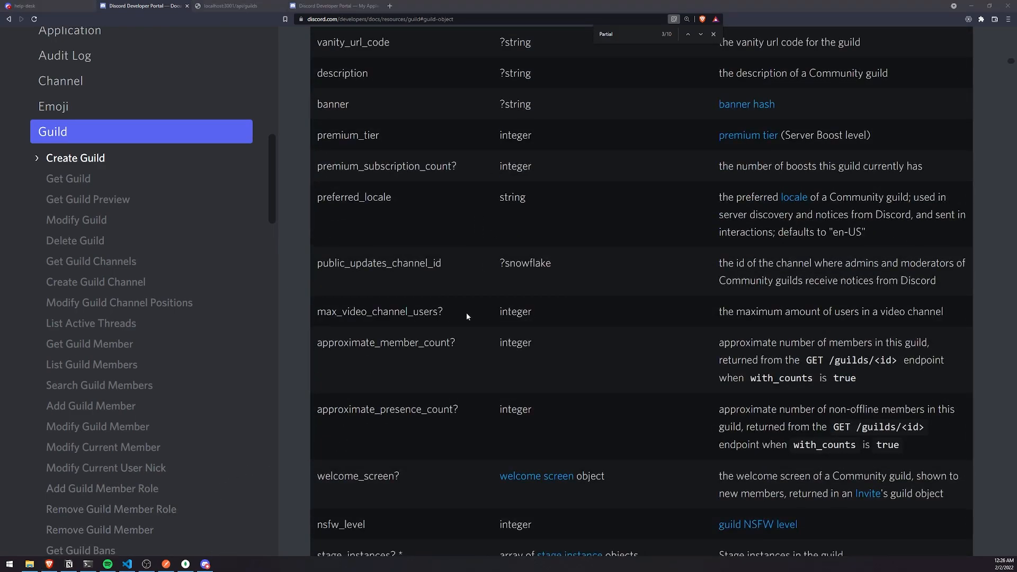
{"action": "left_click", "coordinate": [126, 564]}
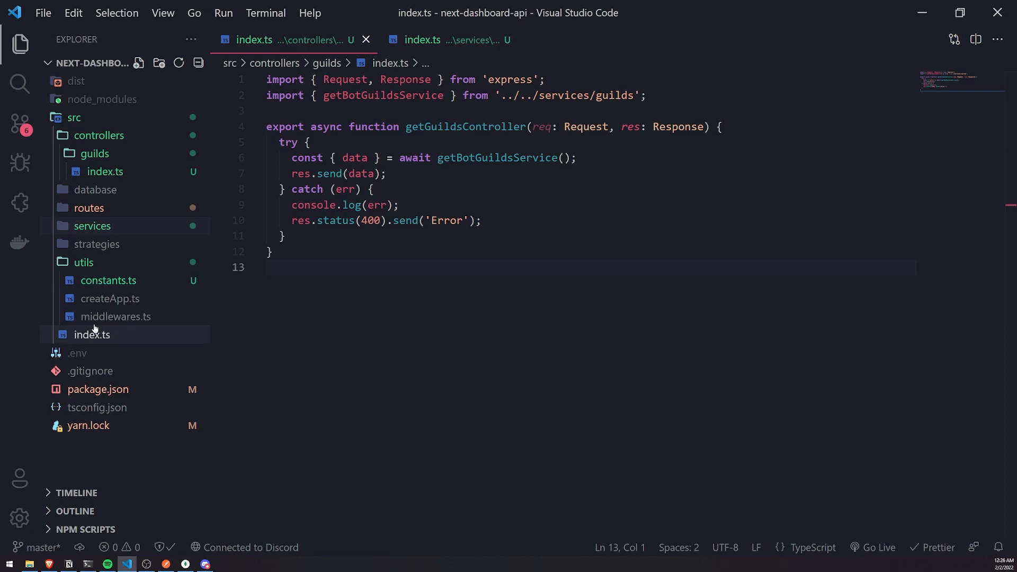
- Create utils/types.ts exporting PartialGuild with id, name, icon, owner, permissions and features
{"action": "left_click", "coordinate": [159, 63]}
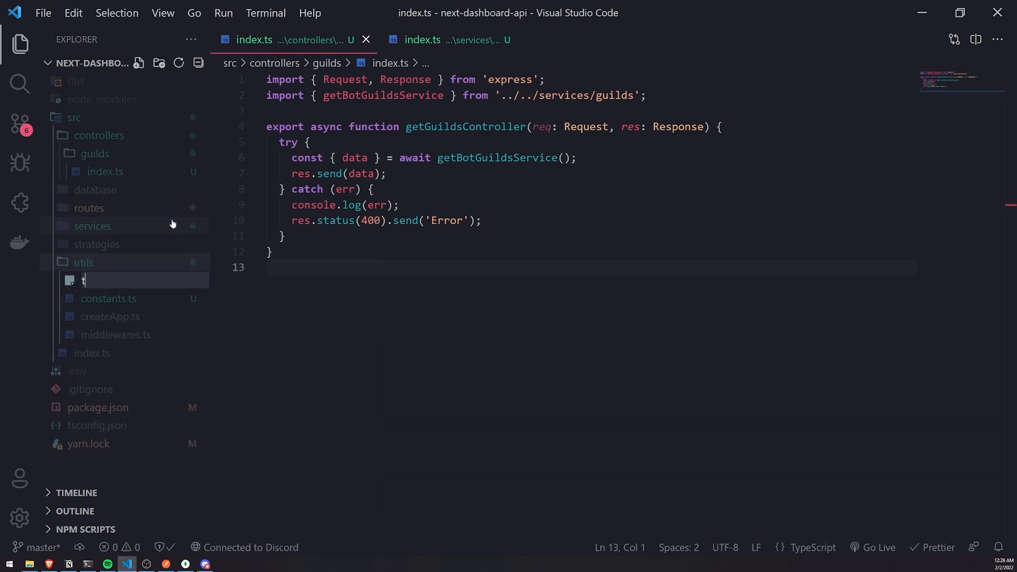
{"action": "type", "text": "ypes.ts"}
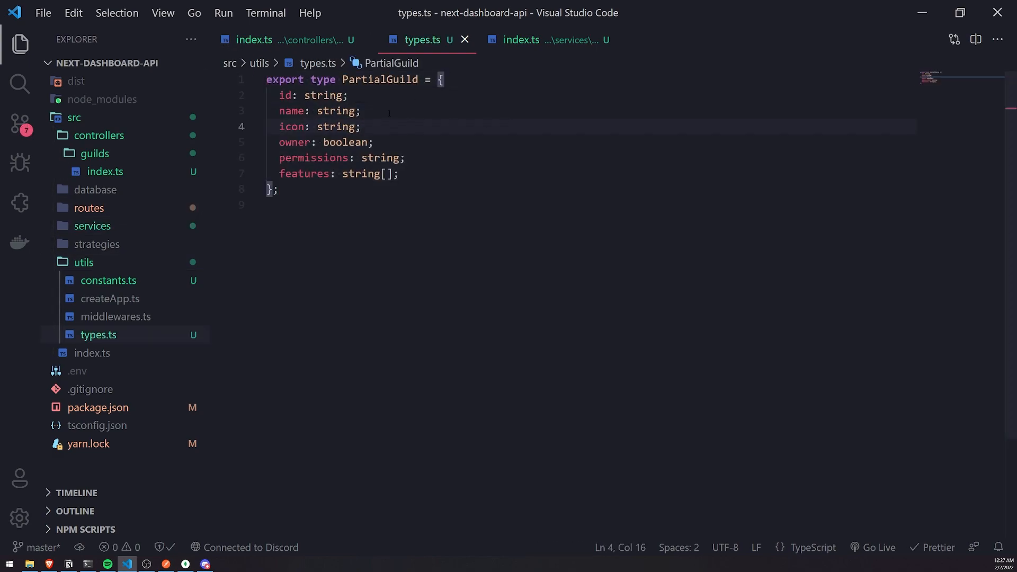
{"action": "double_click", "coordinate": [381, 79]}
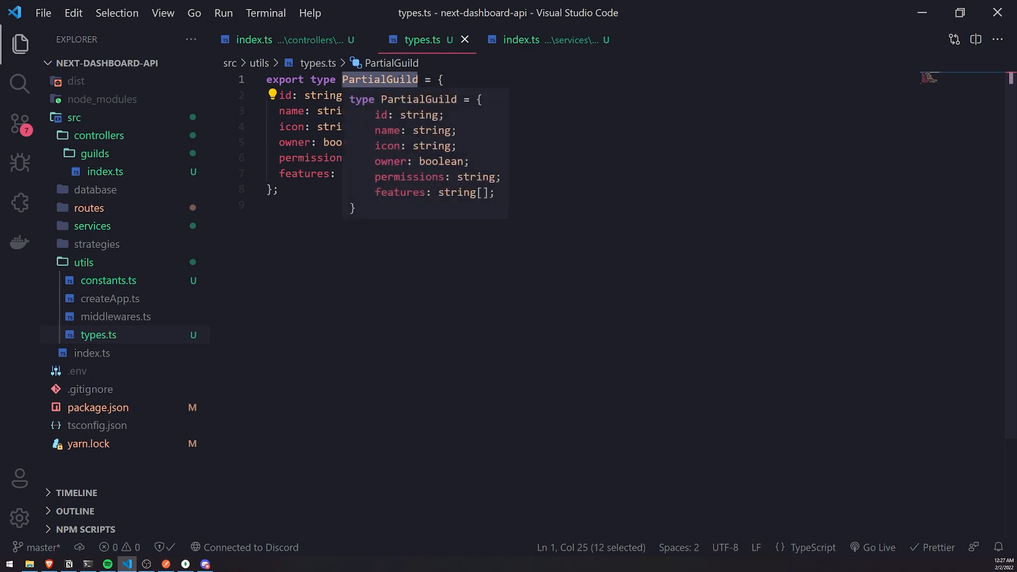
{"action": "left_click", "coordinate": [273, 96]}
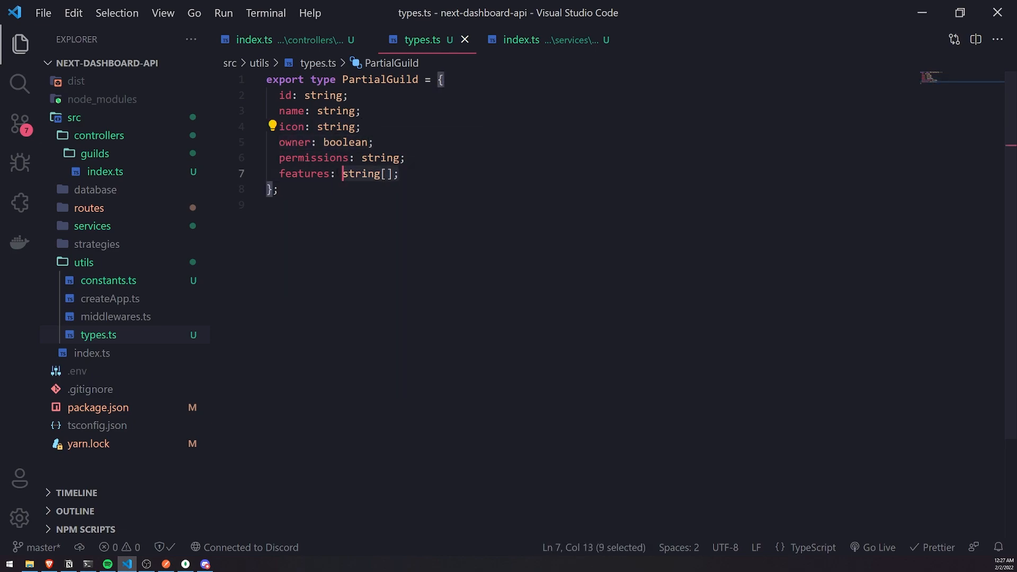
{"action": "left_click", "coordinate": [360, 127]}
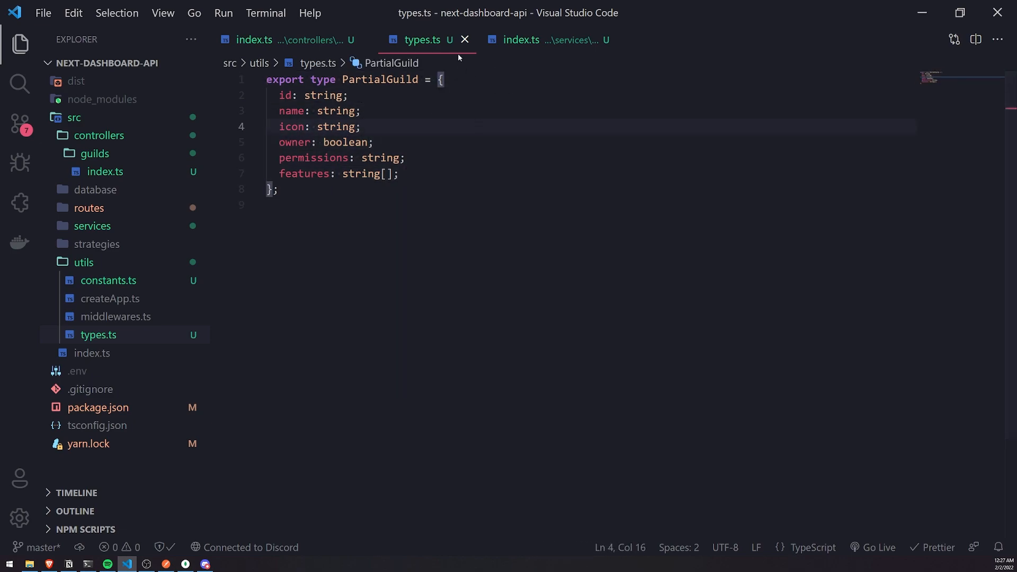
{"action": "key", "text": "ctrl+a"}
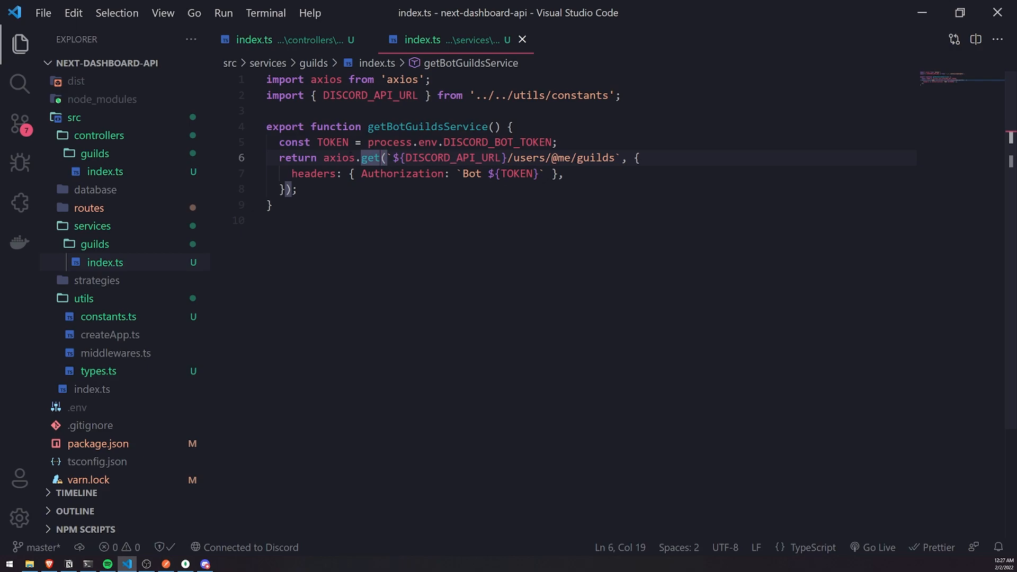
{"action": "mouse_move", "coordinate": [425, 126]}
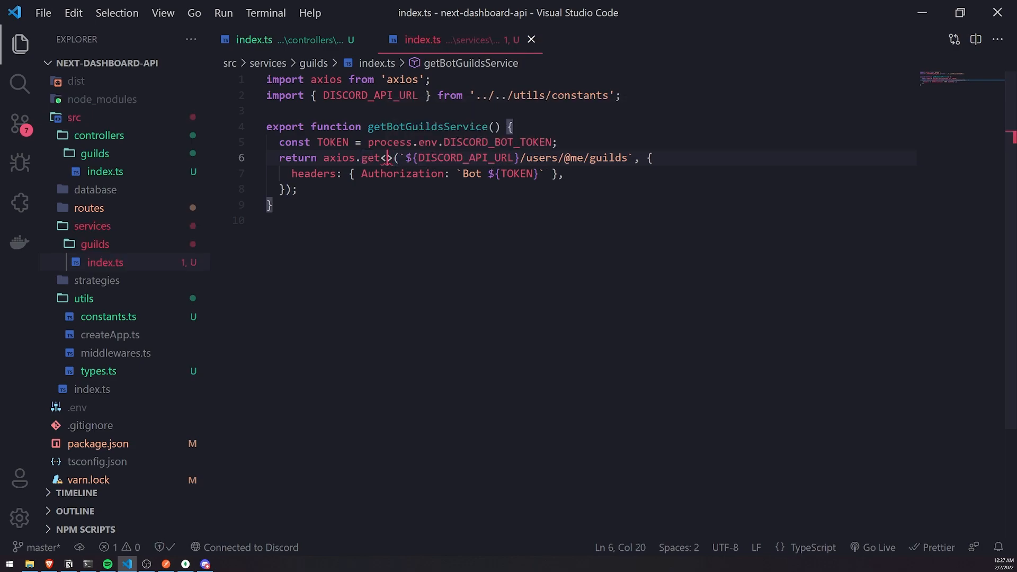
- Import PartialGuild and type the axios.get call as PartialGuild[] in the guilds service
{"action": "type", "text": "PartialGuild"}
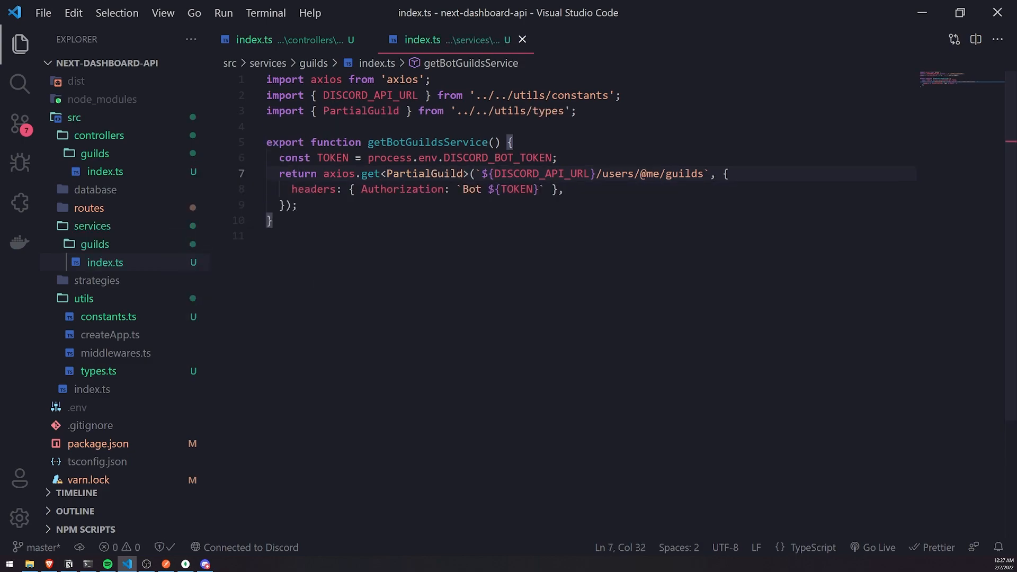
{"action": "type", "text": "[]"}
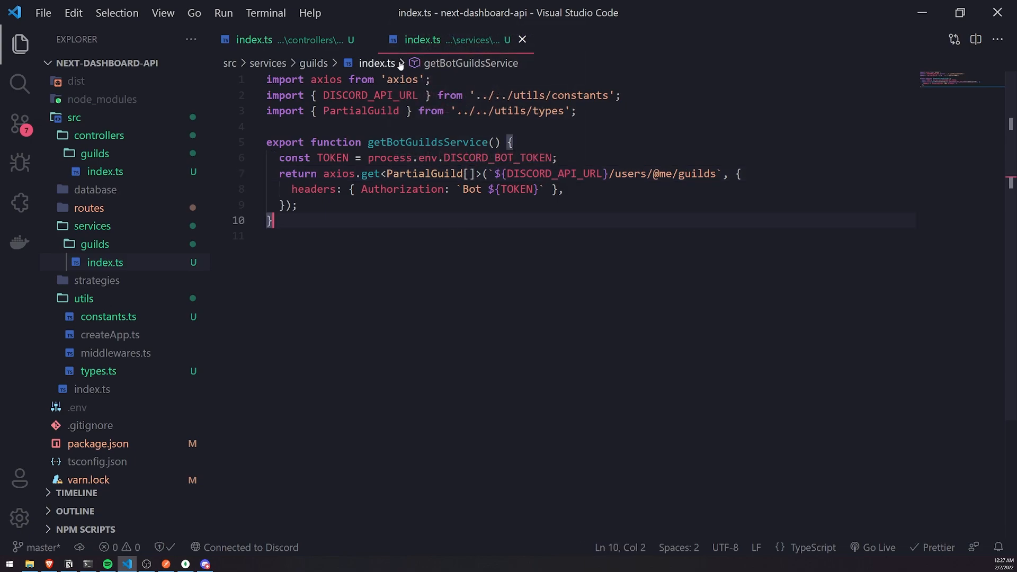
{"action": "left_click", "coordinate": [285, 40]}
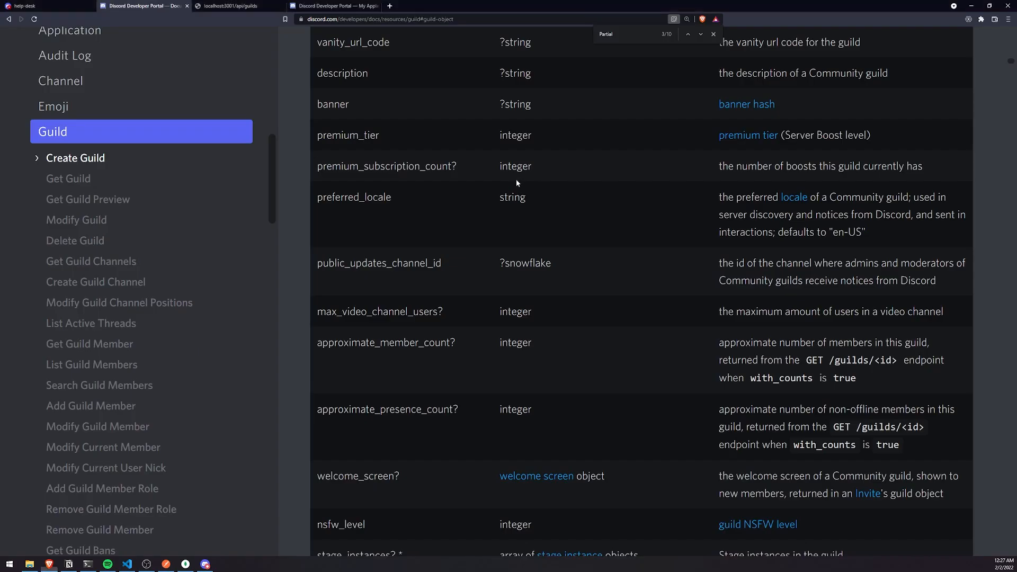
- Switch to the localhost:3001/api/guilds tab showing the TEST guild JSON
{"action": "left_click", "coordinate": [233, 6]}
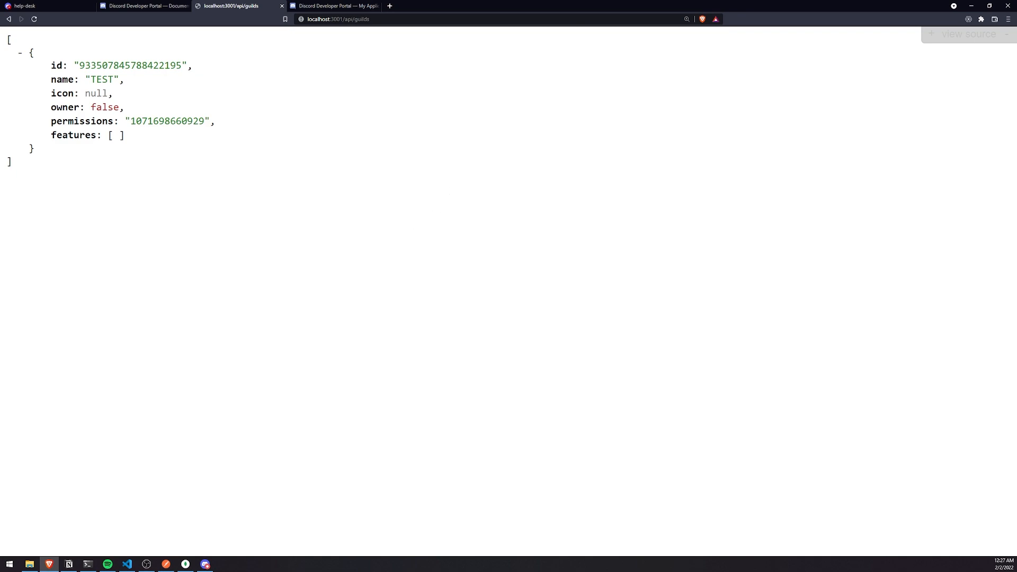
{"action": "mouse_move", "coordinate": [351, 272]}
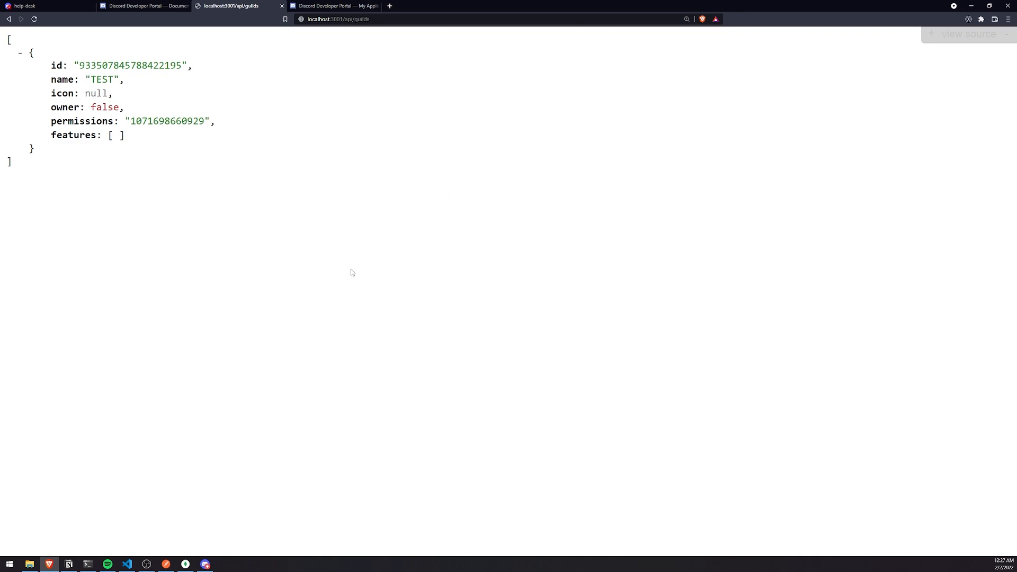
{"action": "mouse_move", "coordinate": [349, 254]}
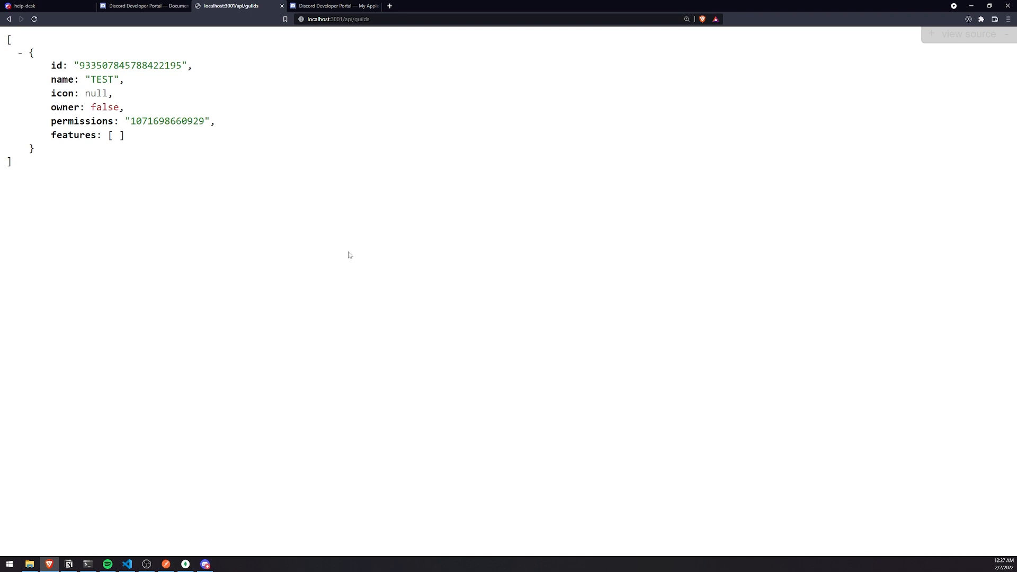